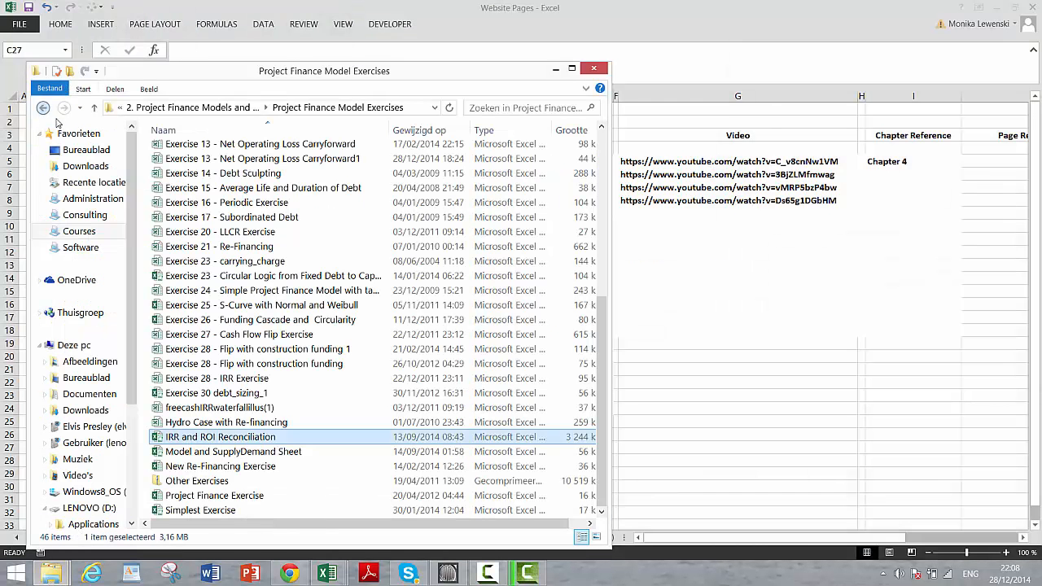
- Open 'Exercise 6 - IRR and ROI Reconciliation' from the Project Finance Model Exercises folder
{"action": "left_click", "coordinate": [42, 106]}
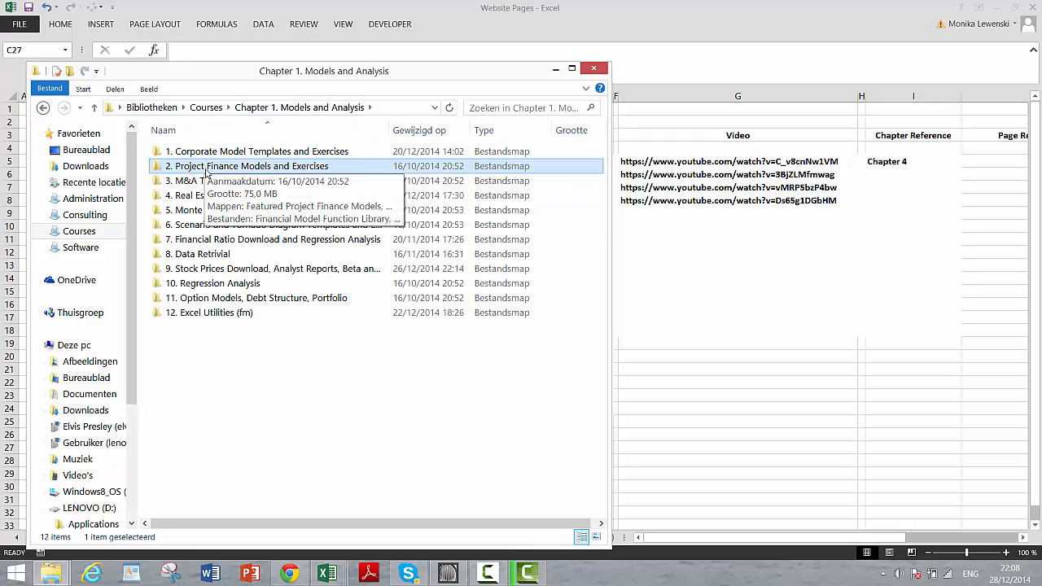
{"action": "double_click", "coordinate": [250, 166]}
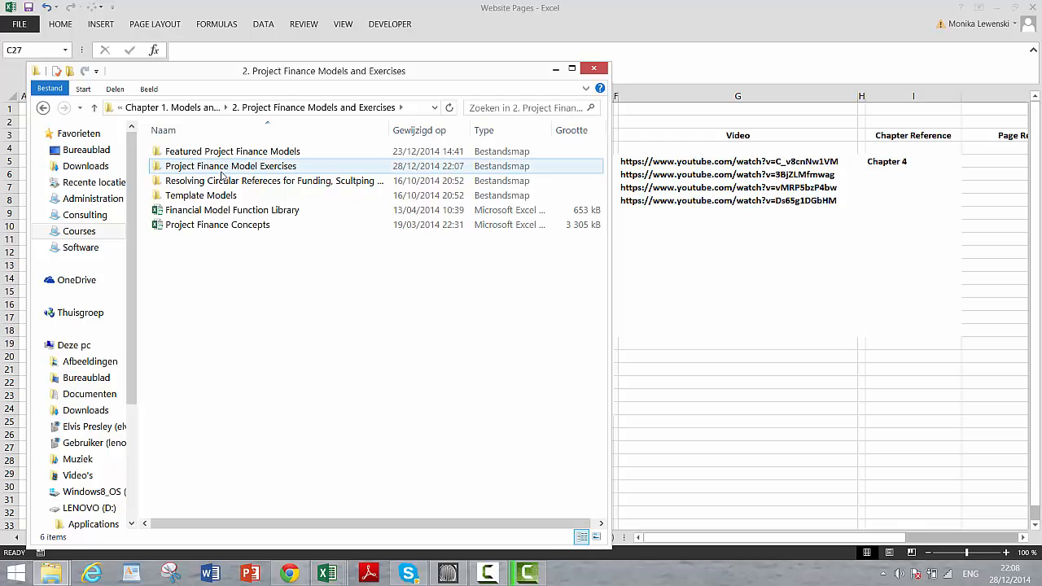
{"action": "double_click", "coordinate": [231, 166]}
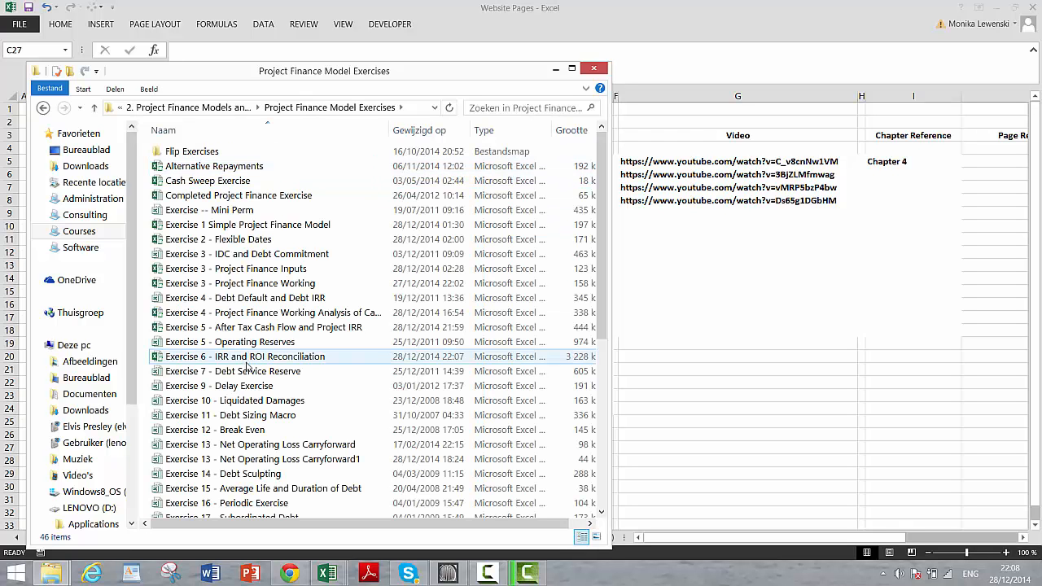
{"action": "mouse_move", "coordinate": [245, 357]}
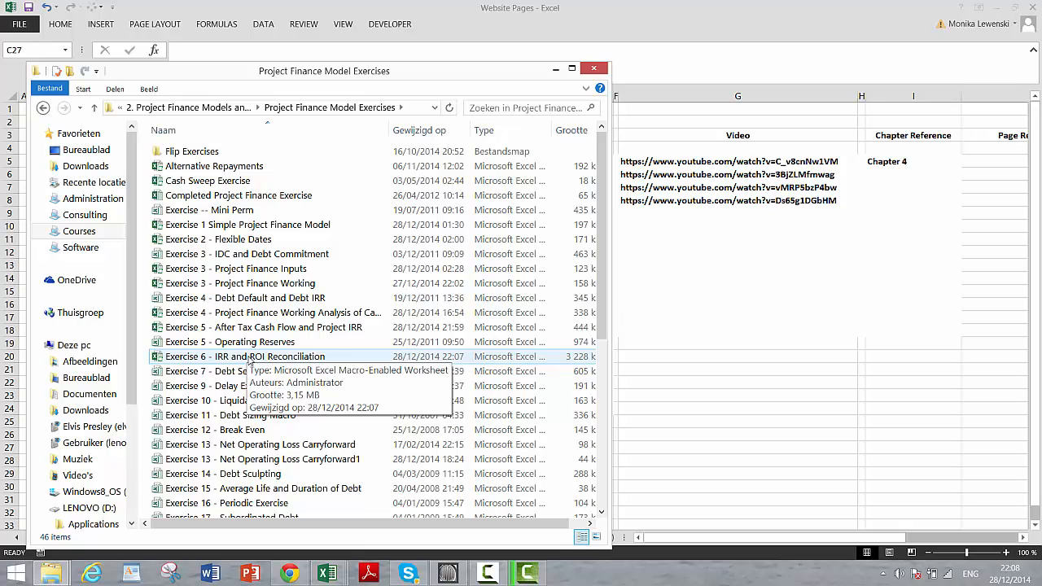
{"action": "left_click", "coordinate": [244, 357]}
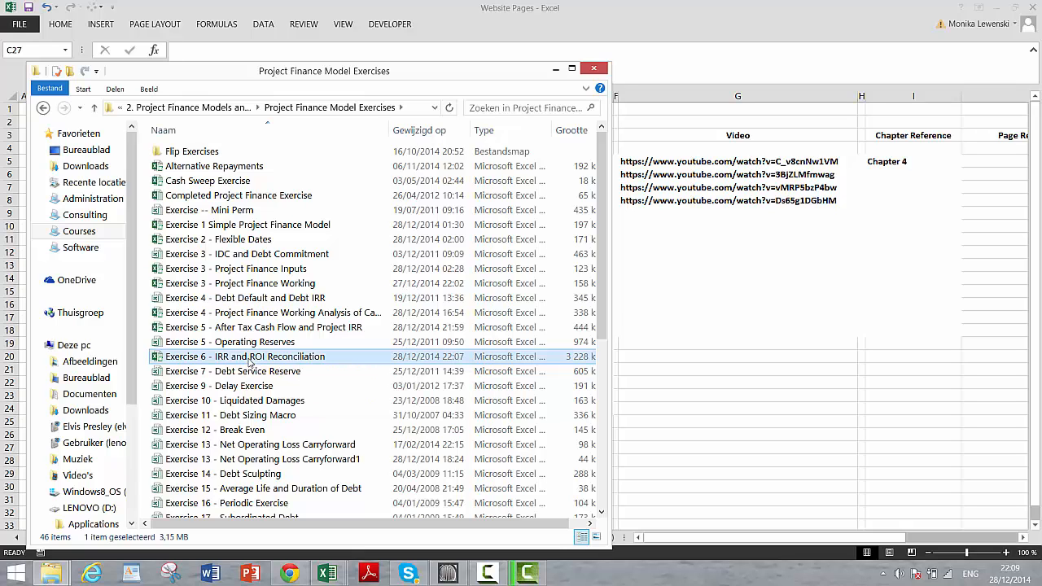
{"action": "double_click", "coordinate": [244, 356]}
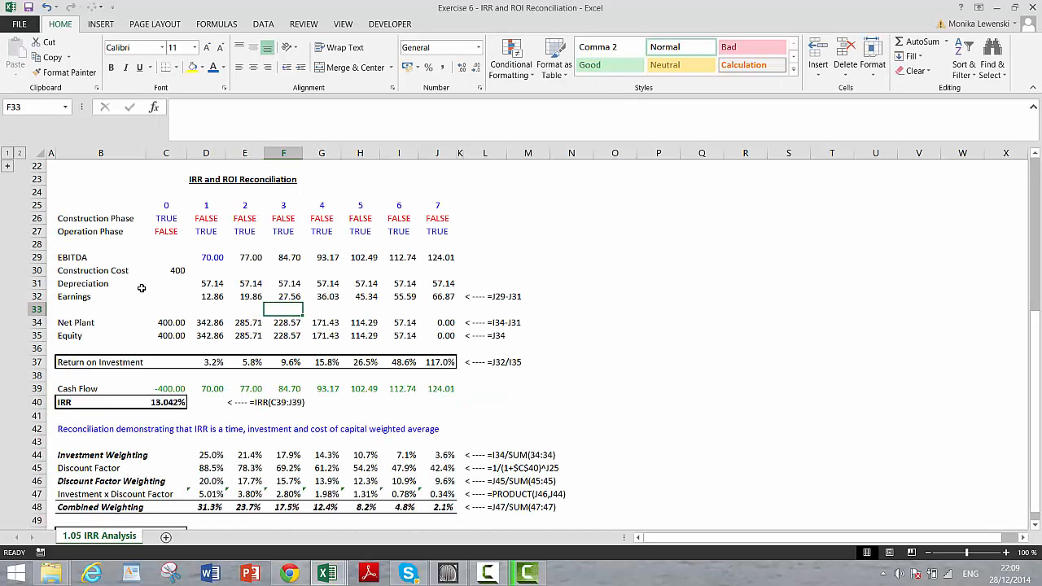
{"action": "left_click", "coordinate": [100, 284]}
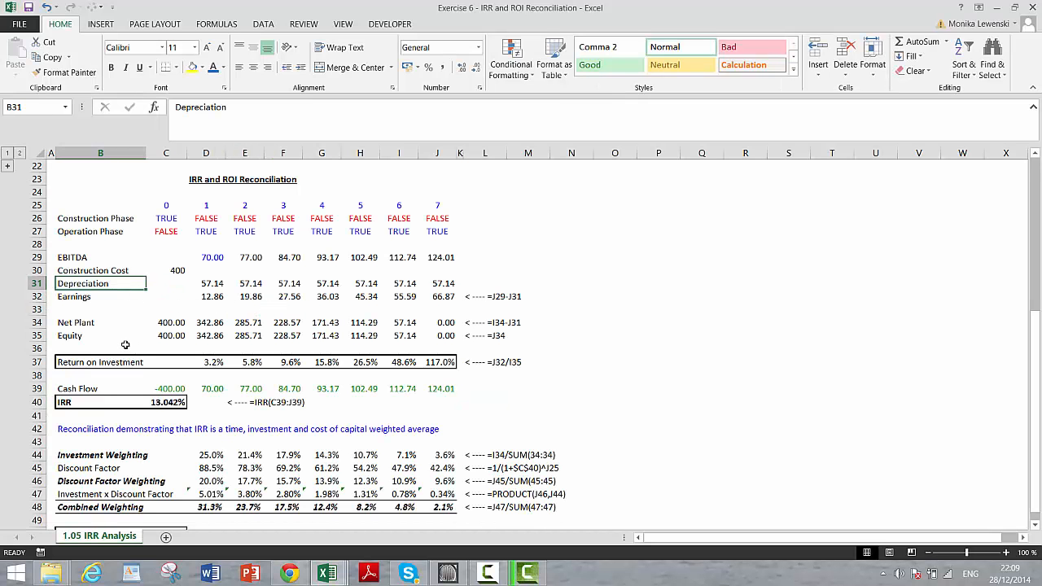
{"action": "left_click", "coordinate": [100, 402]}
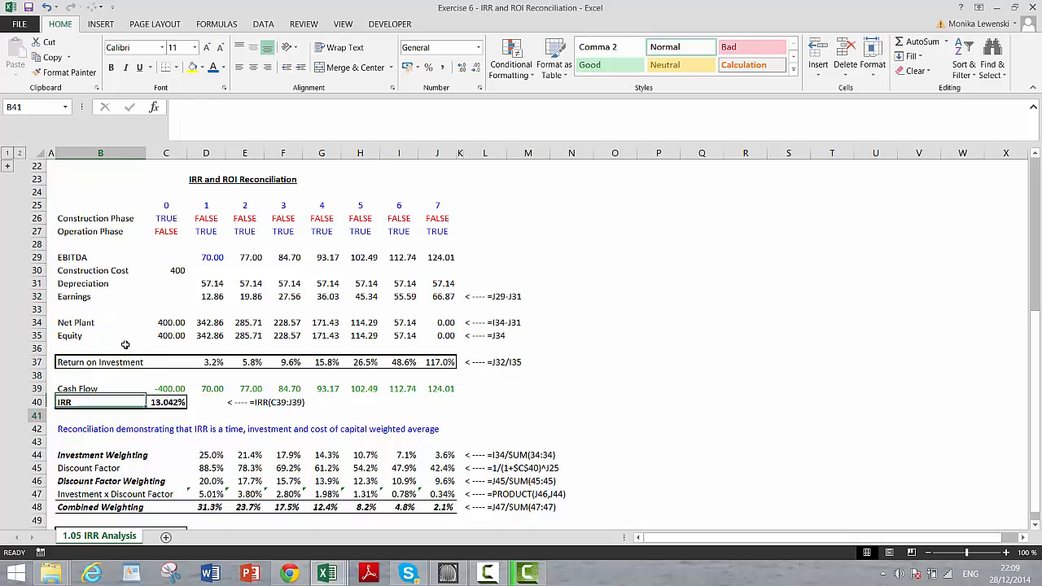
{"action": "scroll", "scroll_direction": "down", "scroll_amount": 3}
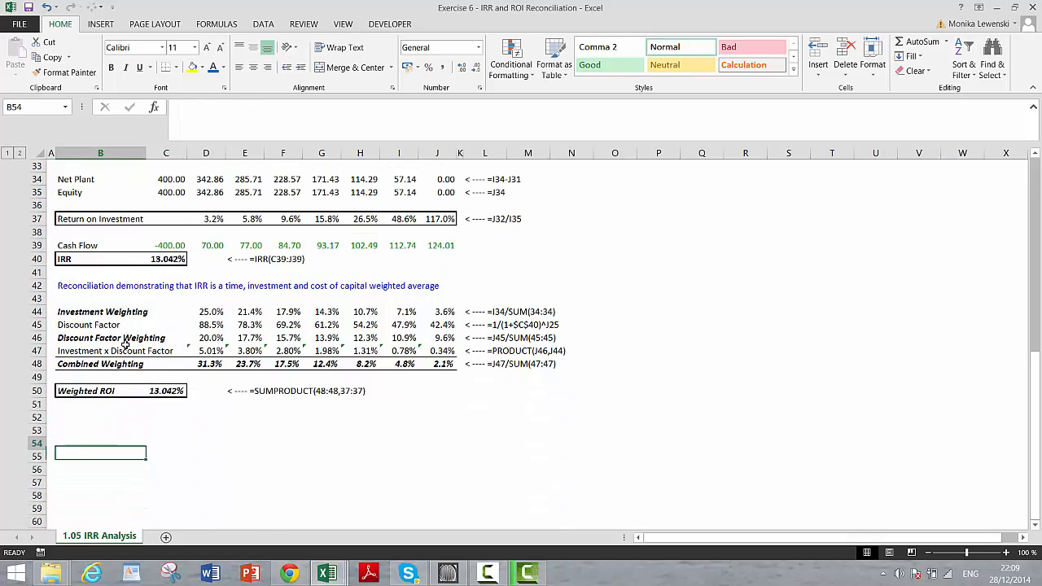
{"action": "left_click", "coordinate": [166, 272]}
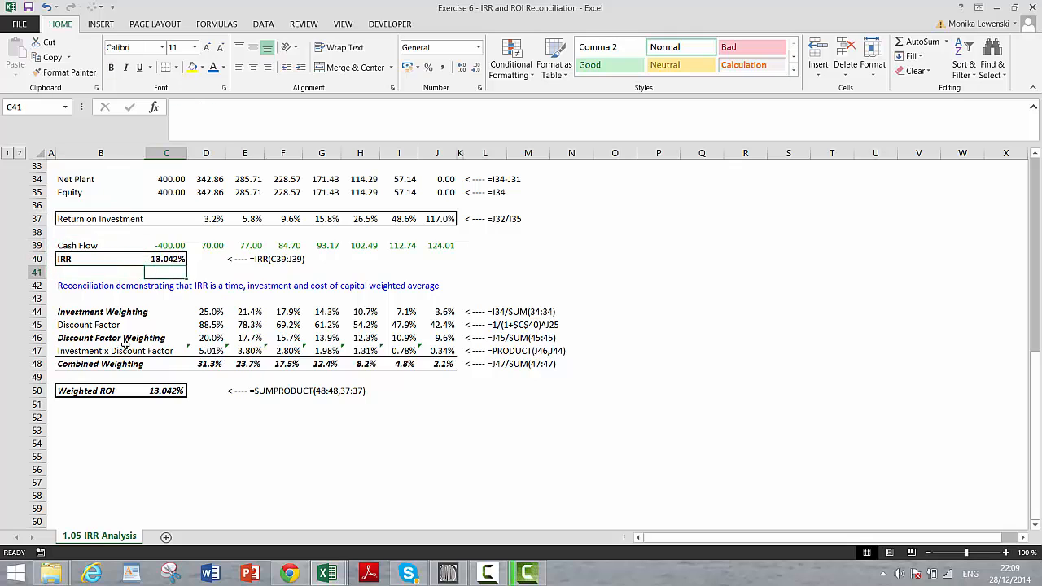
{"action": "left_click", "coordinate": [206, 364]}
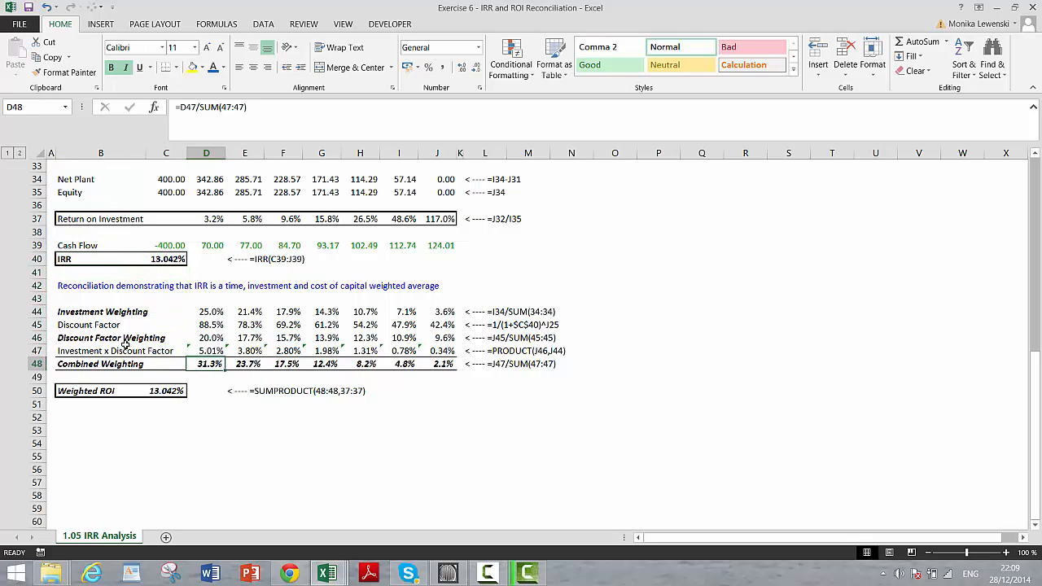
{"action": "left_click", "coordinate": [398, 364]}
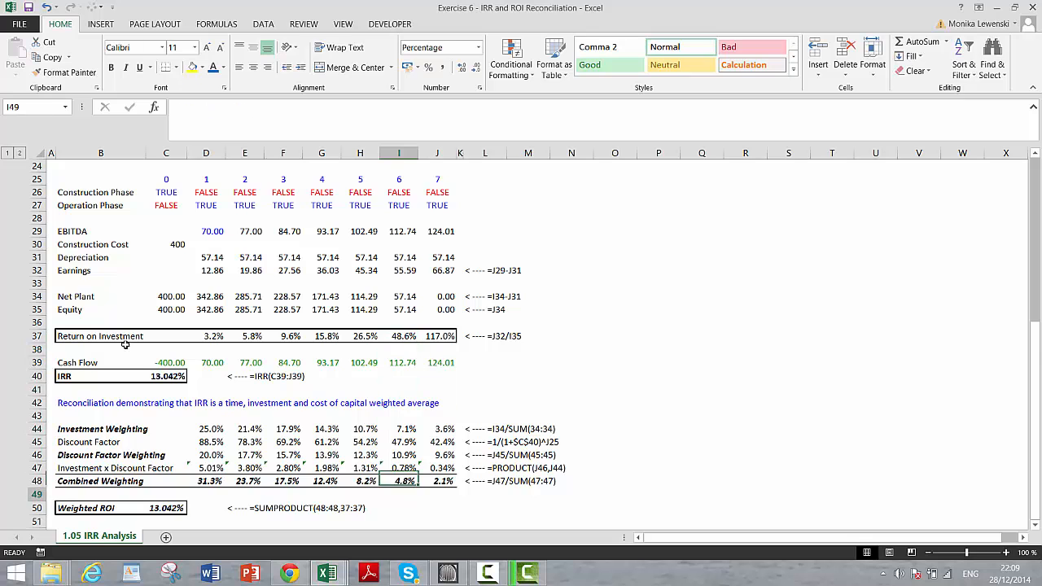
{"action": "scroll", "scroll_direction": "down", "scroll_amount": 3}
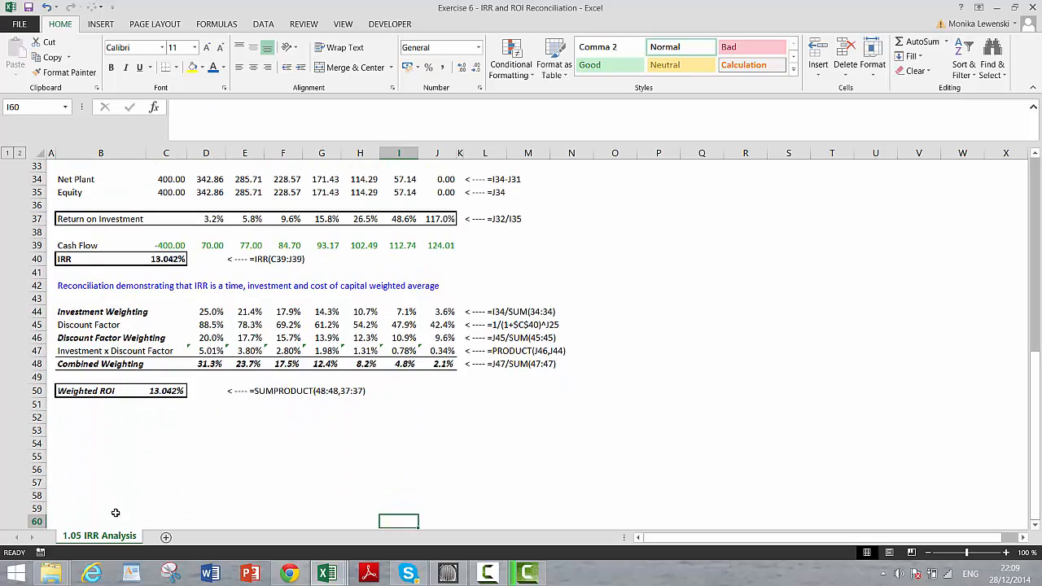
- Duplicate the IRR Analysis sheet via Move or Copy and rename the original 'Exercise'
{"action": "right_click", "coordinate": [99, 536]}
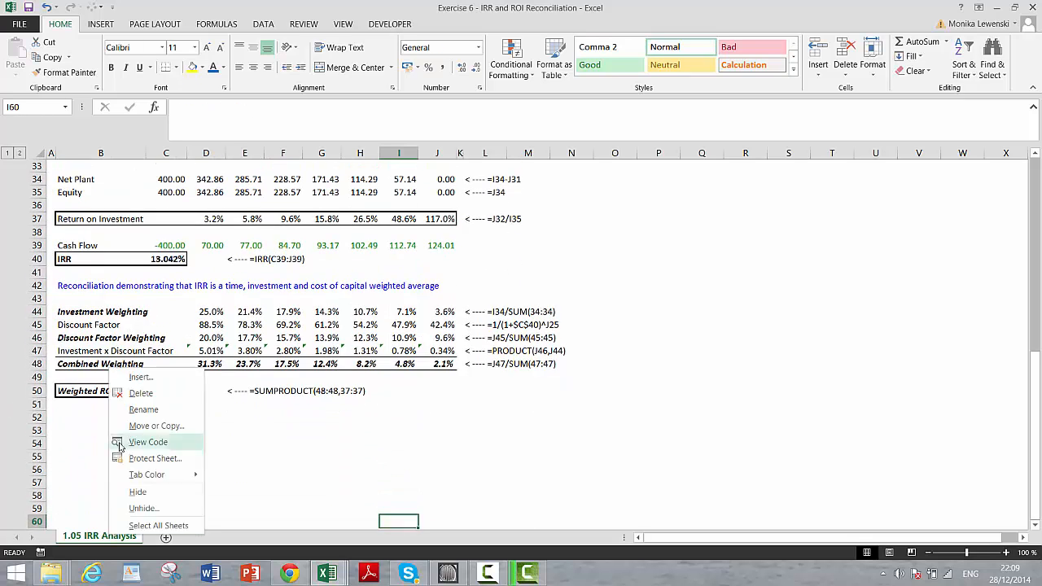
{"action": "left_click", "coordinate": [157, 426]}
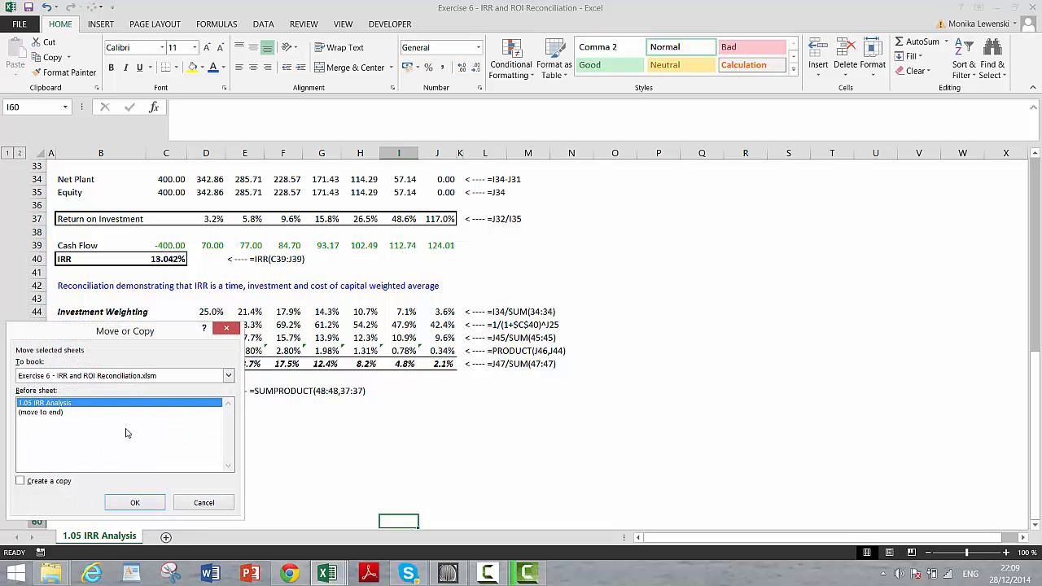
{"action": "left_click", "coordinate": [19, 480]}
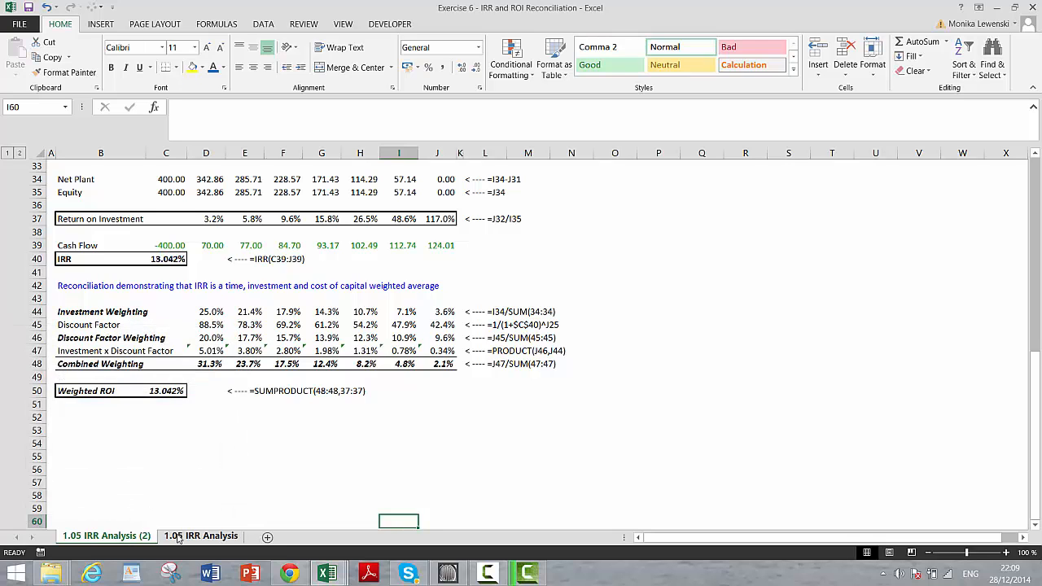
{"action": "double_click", "coordinate": [202, 535]}
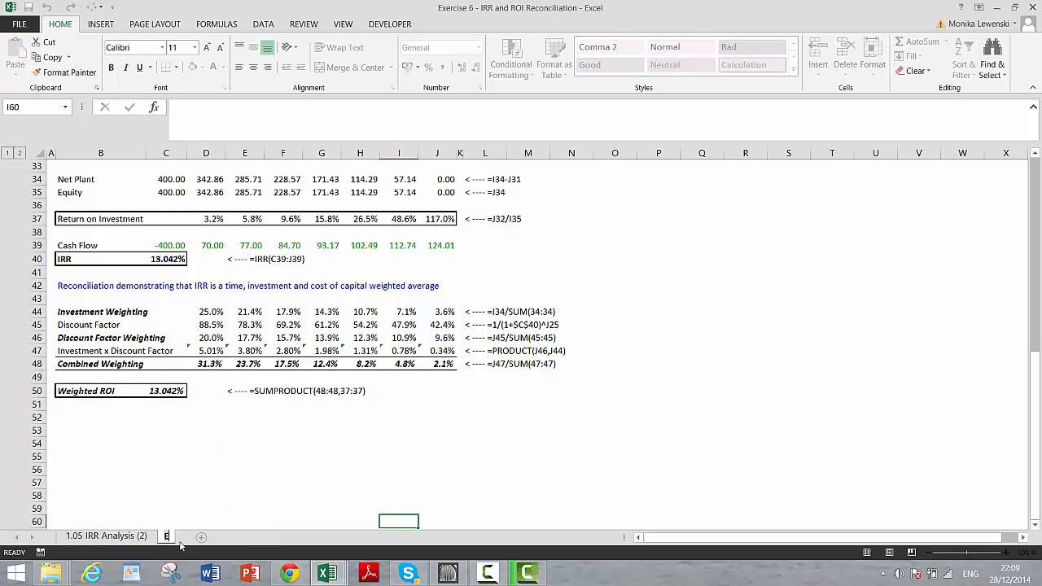
{"action": "left_click", "coordinate": [181, 536]}
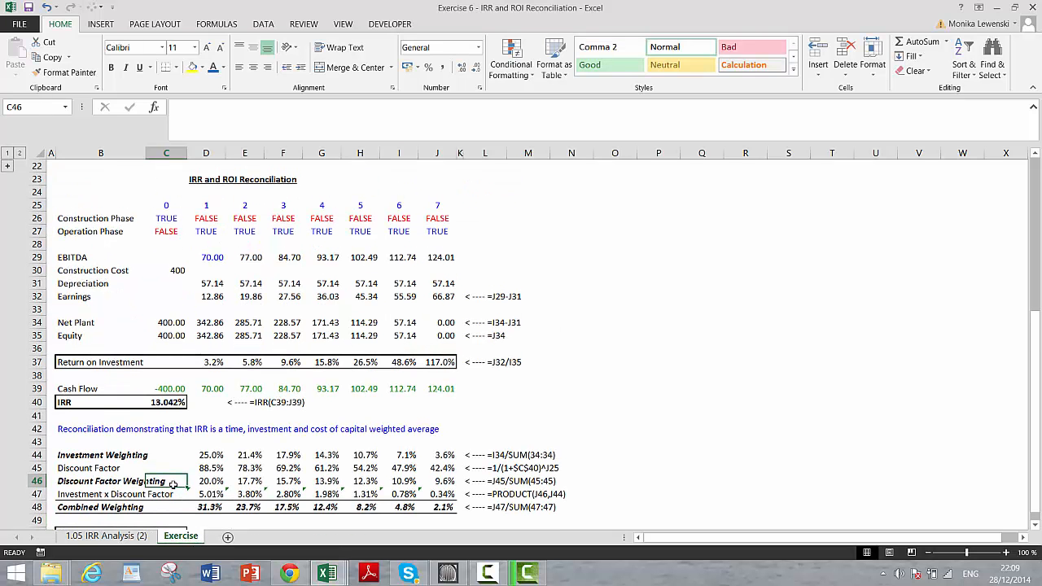
- Clear the calculated cells C31:L55 on the Exercise sheet
{"action": "left_click", "coordinate": [166, 284]}
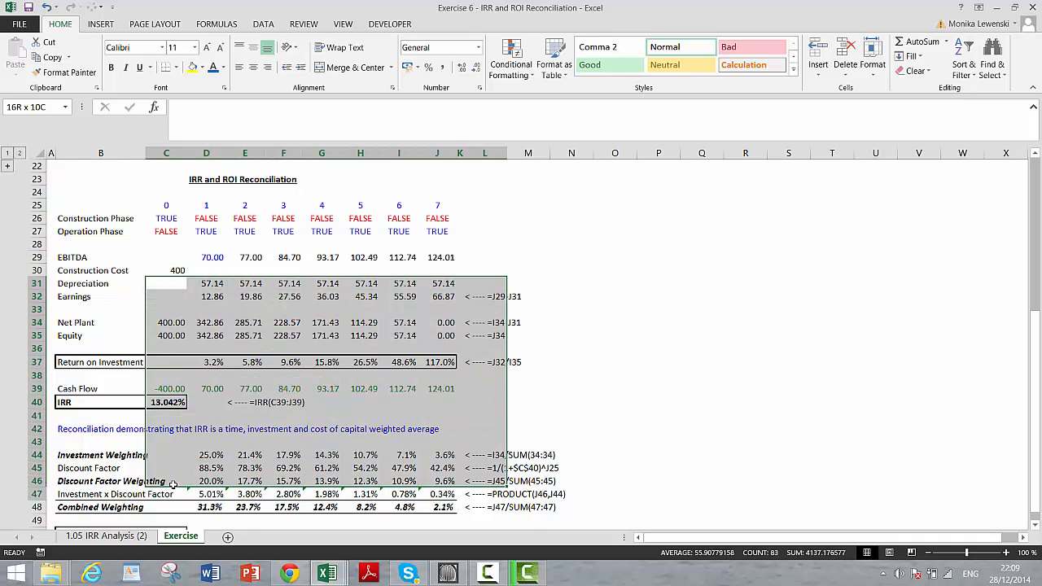
{"action": "scroll", "scroll_direction": "down", "scroll_amount": 3}
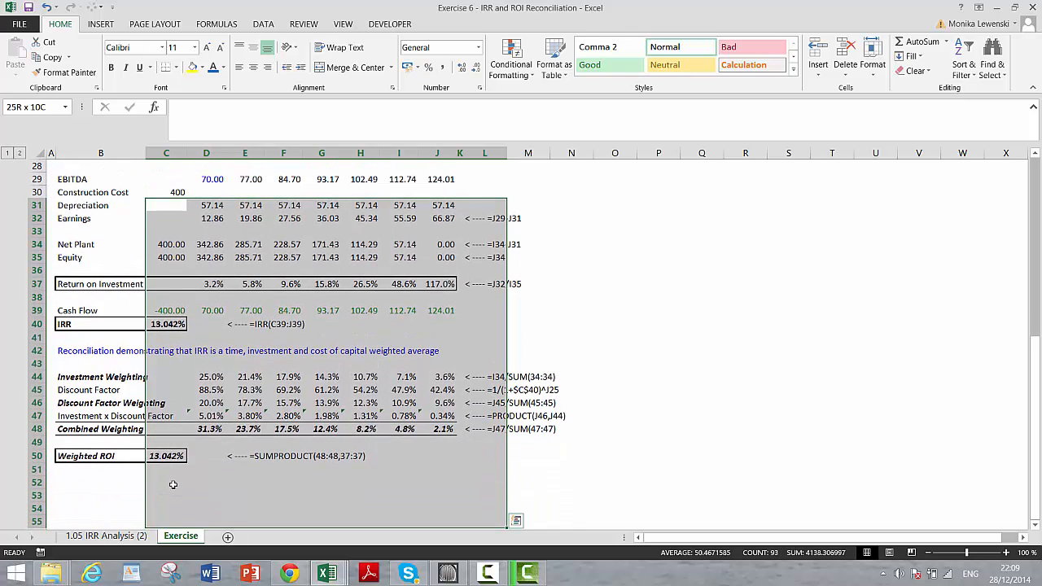
{"action": "left_click", "coordinate": [166, 205]}
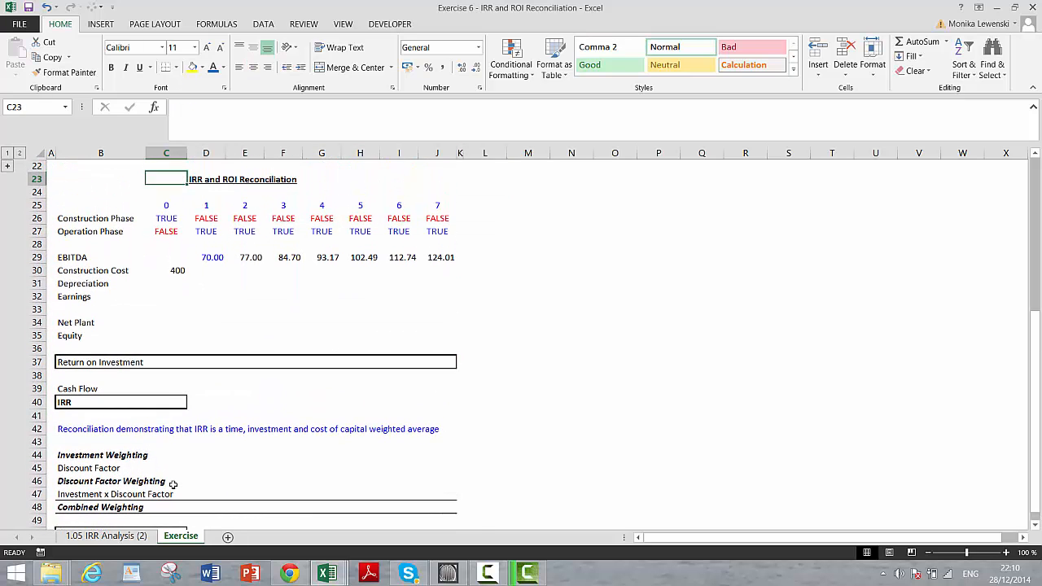
- Verify the depreciation and construction cost cells are empty and review the EBITDA and Earnings labels
{"action": "left_click", "coordinate": [166, 283]}
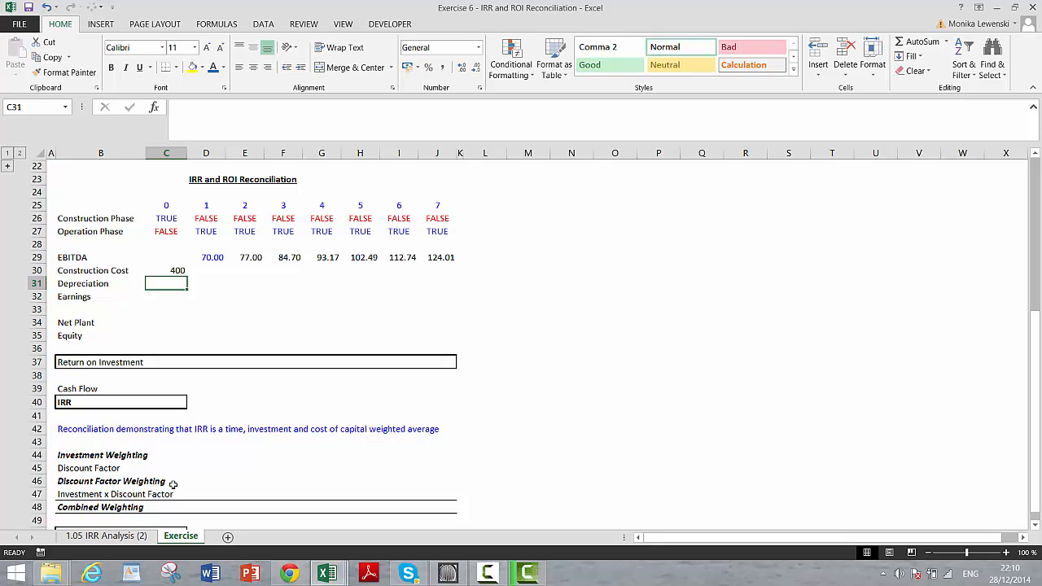
{"action": "left_click", "coordinate": [206, 282]}
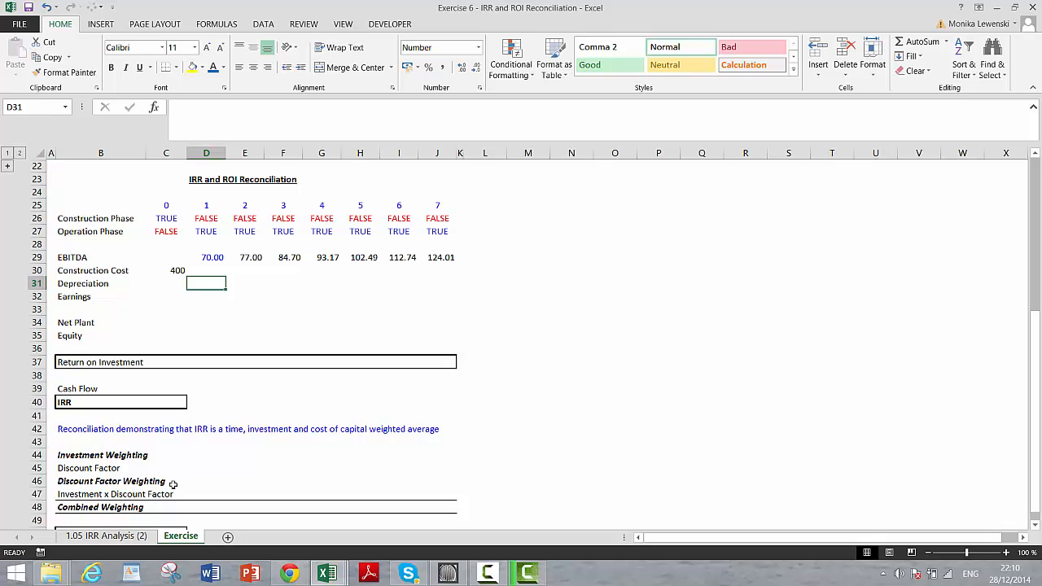
{"action": "left_click", "coordinate": [282, 256]}
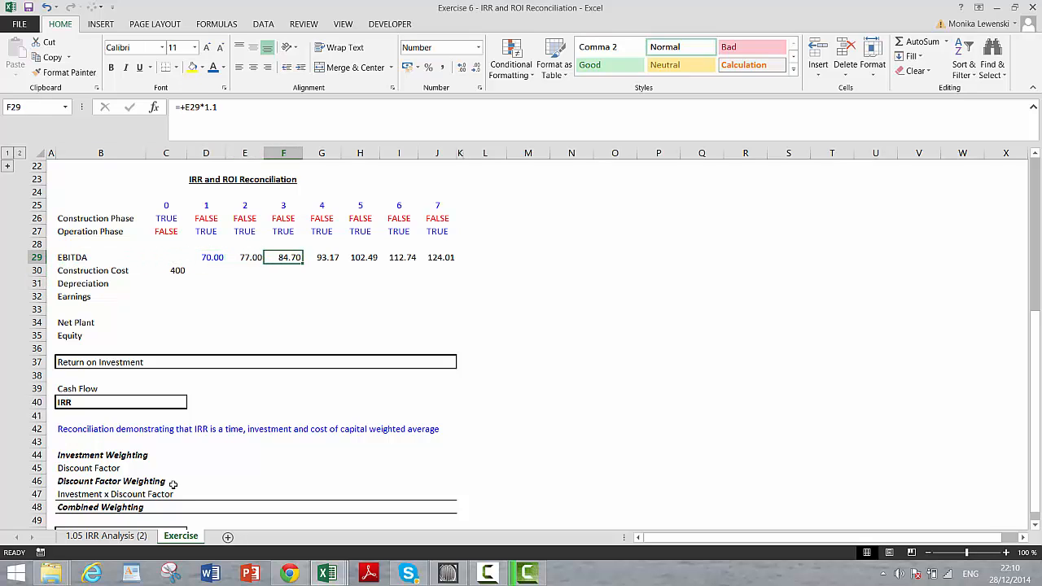
{"action": "left_click", "coordinate": [283, 269]}
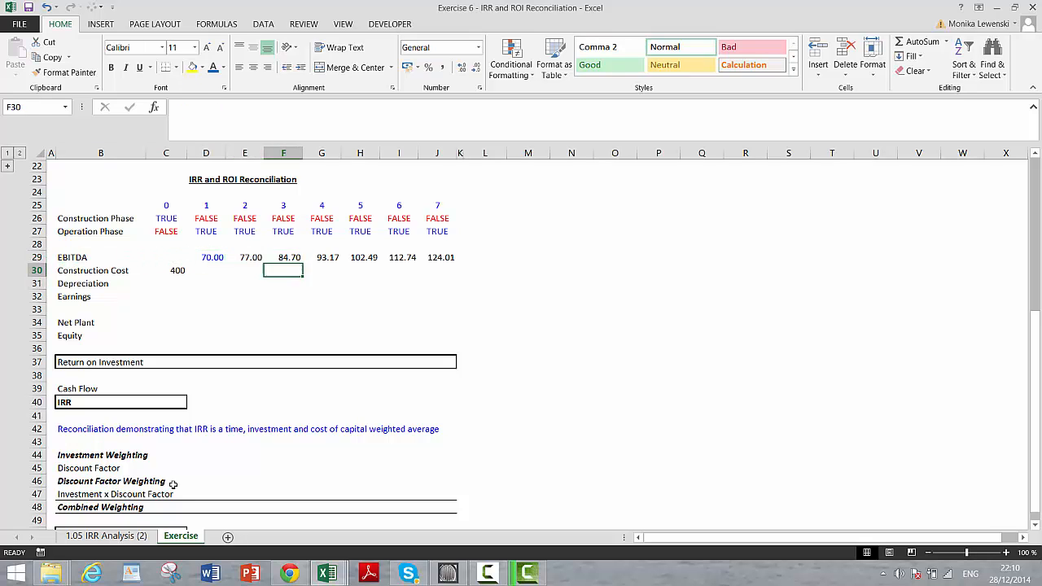
{"action": "left_click", "coordinate": [100, 296]}
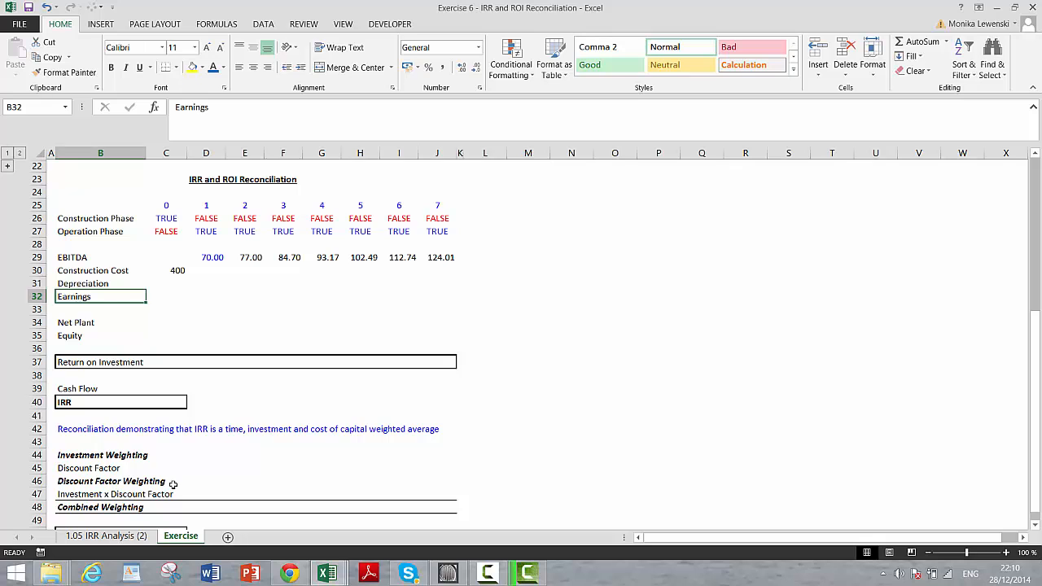
{"action": "left_click", "coordinate": [101, 335]}
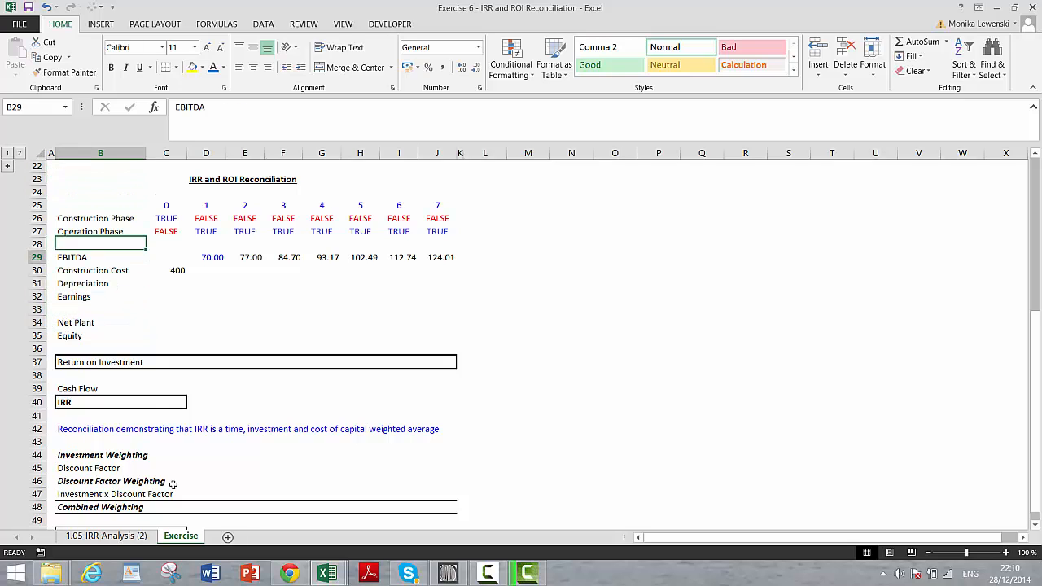
- Change the IRR label in B40 to 'Project IRR'
{"action": "scroll", "scroll_direction": "down", "scroll_amount": 3}
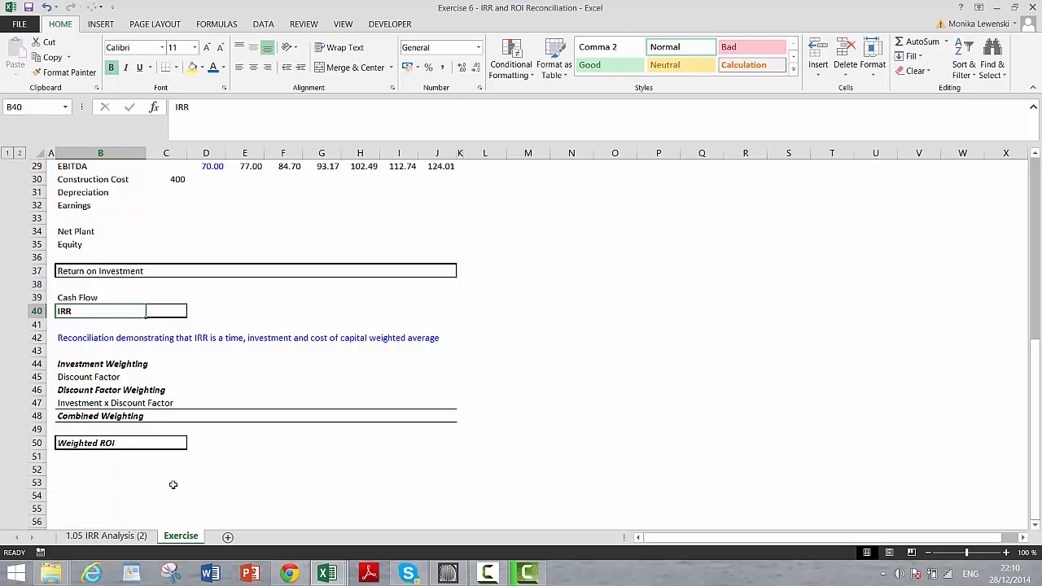
{"action": "type", "text": "Prj"}
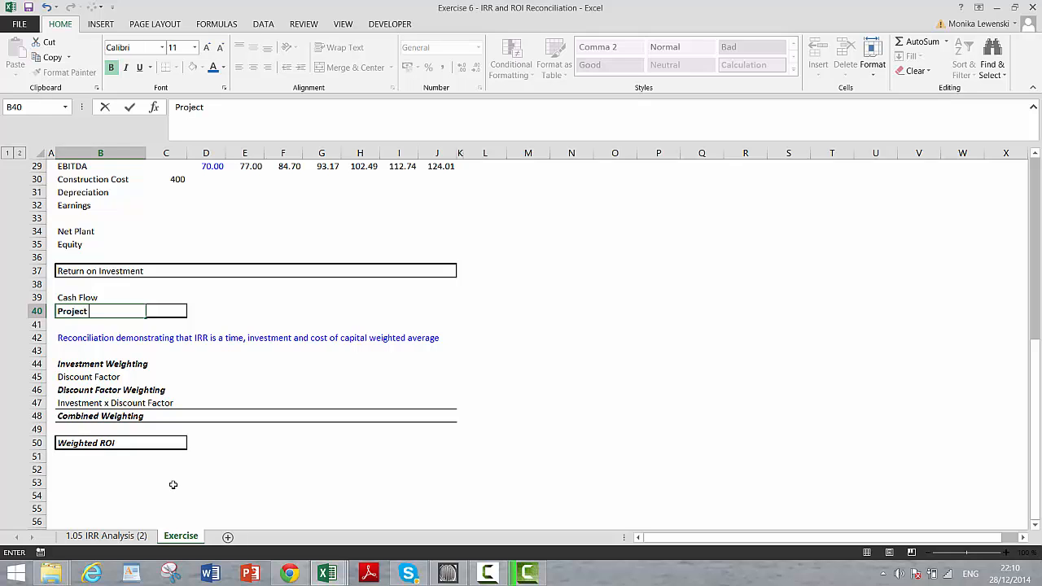
{"action": "type", "text": "IRR"}
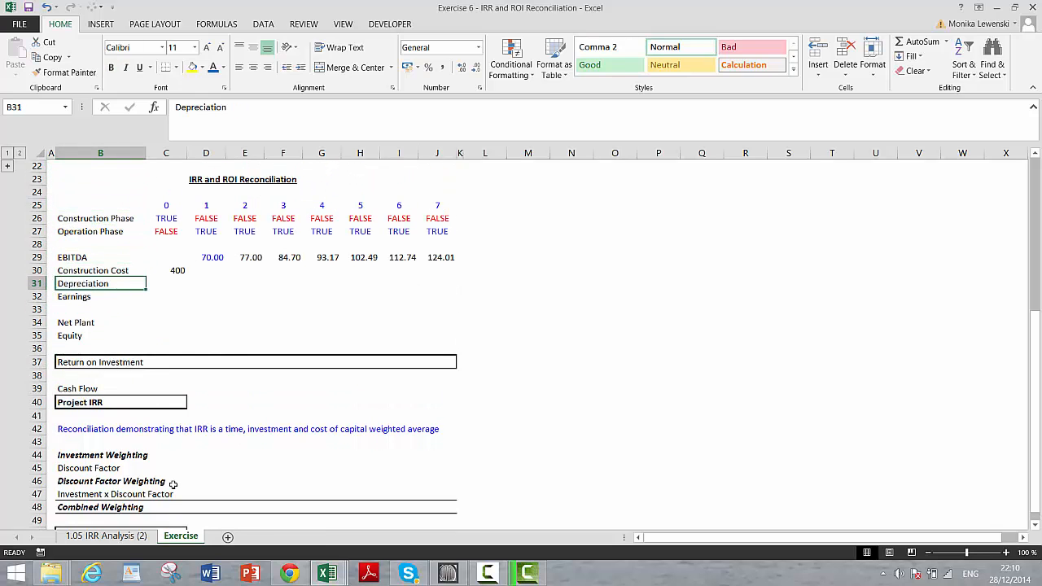
- Enter =$C$30/7 in D31 and fill it to J31, giving 57.14 yearly depreciation
{"action": "left_click", "coordinate": [206, 283]}
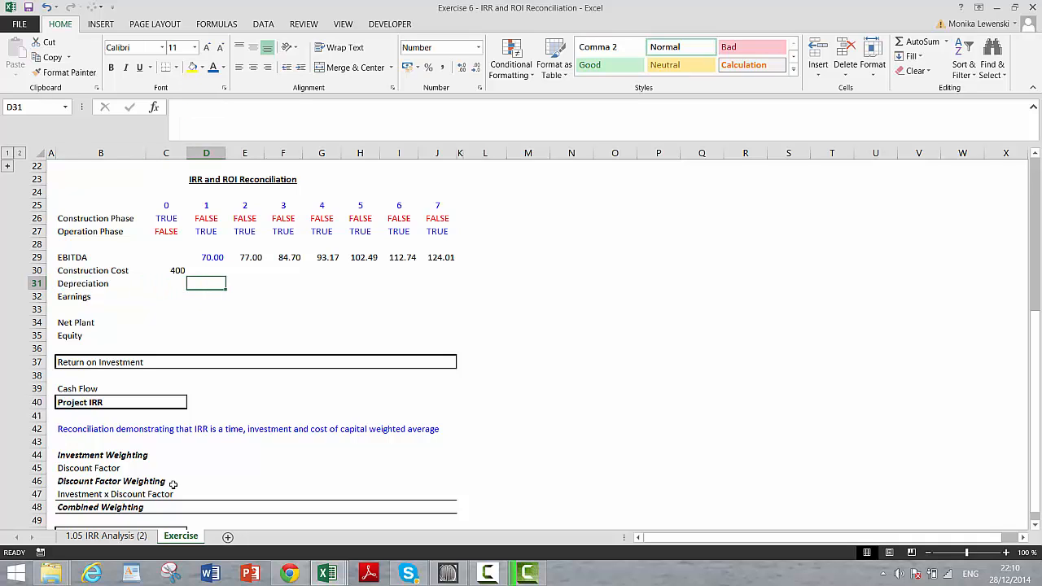
{"action": "type", "text": "=D30"}
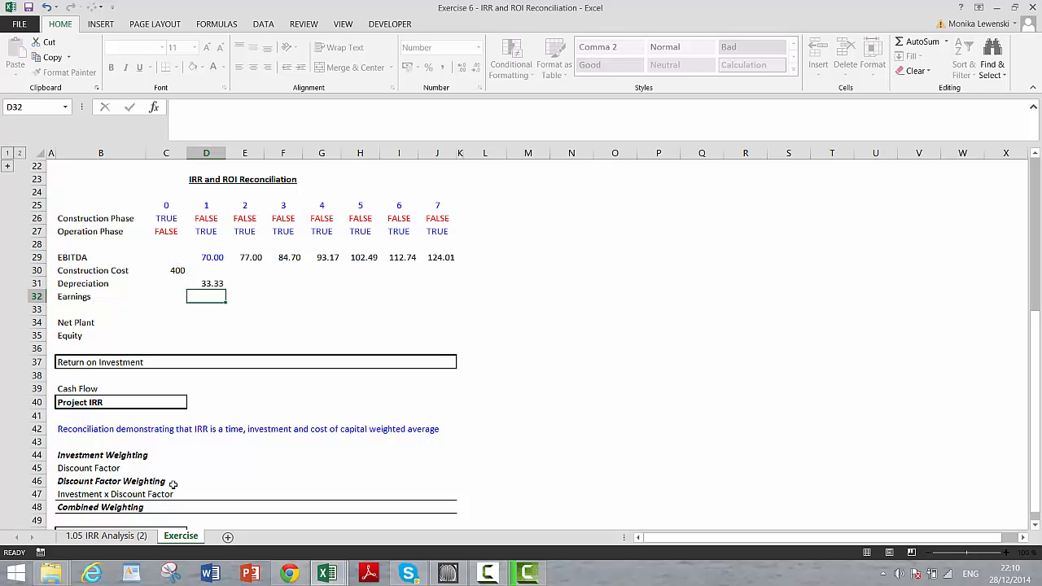
{"action": "left_click", "coordinate": [206, 283]}
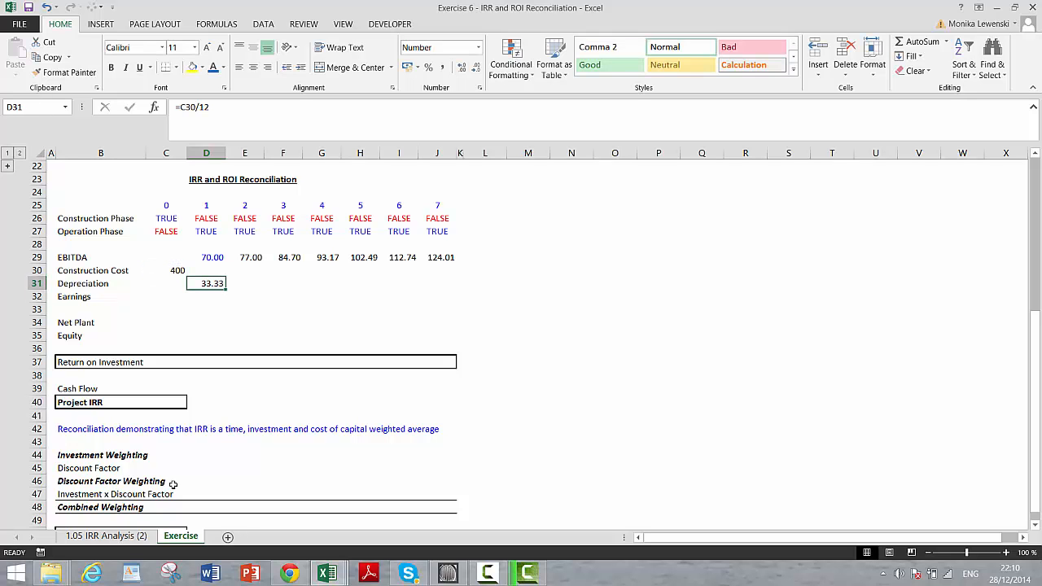
{"action": "left_click_drag", "start_coordinate": [206, 283], "coordinate": [437, 284]}
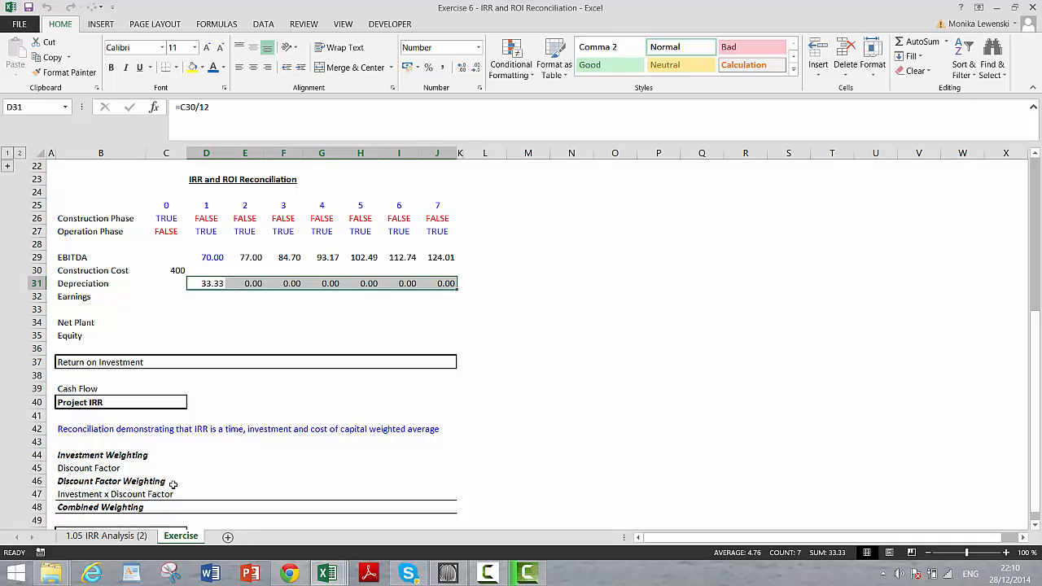
{"action": "double_click", "coordinate": [206, 283]}
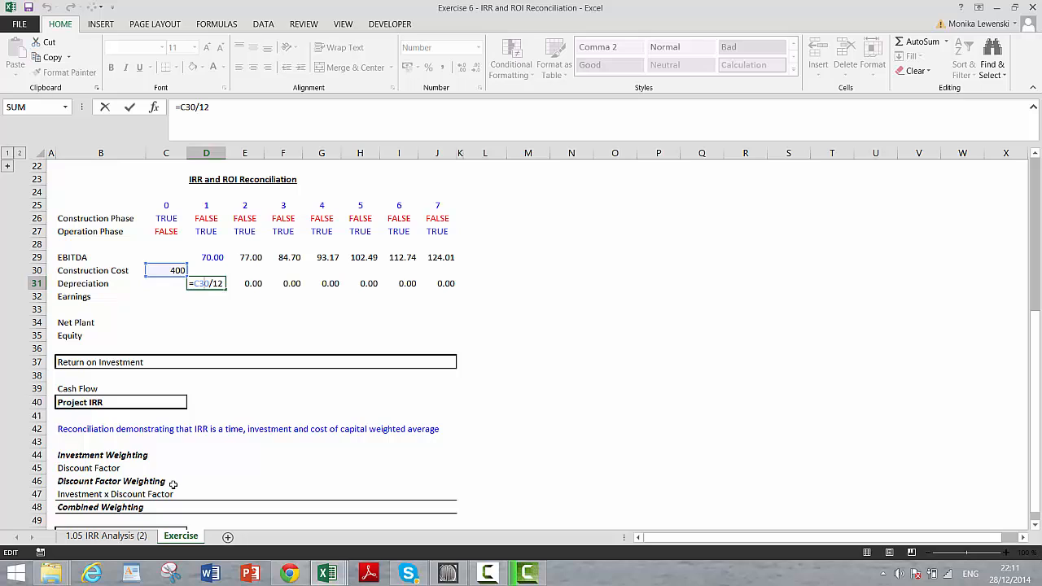
{"action": "key", "text": "f4"}
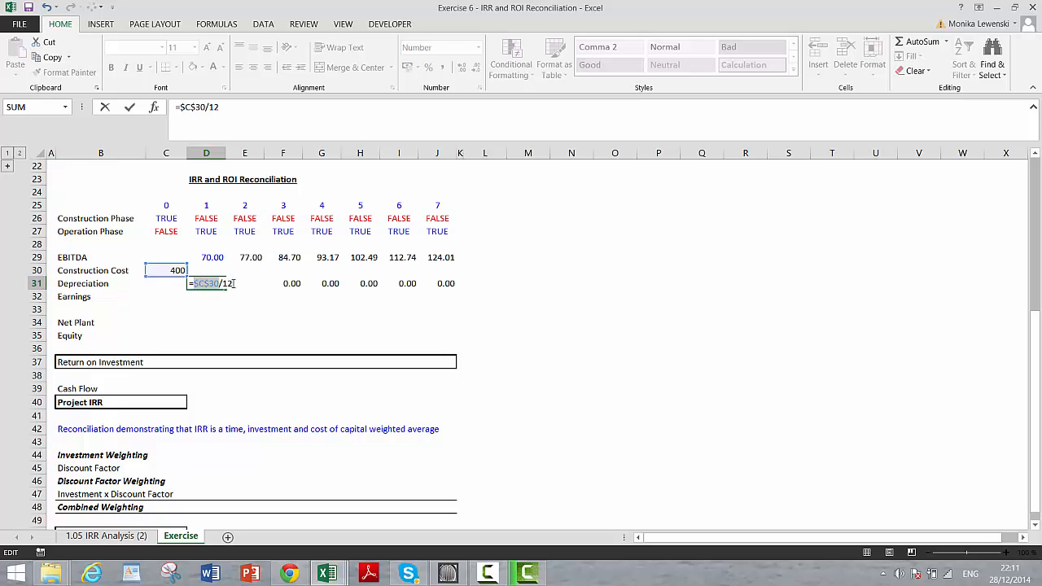
{"action": "key", "text": "Backspace"}
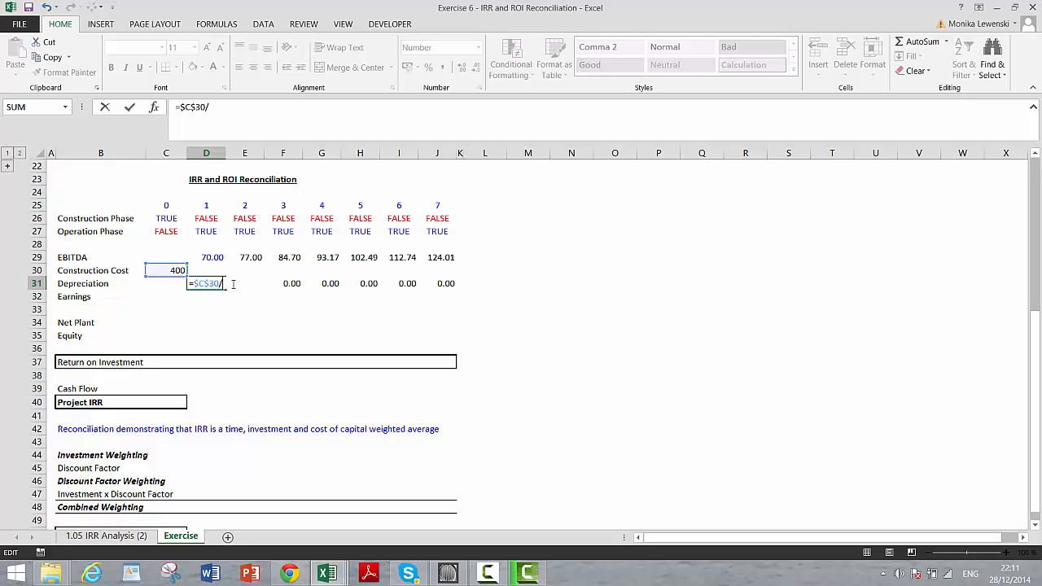
{"action": "key", "text": "enter"}
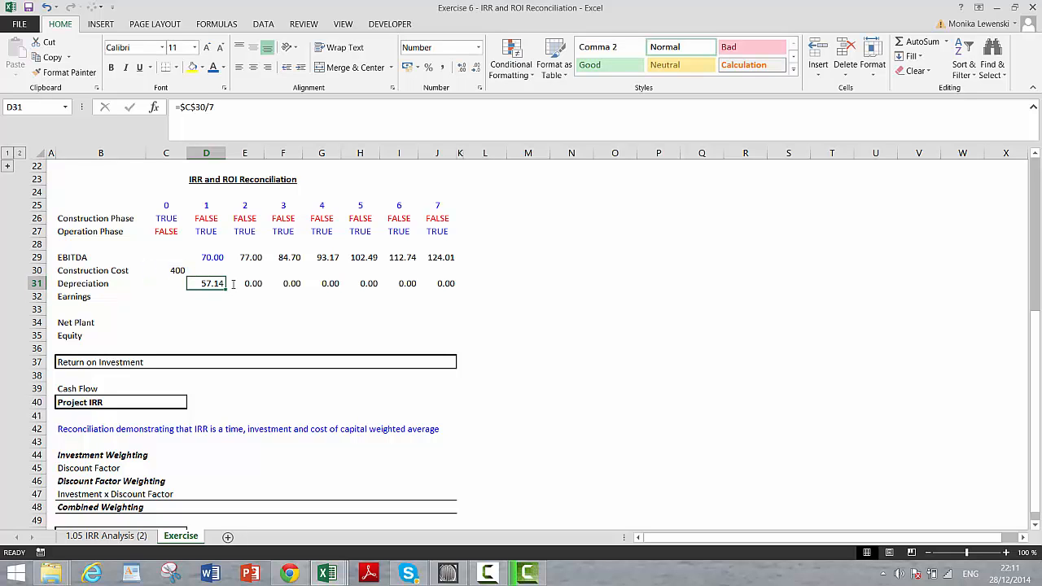
{"action": "left_click_drag", "start_coordinate": [206, 284], "coordinate": [445, 283]}
{"action": "type", "text": "=D29-"}
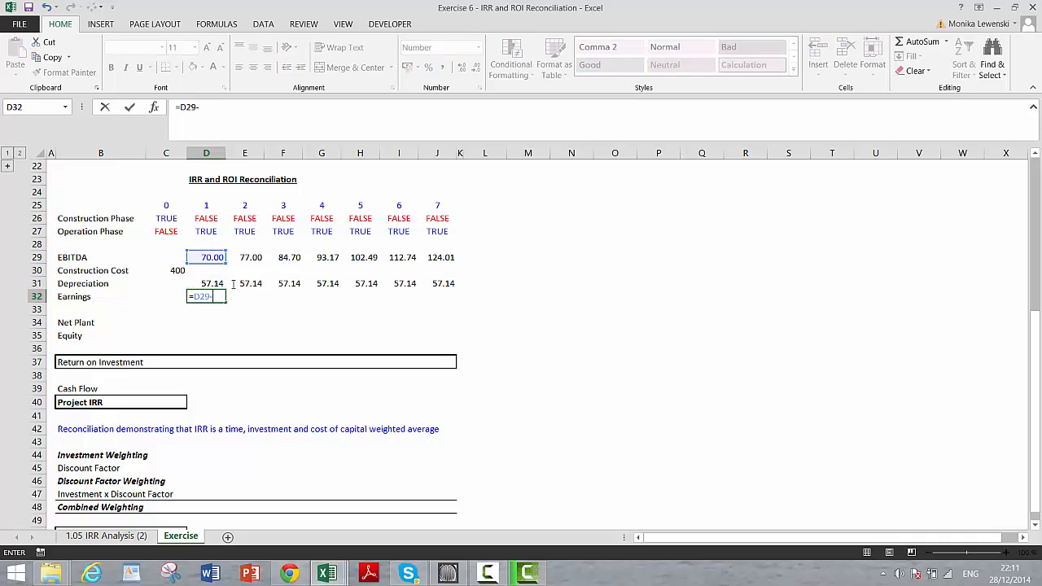
- Fill Earnings as =D29-D31 across years 1–7, from 12.86 to 66.87
{"action": "type", "text": "D31"}
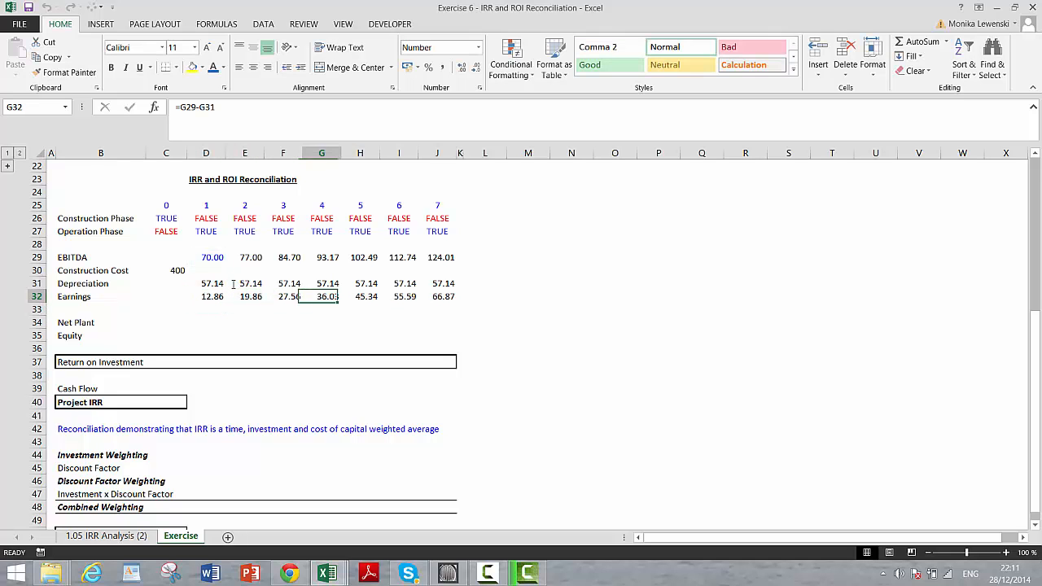
{"action": "left_click", "coordinate": [484, 258]}
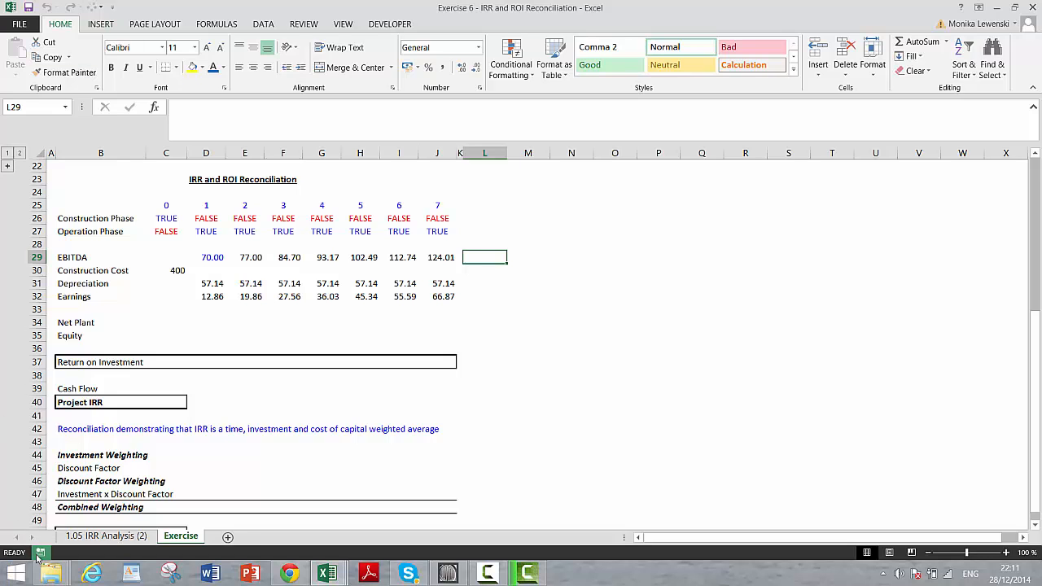
{"action": "left_click", "coordinate": [40, 553]}
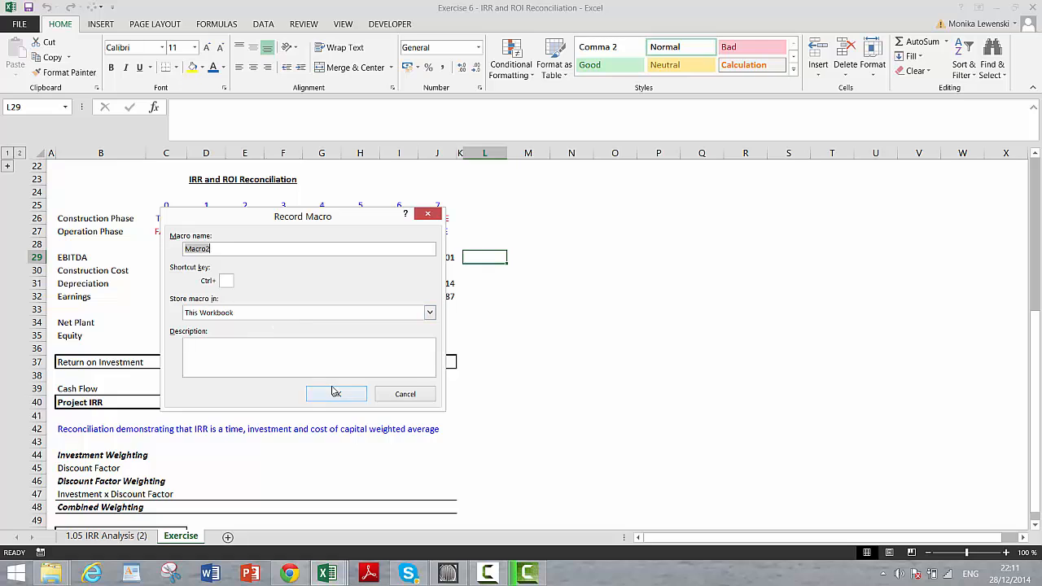
- Cancel the macro recording and select Macro1 in the Developer Macros list
{"action": "left_click", "coordinate": [336, 394]}
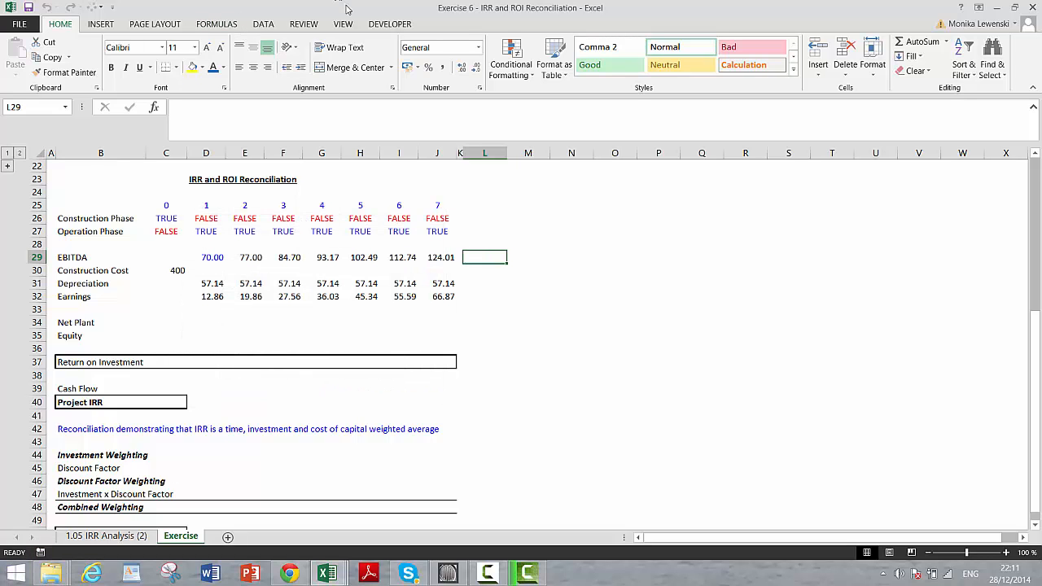
{"action": "left_click", "coordinate": [389, 24]}
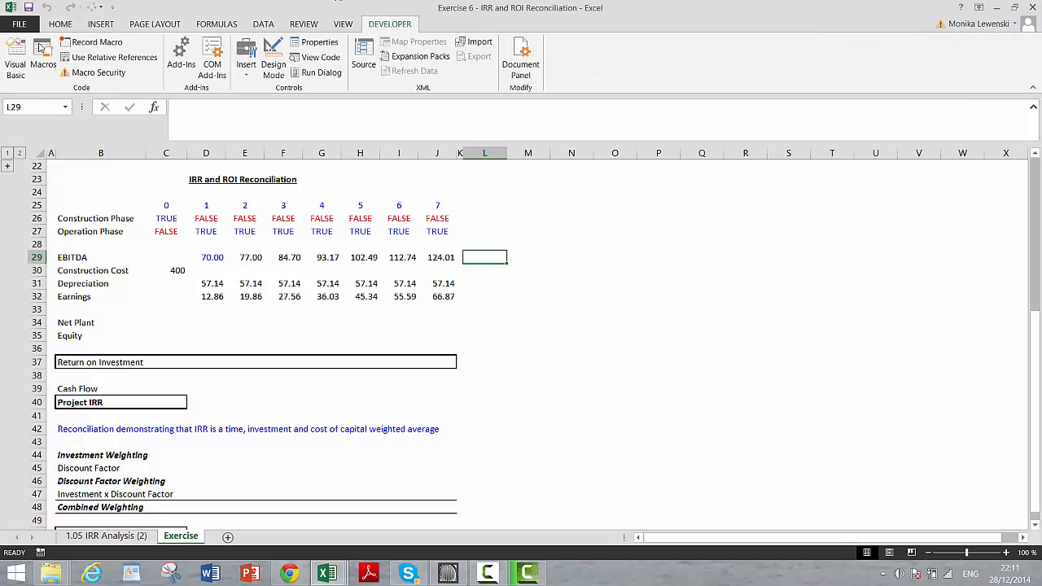
{"action": "left_click", "coordinate": [42, 56]}
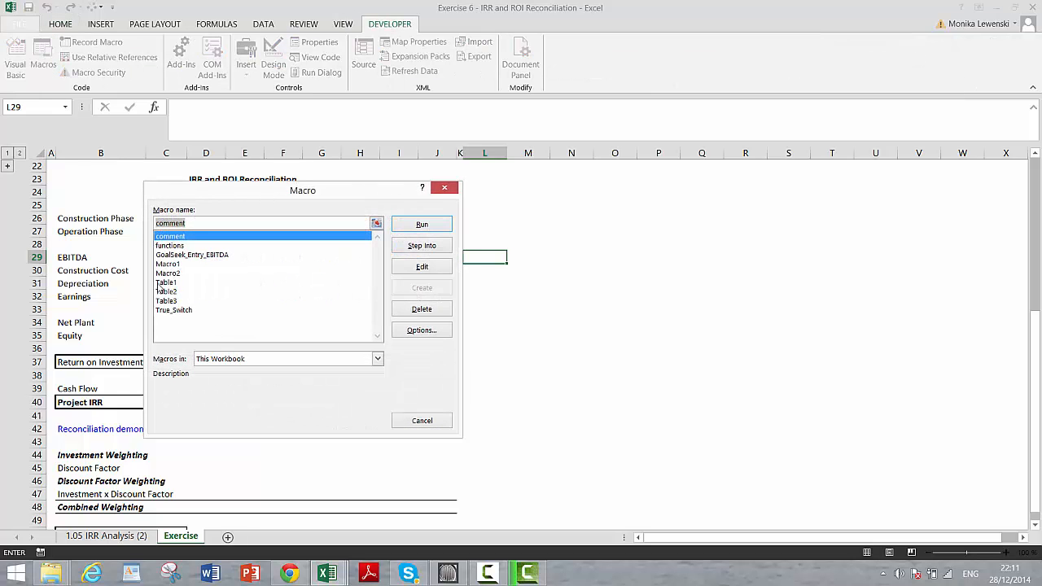
{"action": "left_click", "coordinate": [168, 264]}
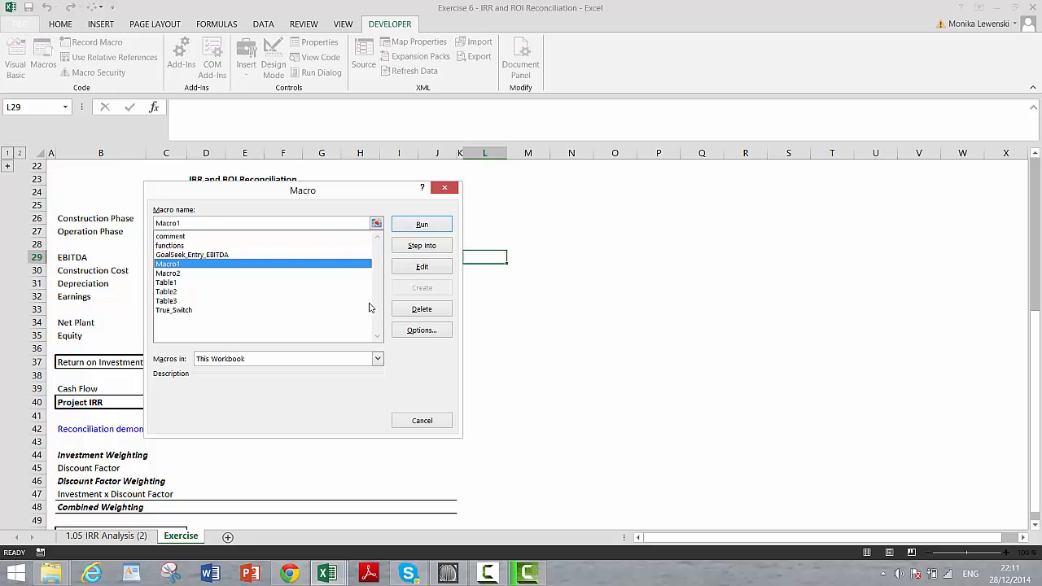
- Open Macro1's code and write the show_the_formula(cell) function header
{"action": "left_click", "coordinate": [421, 266]}
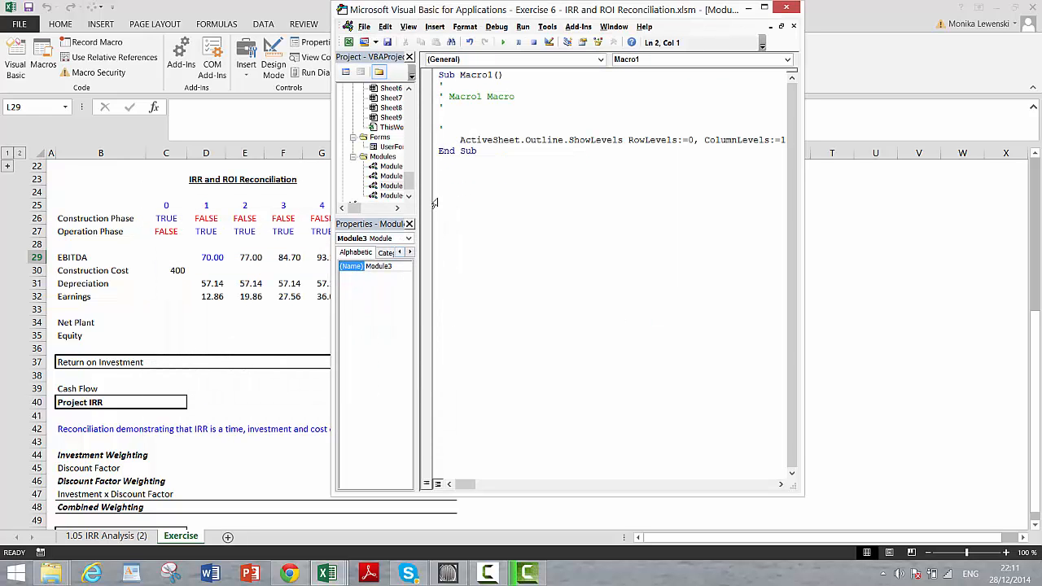
{"action": "mouse_move", "coordinate": [457, 182]}
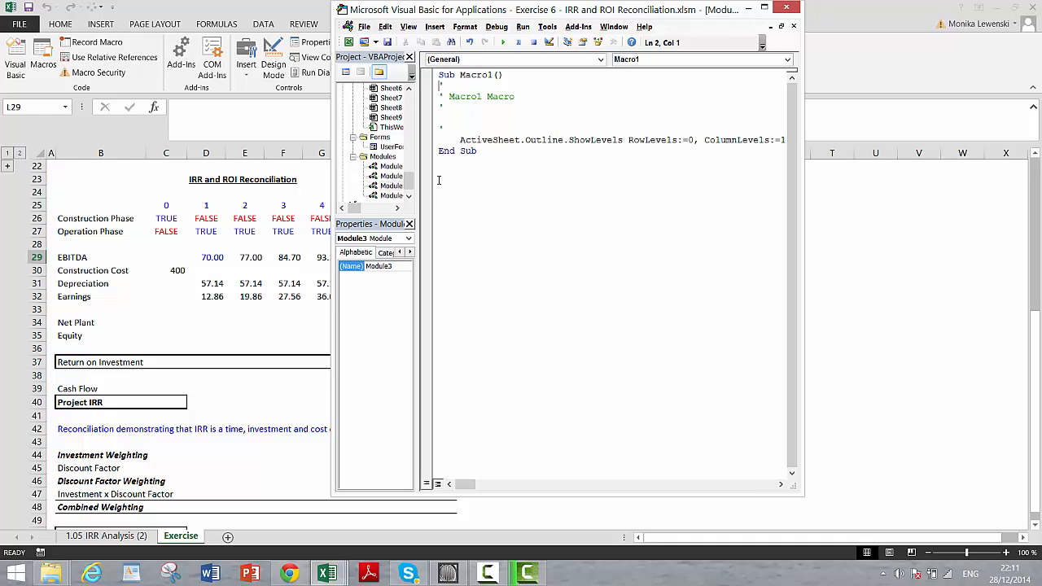
{"action": "type", "text": "func"}
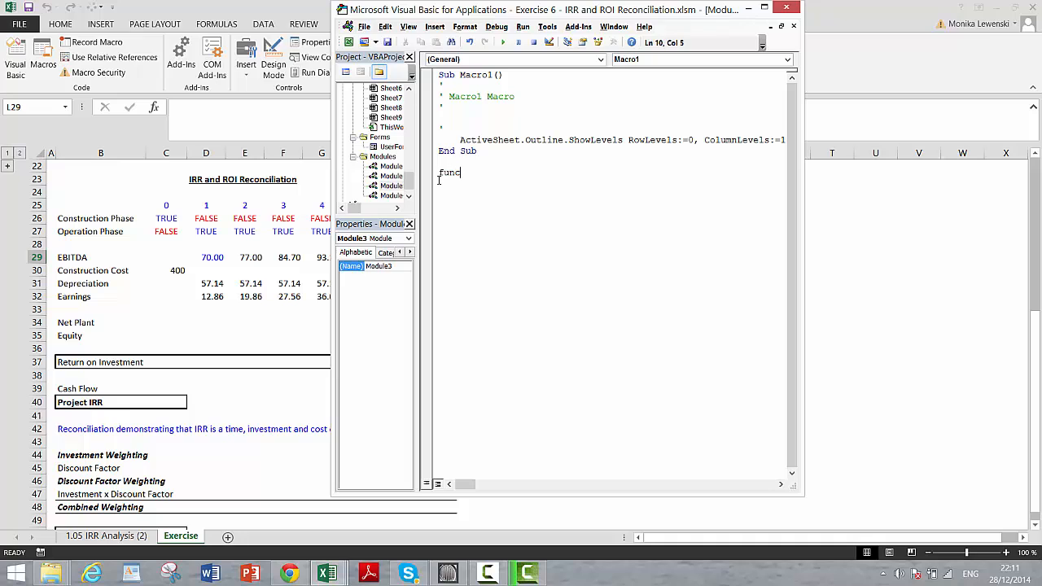
{"action": "type", "text": "tion"}
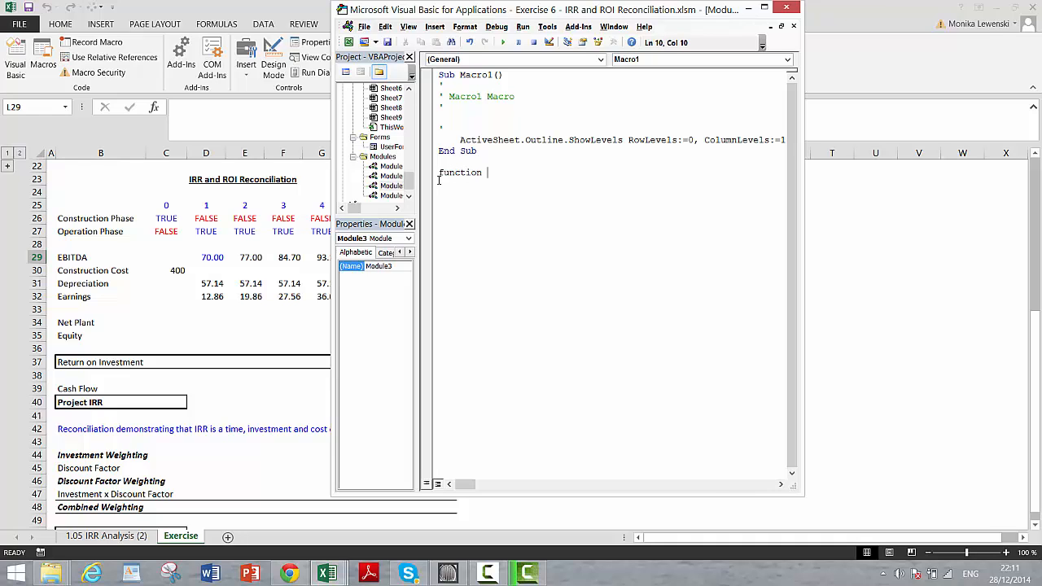
{"action": "key", "text": "backspace"}
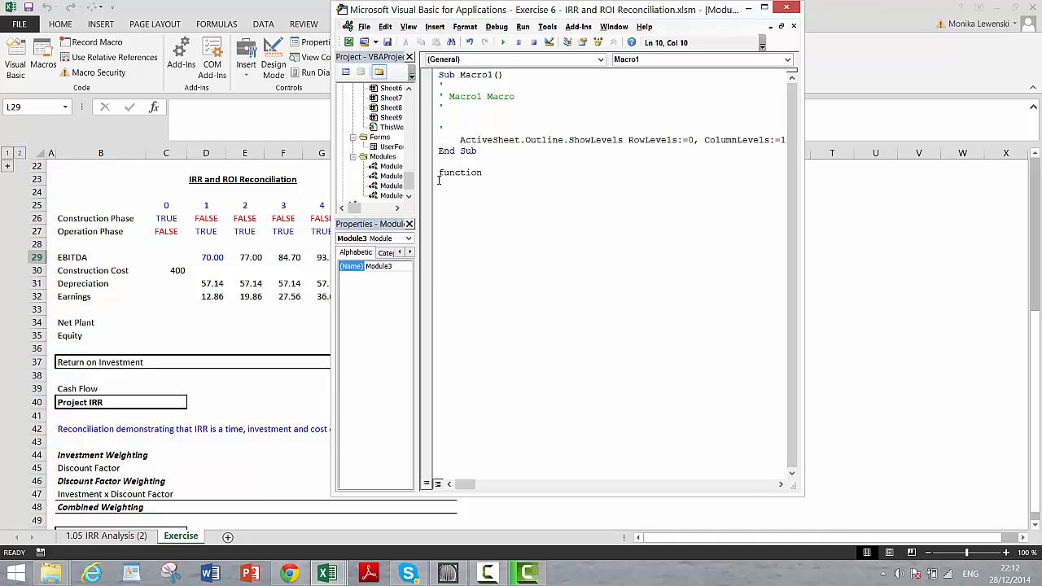
{"action": "type", "text": "sho"}
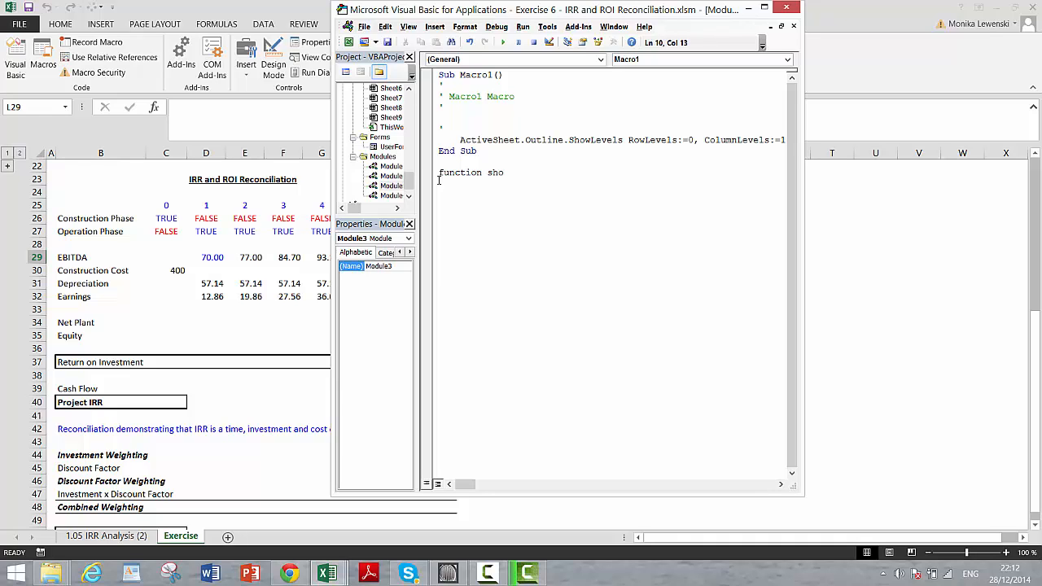
{"action": "type", "text": "w_th"}
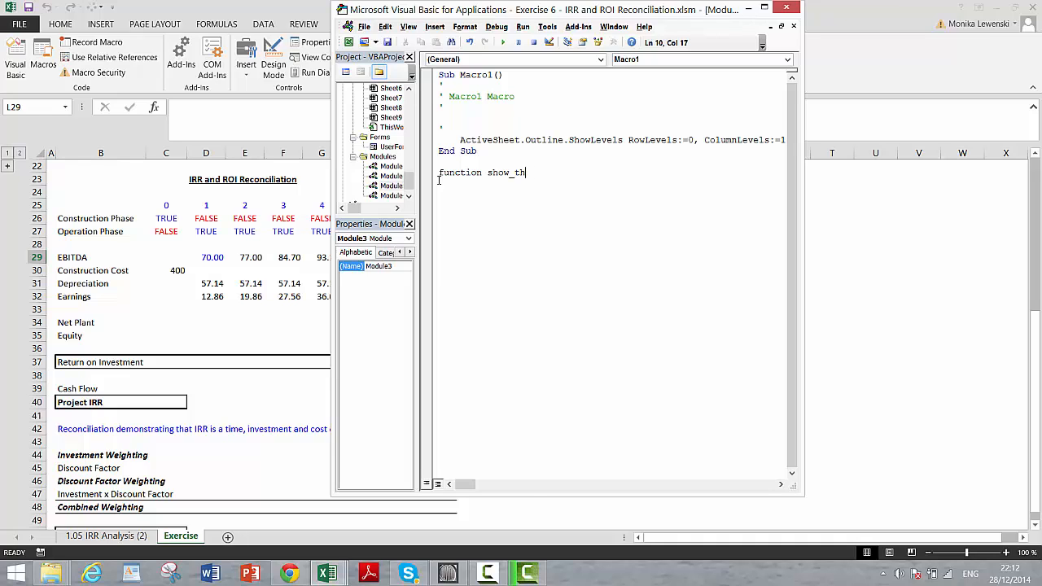
{"action": "type", "text": "e_formula("}
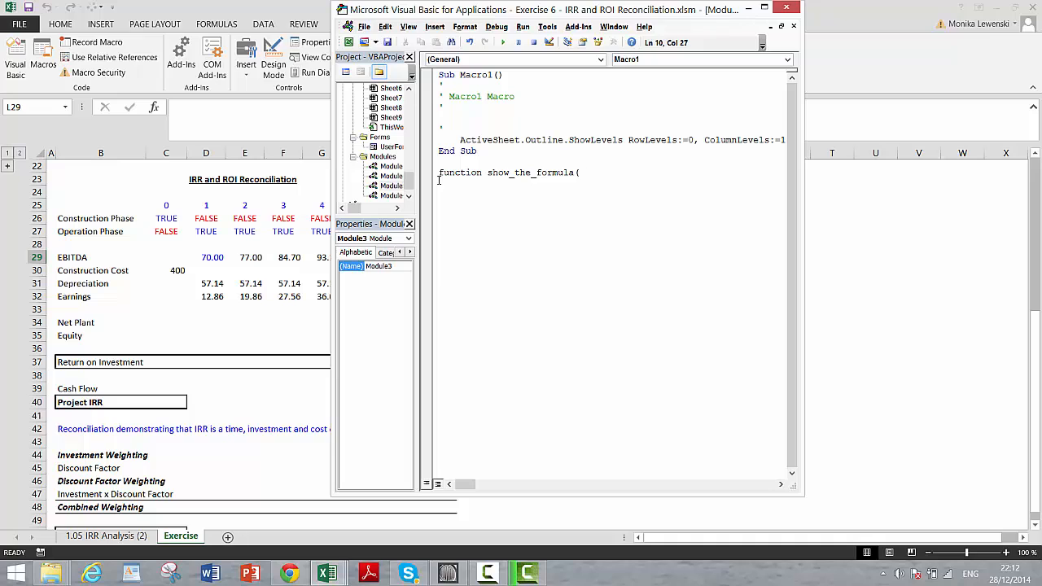
{"action": "type", "text": "cell)"}
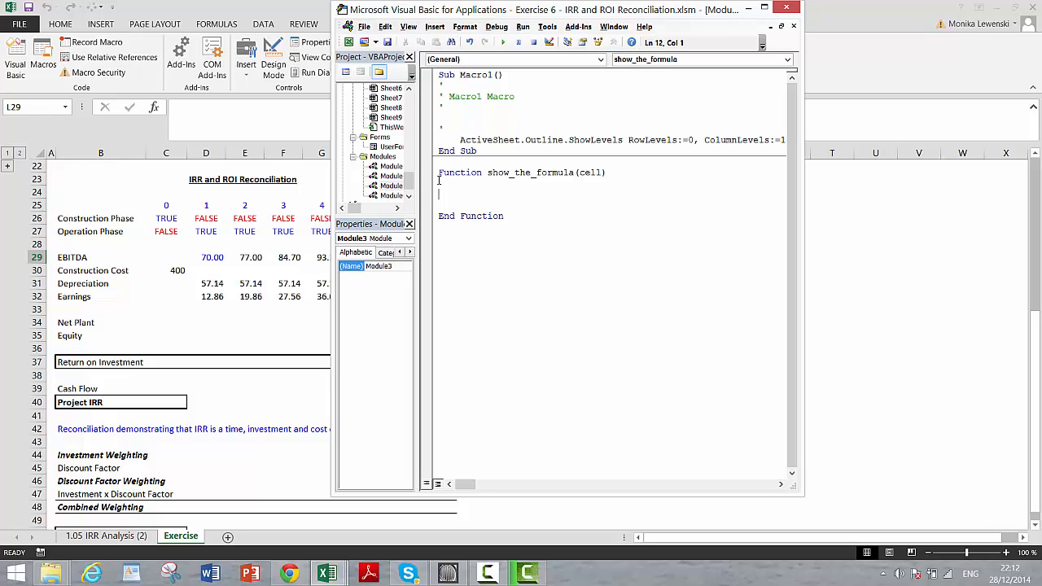
- Make show_the_formula return " <---- " joined with cell.Formula
{"action": "type", "text": "ceek"}
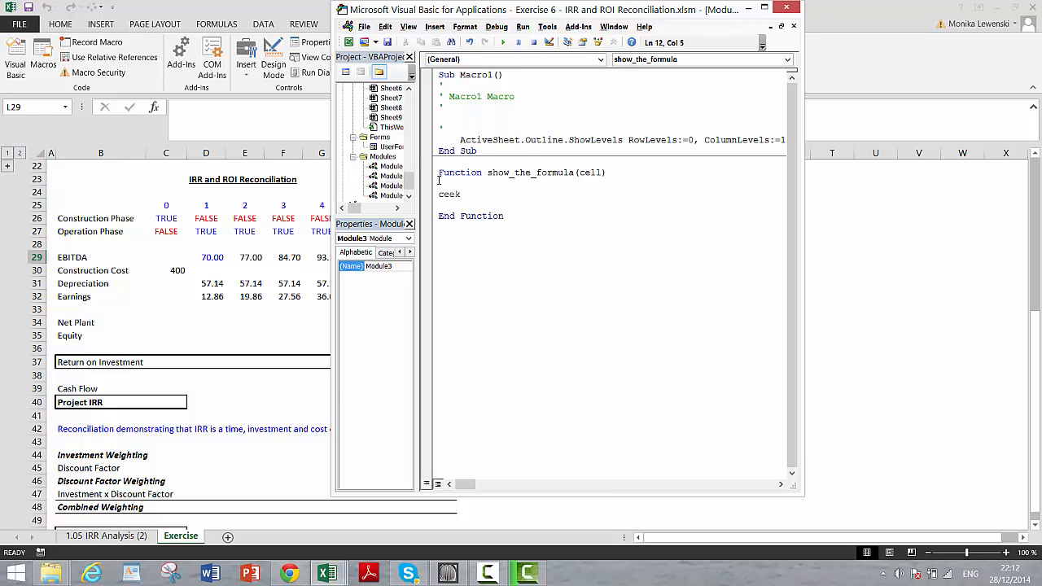
{"action": "type", "text": "cell."}
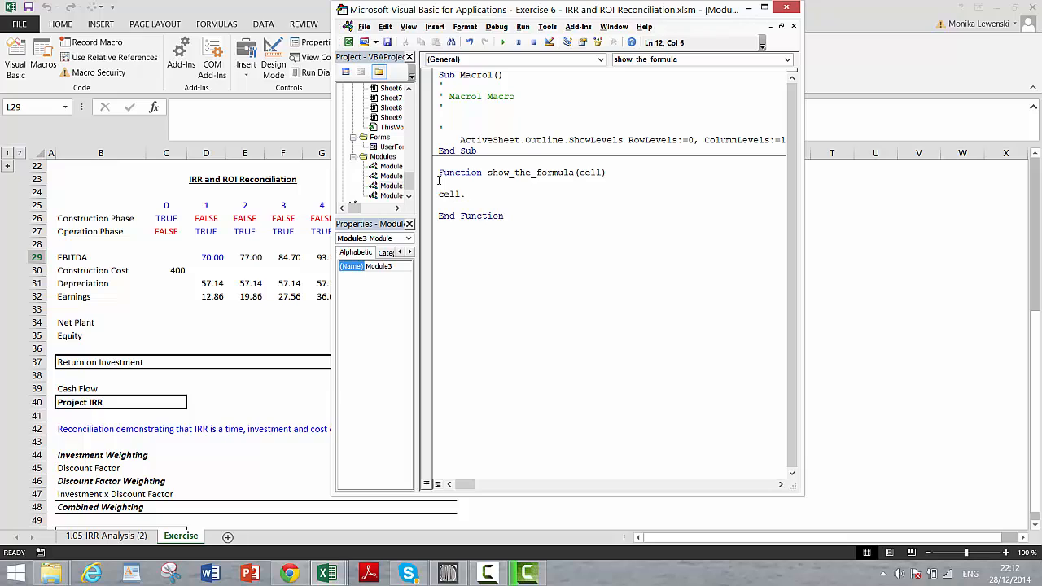
{"action": "key", "text": "Backspace"}
{"action": "type", "text": "show"}
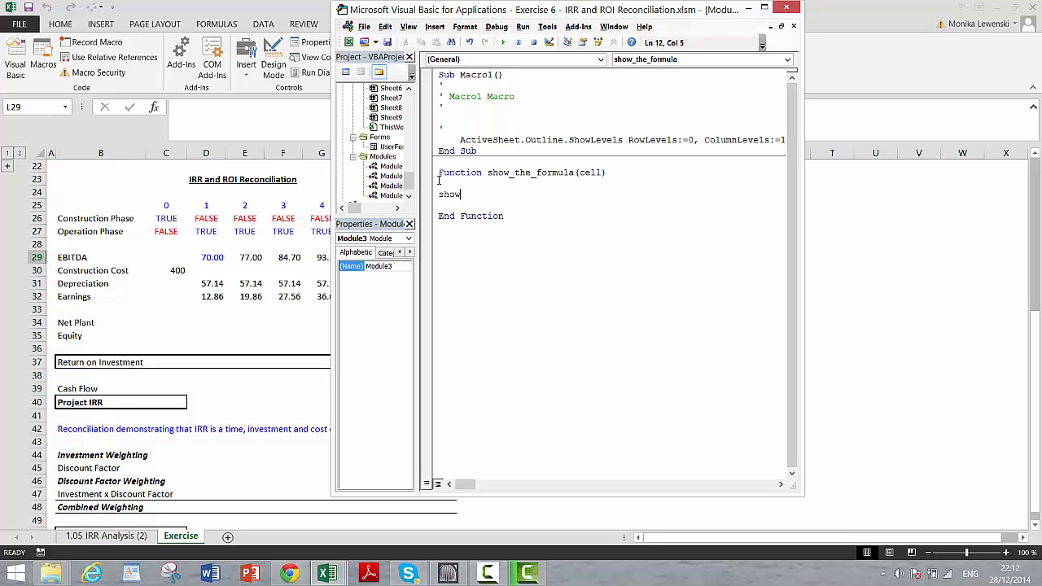
{"action": "type", "text": "_the"}
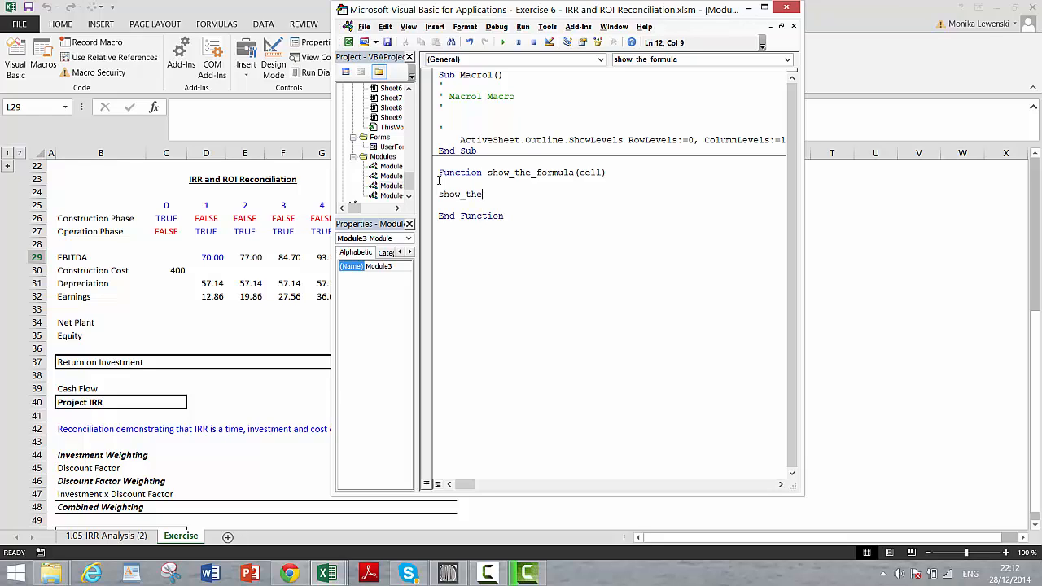
{"action": "type", "text": "fo"}
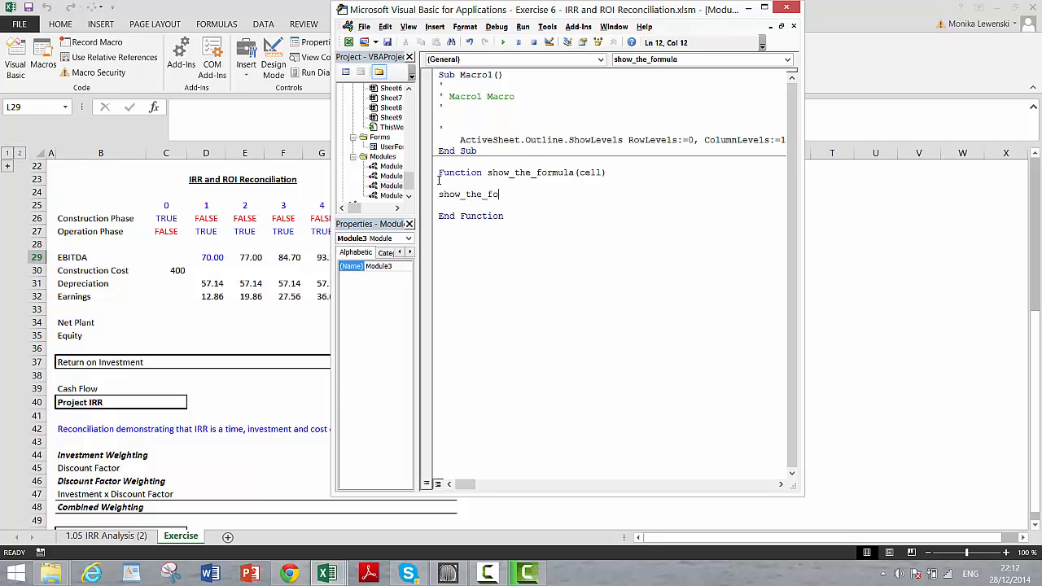
{"action": "type", "text": "rmula"}
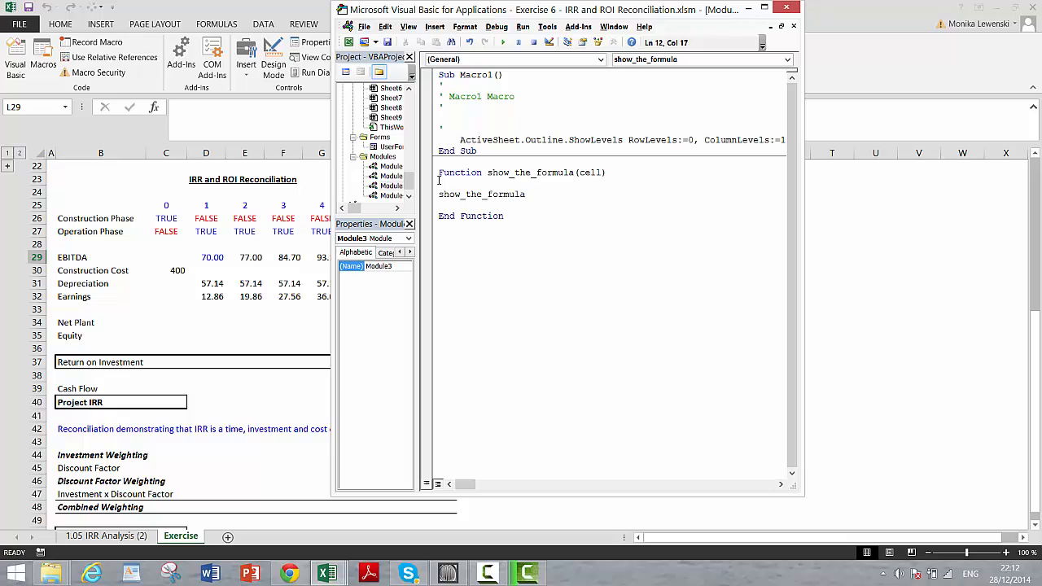
{"action": "type", "text": "= cell."}
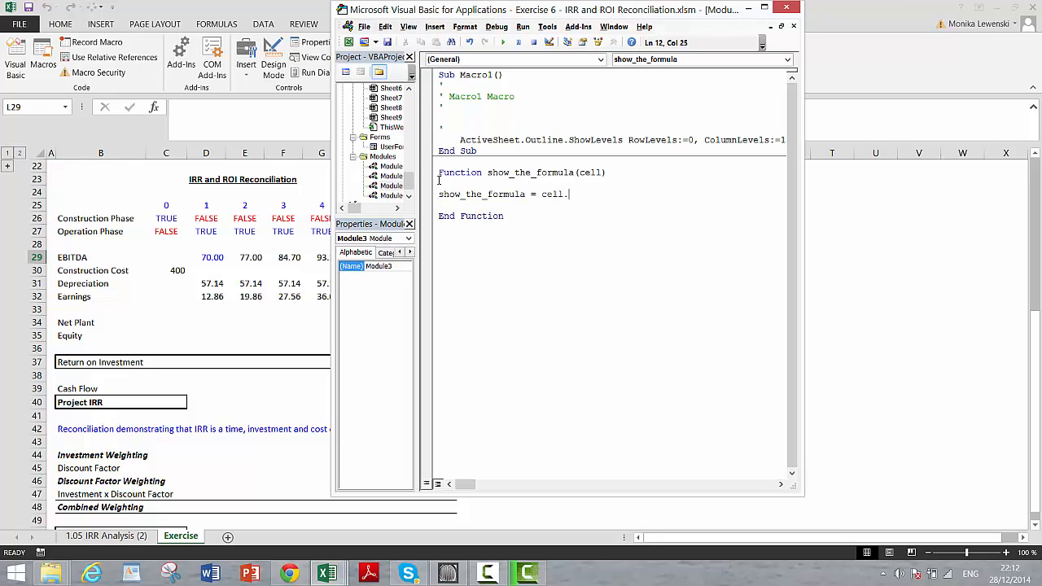
{"action": "type", "text": "form"}
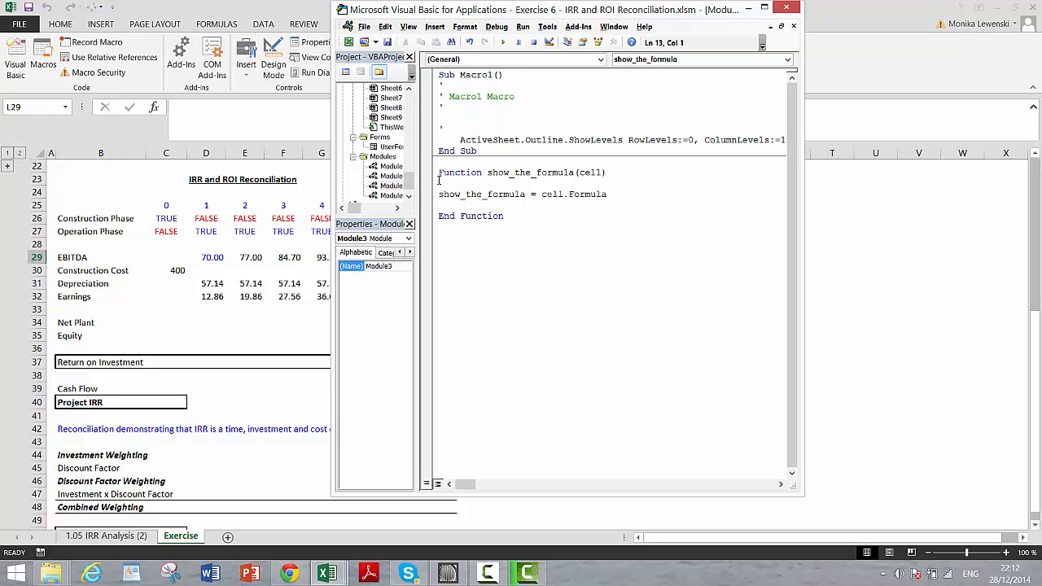
{"action": "left_click", "coordinate": [606, 193]}
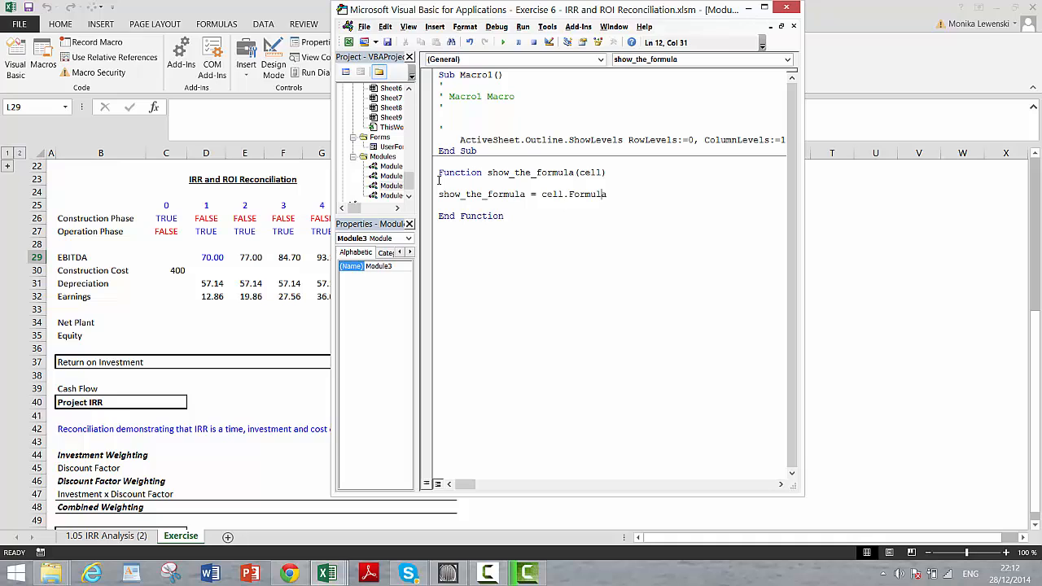
{"action": "type", "text": "\""}
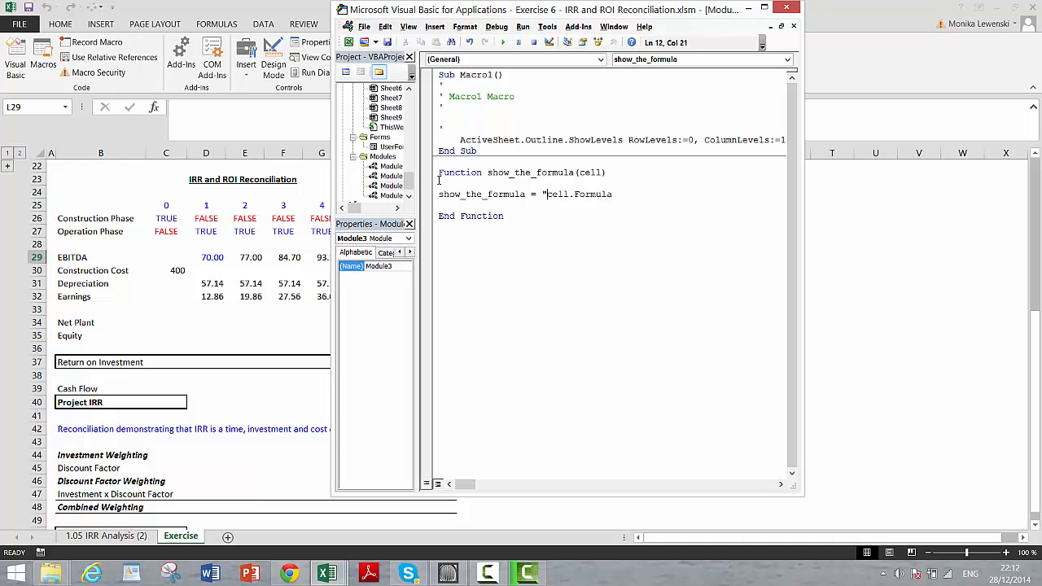
{"action": "type", "text": "<"}
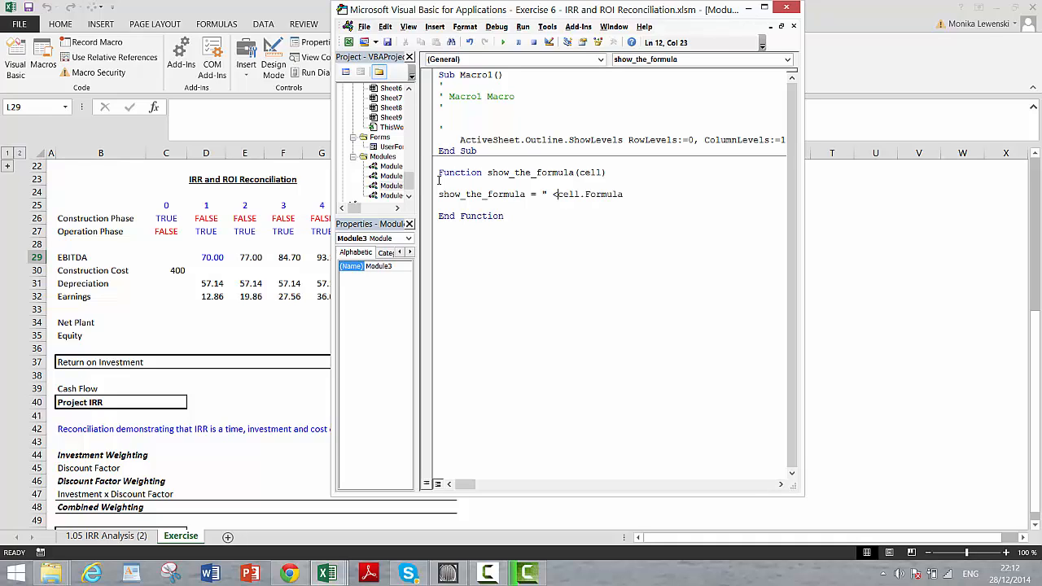
{"action": "type", "text": "---- \" &"}
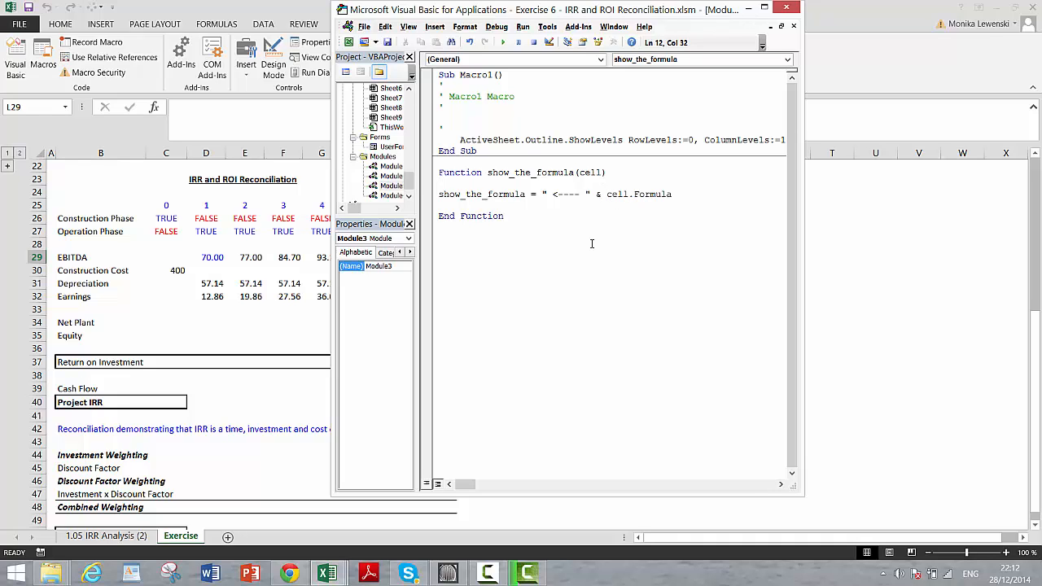
{"action": "mouse_move", "coordinate": [819, 228]}
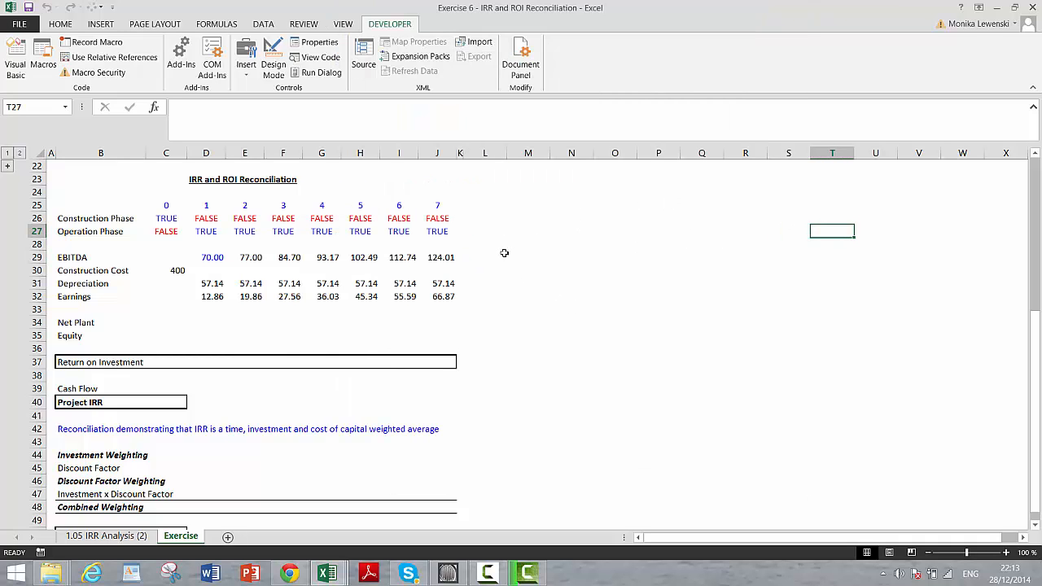
- Enter =show_the_formula(I29) in L29 and copy it to L31:L32
{"action": "type", "text": "=sh"}
{"action": "left_click", "coordinate": [485, 258]}
{"action": "type", "text": "<---- =+I29*1.1"}
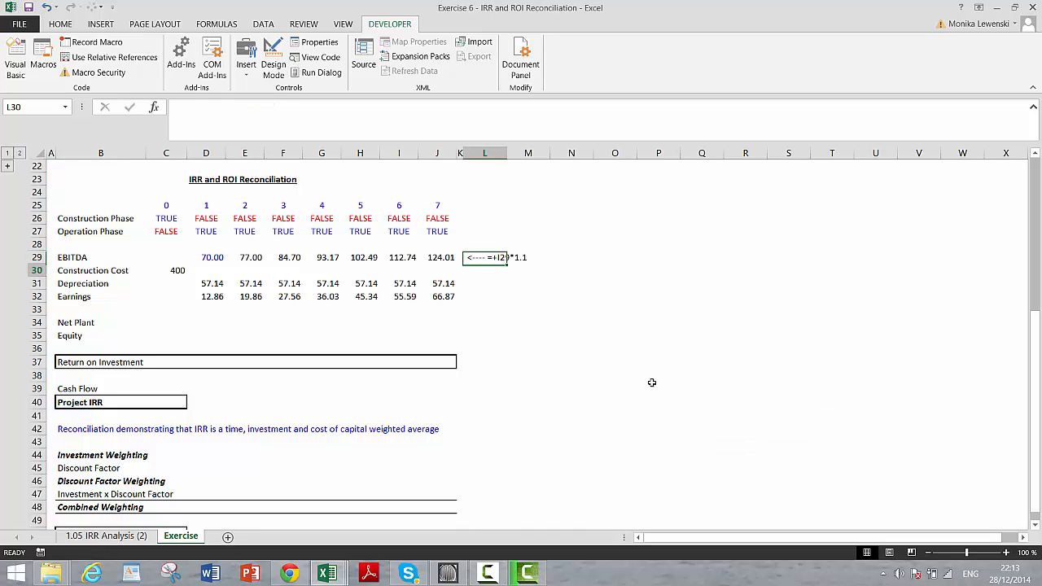
{"action": "left_click", "coordinate": [484, 258]}
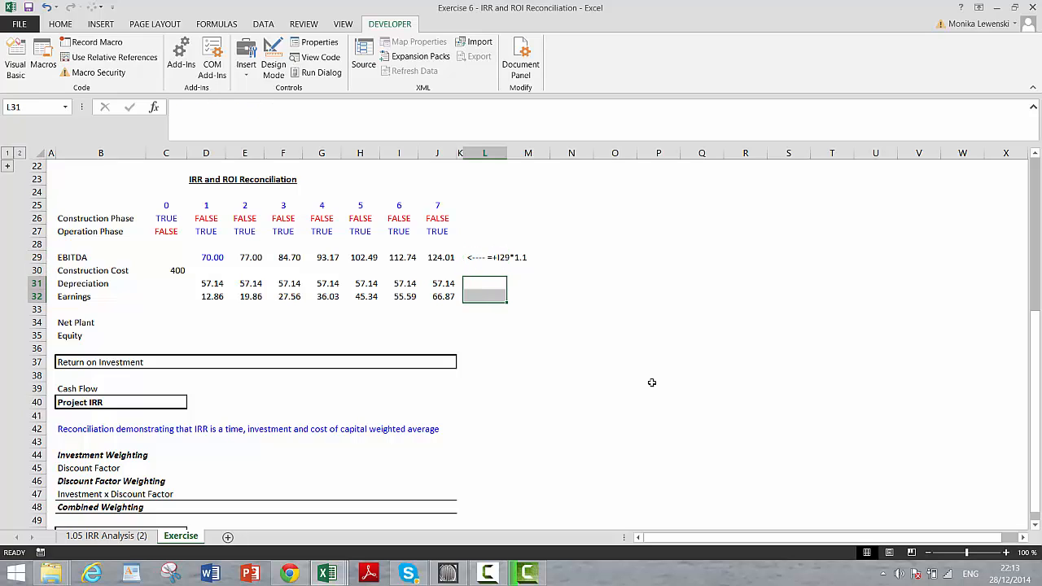
{"action": "left_click", "coordinate": [484, 256]}
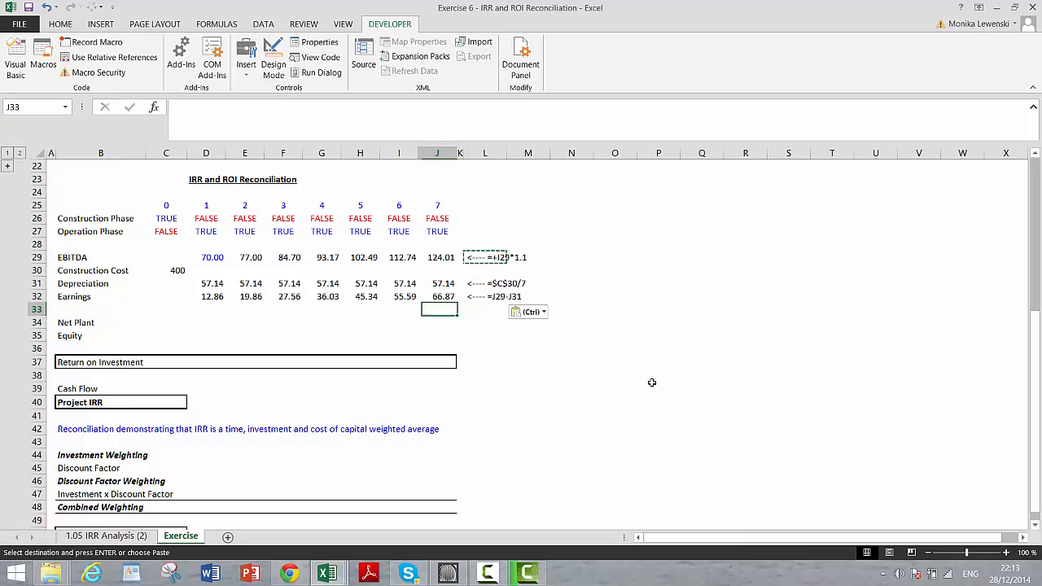
{"action": "left_click", "coordinate": [101, 322]}
{"action": "type", "text": "="}
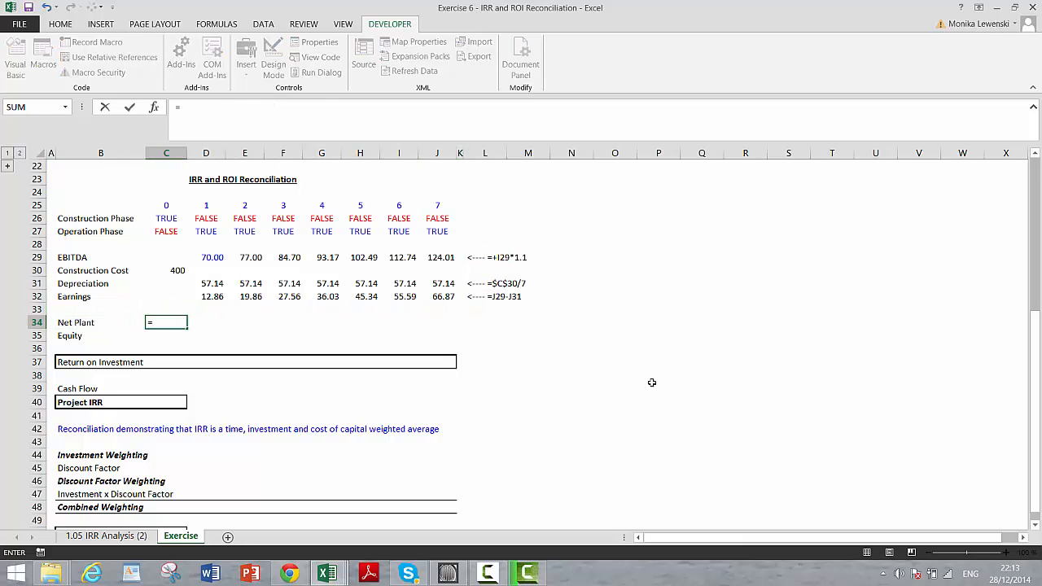
- Set year 0 Net Plant to =C30 and fill Net Plant across years 1–7
{"action": "type", "text": "C30"}
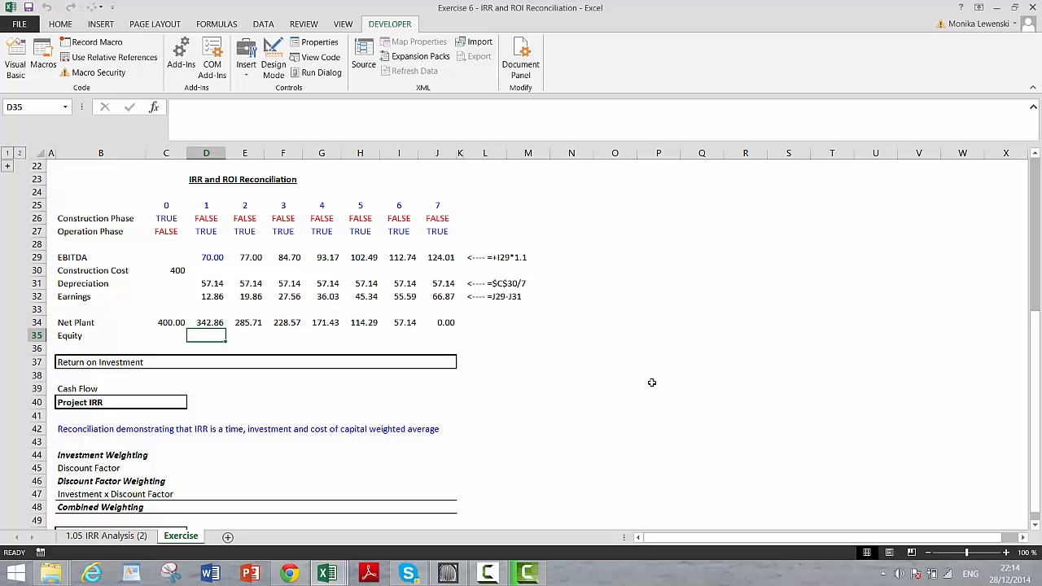
{"action": "left_click", "coordinate": [166, 336]}
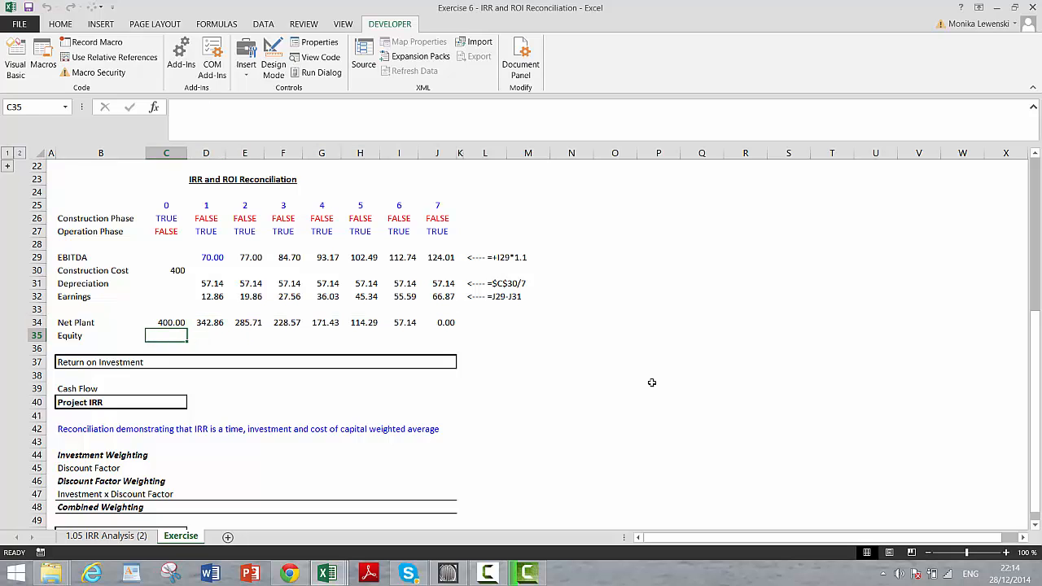
{"action": "type", "text": "=C30"}
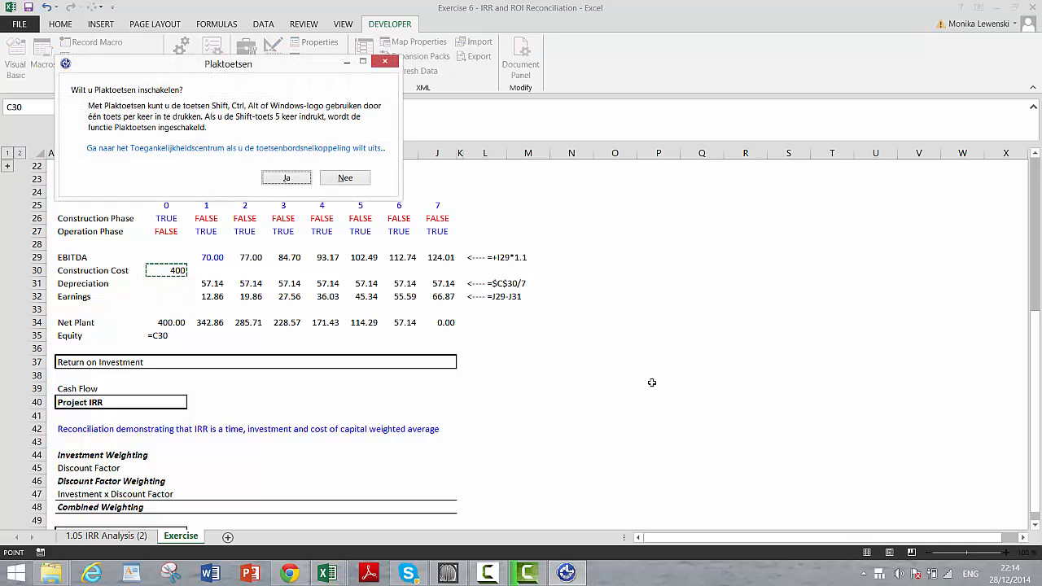
{"action": "mouse_move", "coordinate": [576, 175]}
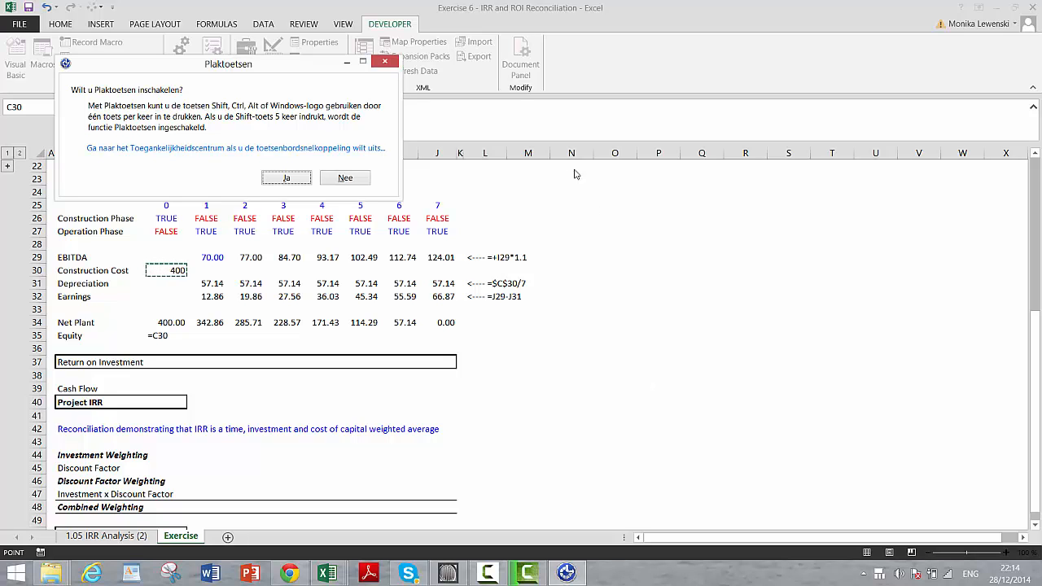
- Dismiss Sticky Keys, then build Equity with =C30 and =C35+D32-D29, filled to J35
{"action": "left_click", "coordinate": [346, 178]}
{"action": "type", "text": "=C35+"}
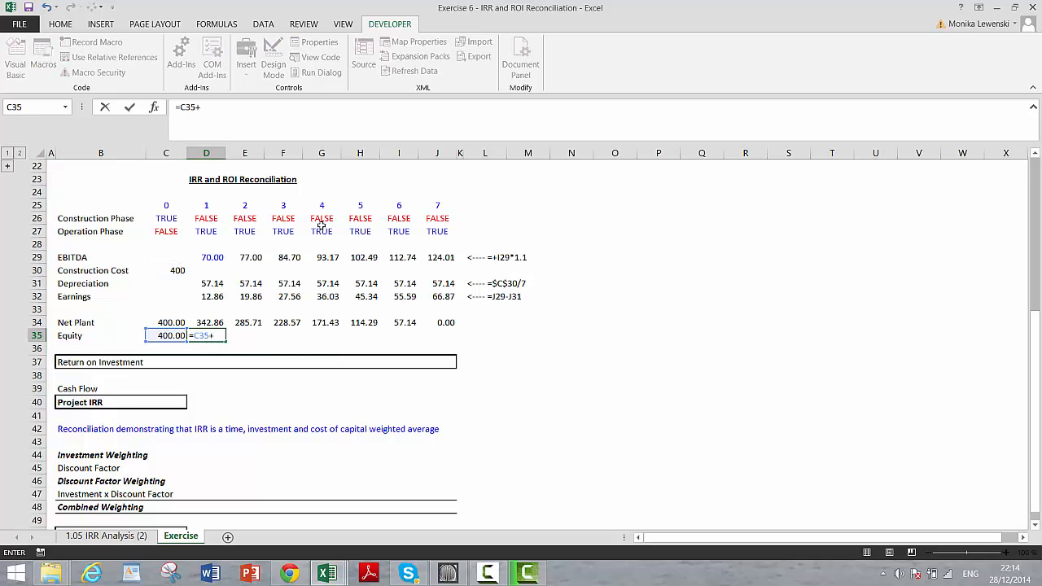
{"action": "left_click", "coordinate": [206, 283]}
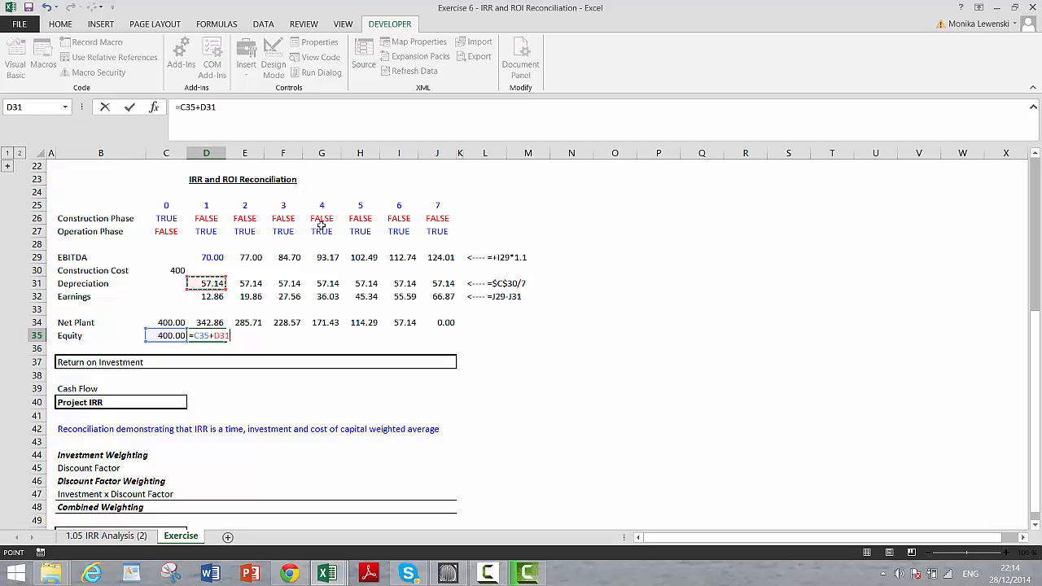
{"action": "left_click", "coordinate": [206, 257]}
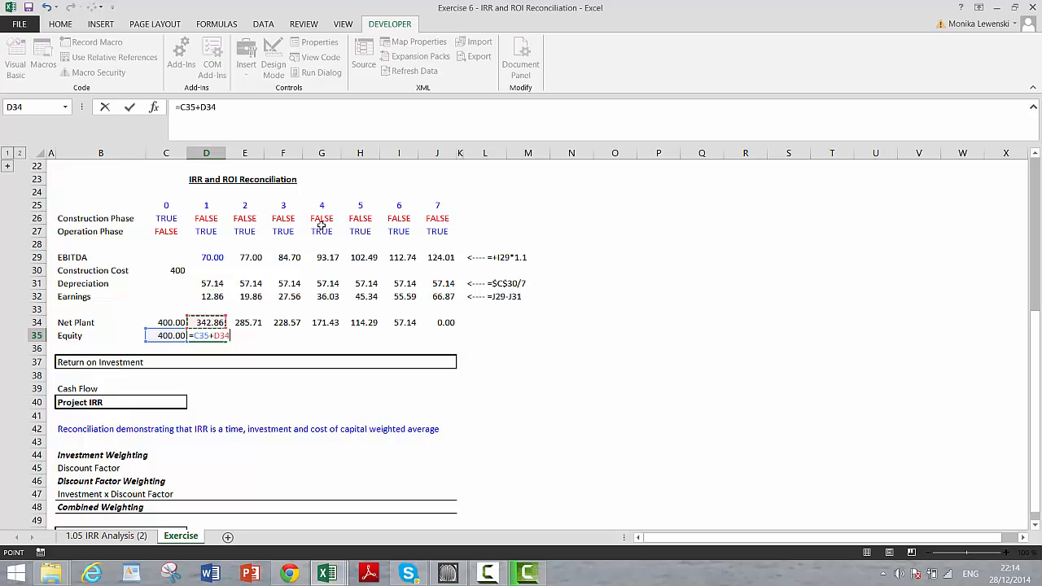
{"action": "left_click", "coordinate": [206, 297]}
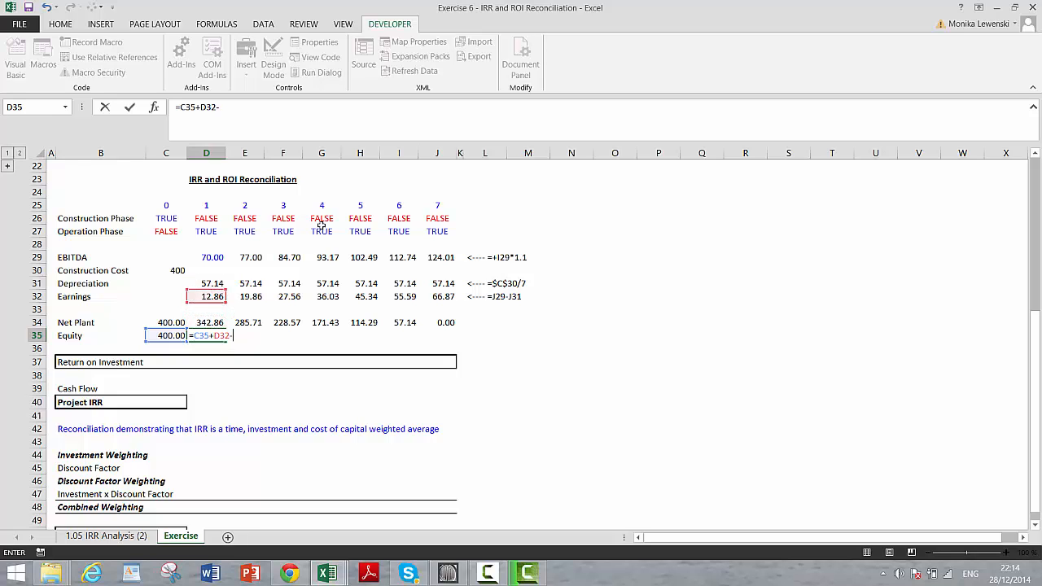
{"action": "left_click", "coordinate": [206, 256]}
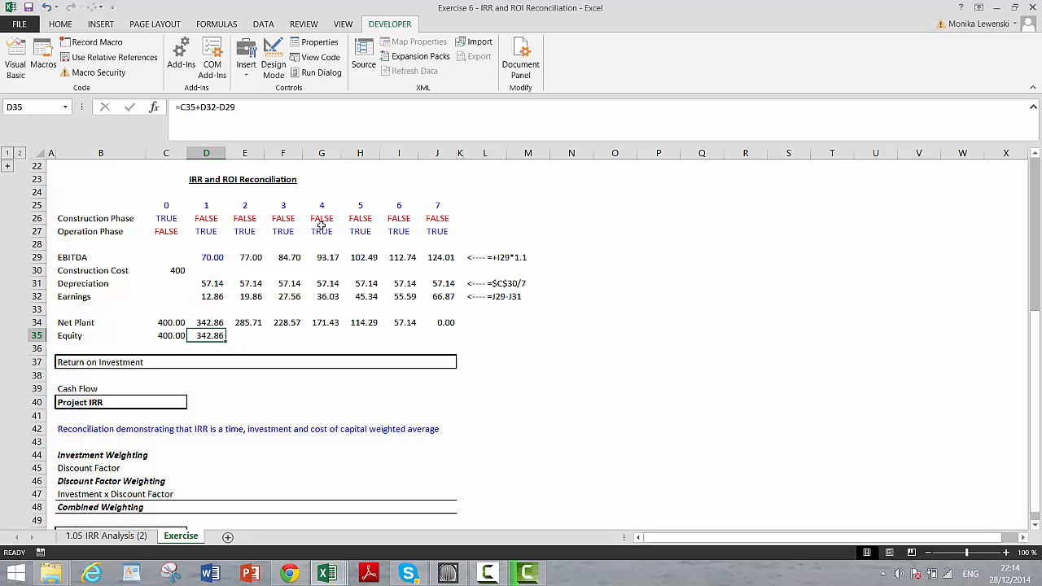
{"action": "left_click_drag", "start_coordinate": [206, 336], "coordinate": [437, 335]}
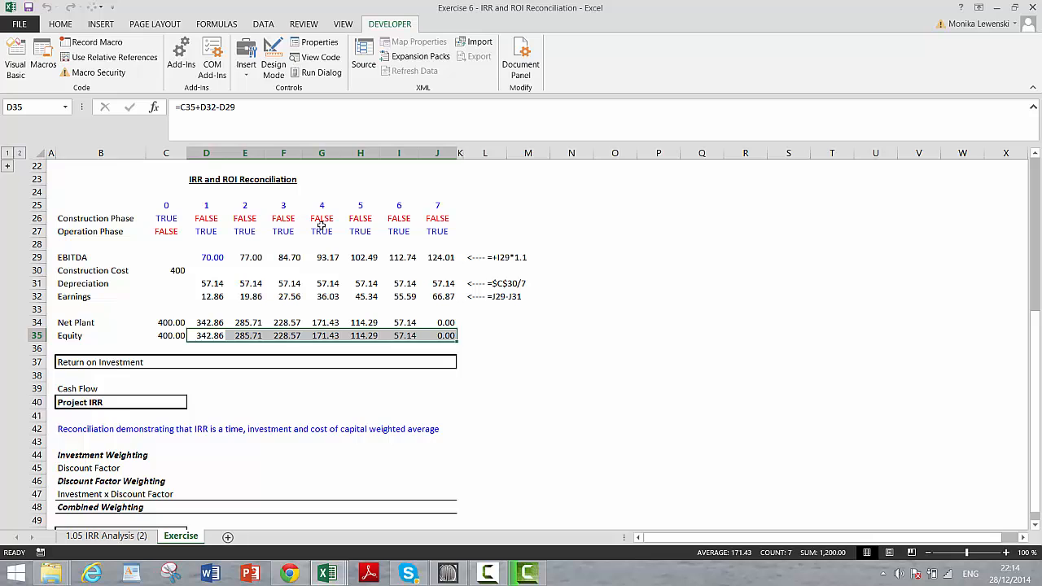
{"action": "left_click", "coordinate": [206, 362]}
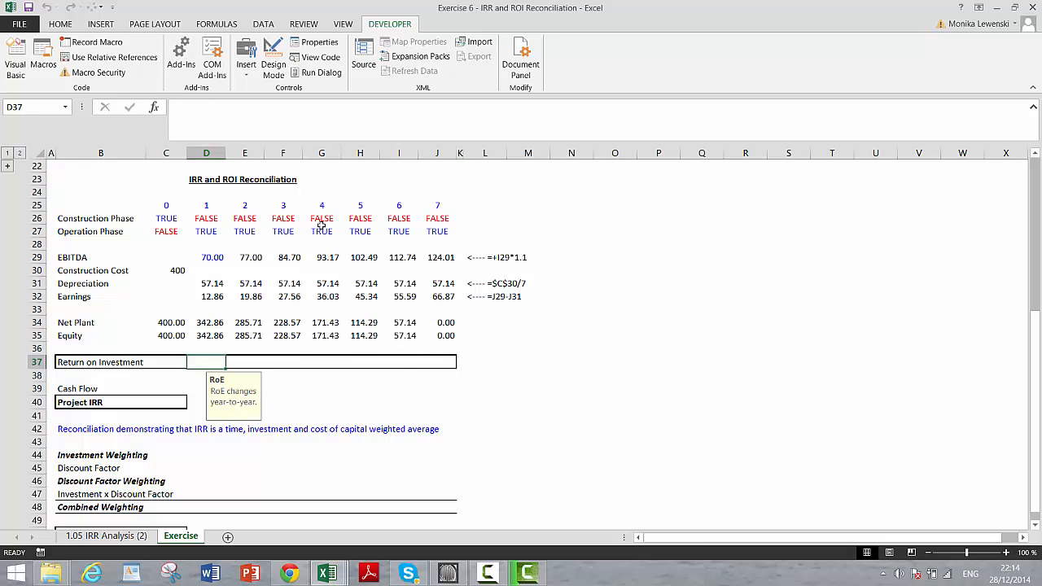
- Enter =D32/C35 in D37 for Return on Investment and fill across to J37
{"action": "type", "text": "="}
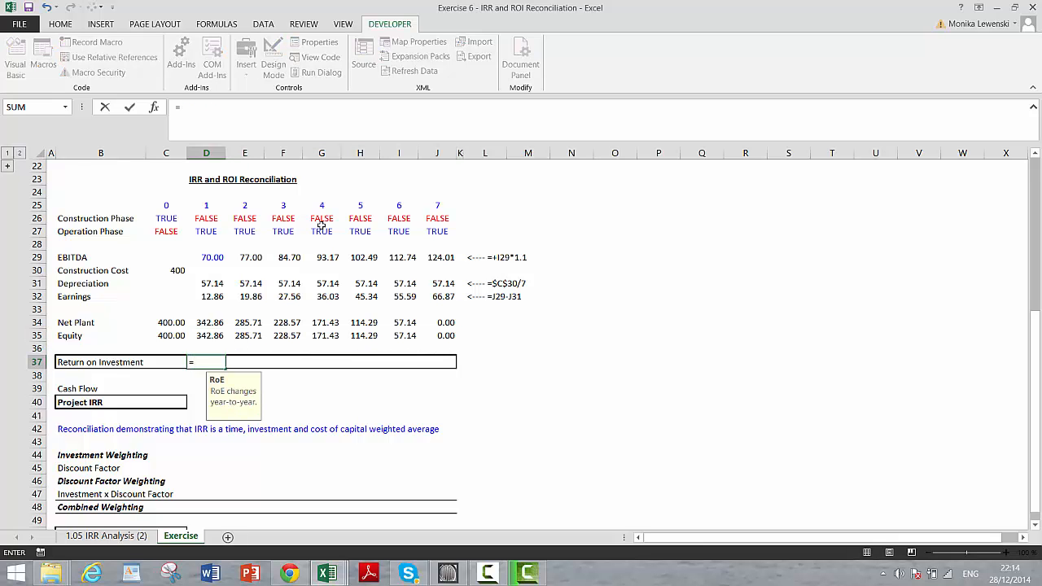
{"action": "left_click", "coordinate": [206, 296]}
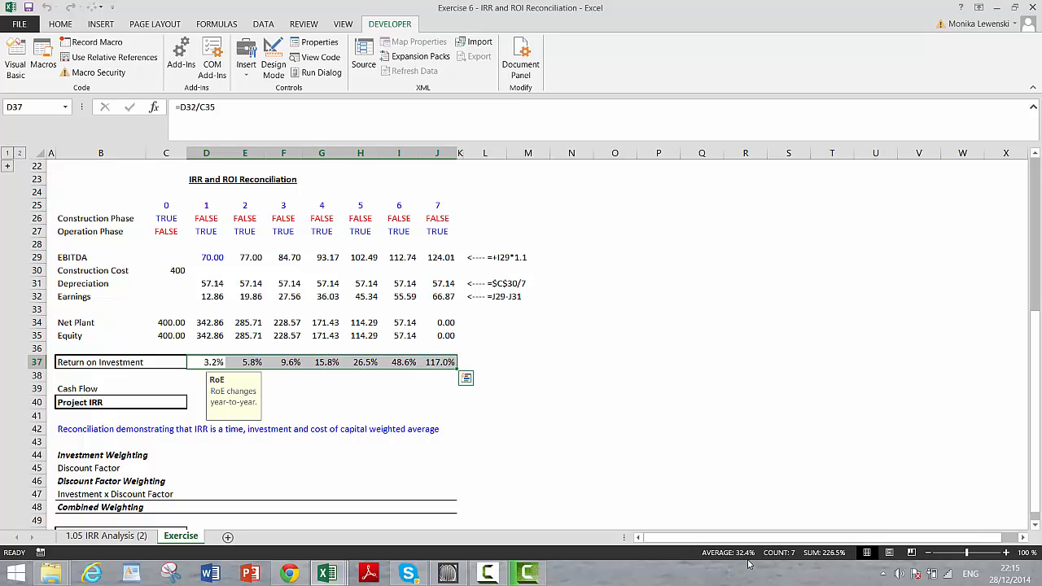
{"action": "mouse_move", "coordinate": [340, 481]}
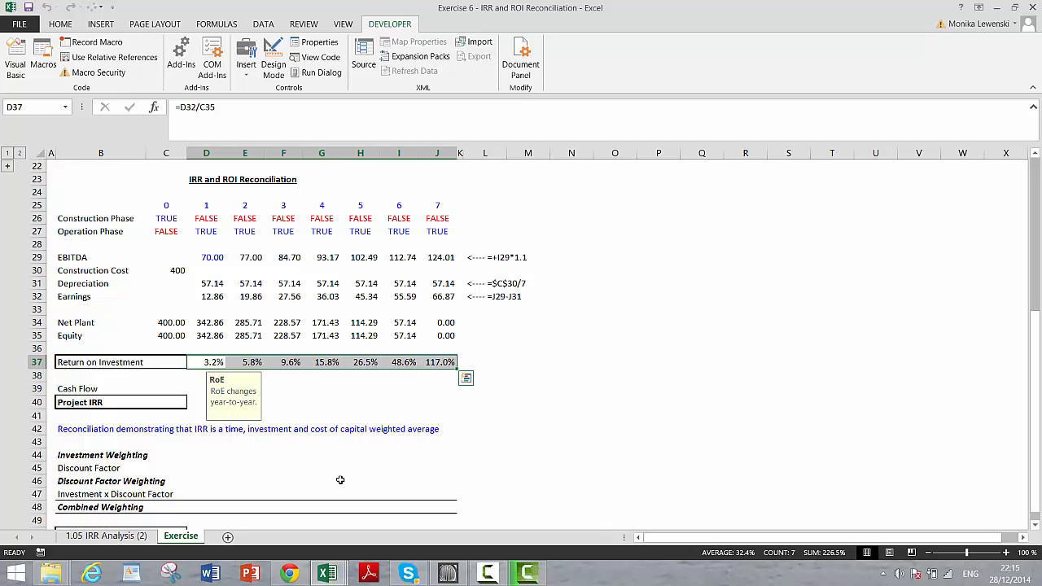
- Enter the cash flow =C29-C30 in C39 and fill it across to J39
{"action": "left_click", "coordinate": [321, 467]}
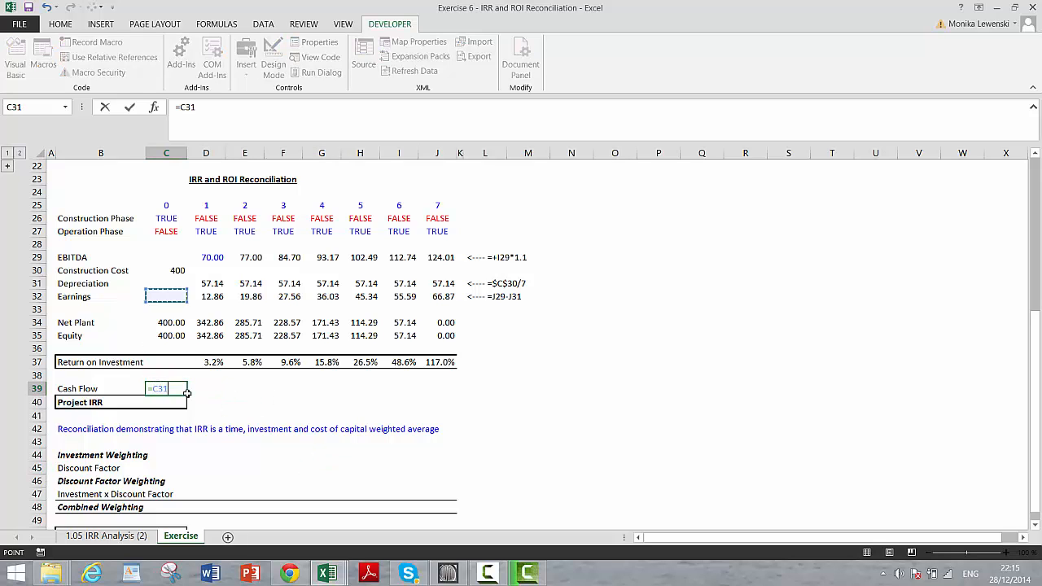
{"action": "left_click", "coordinate": [166, 257]}
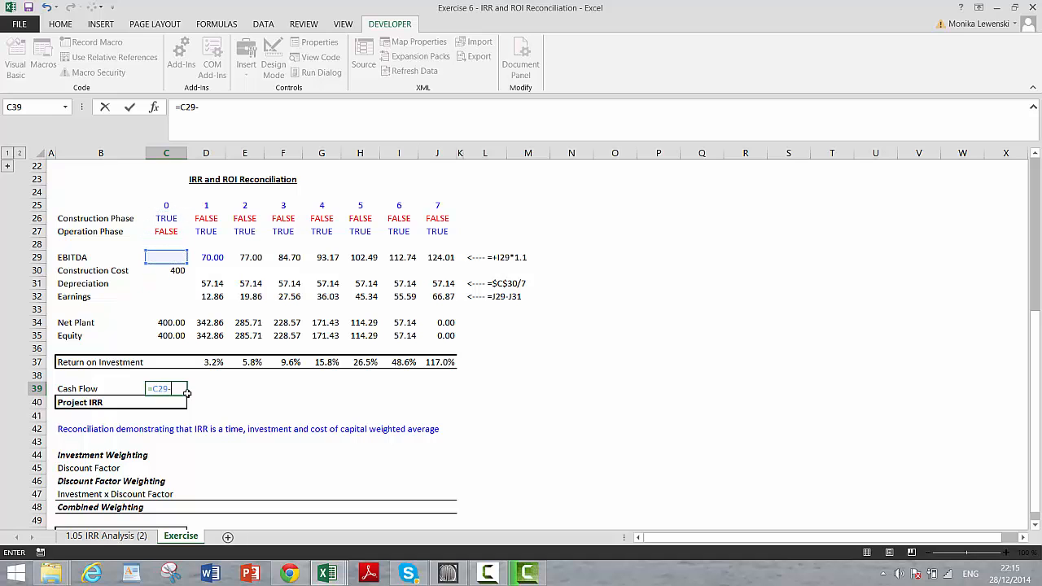
{"action": "left_click", "coordinate": [166, 269]}
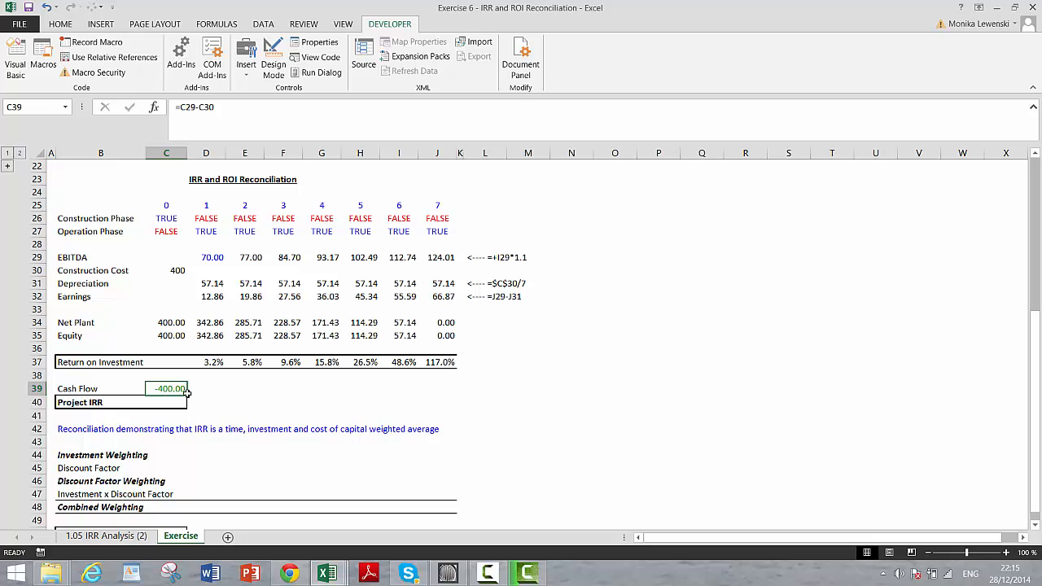
{"action": "left_click", "coordinate": [206, 388]}
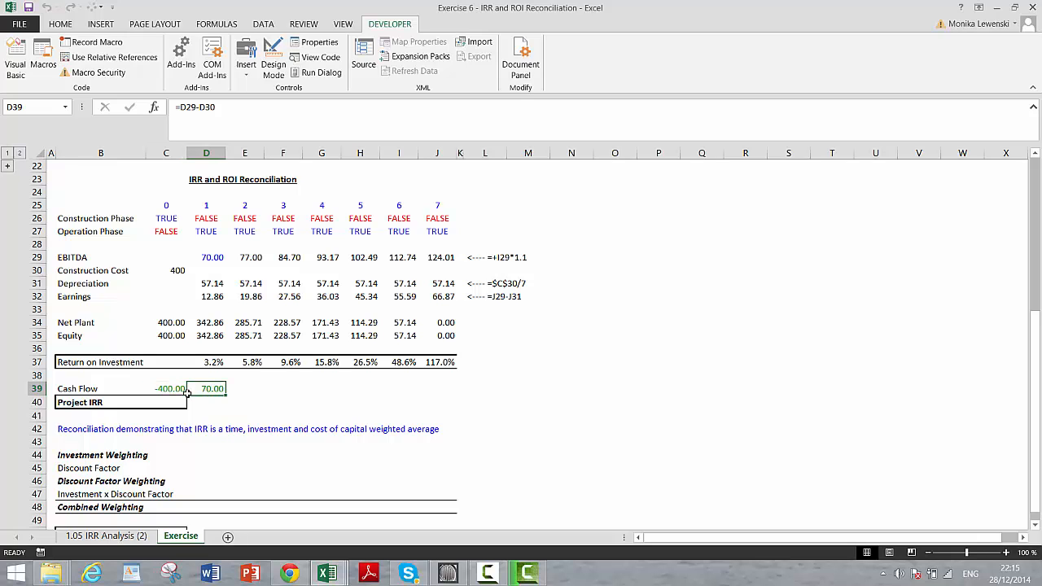
{"action": "left_click_drag", "start_coordinate": [206, 388], "coordinate": [437, 388]}
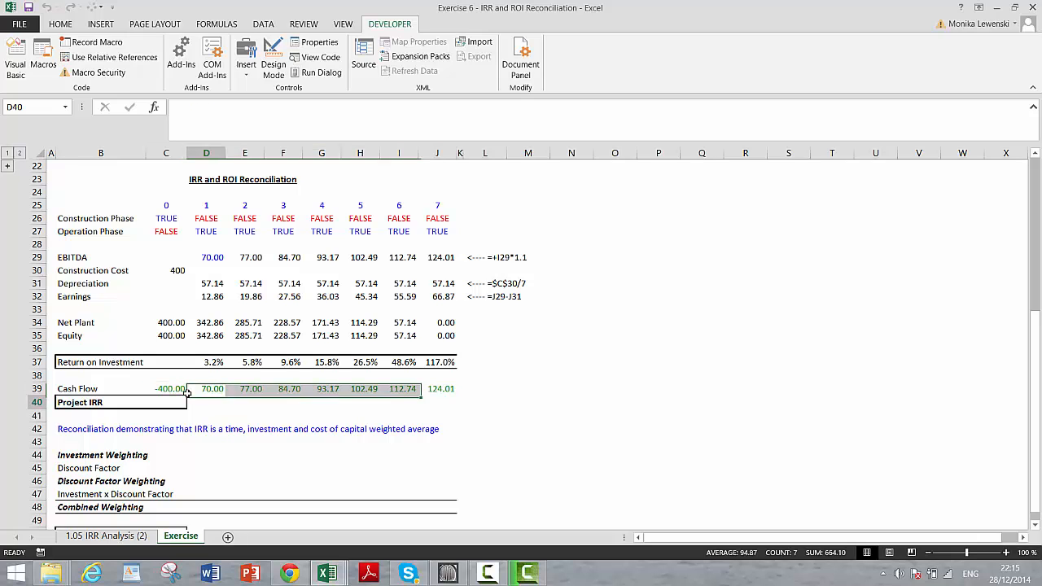
- Calculate Project IRR in C40 with =IRR(C39:J39), giving 13.042%
{"action": "type", "text": "=i"}
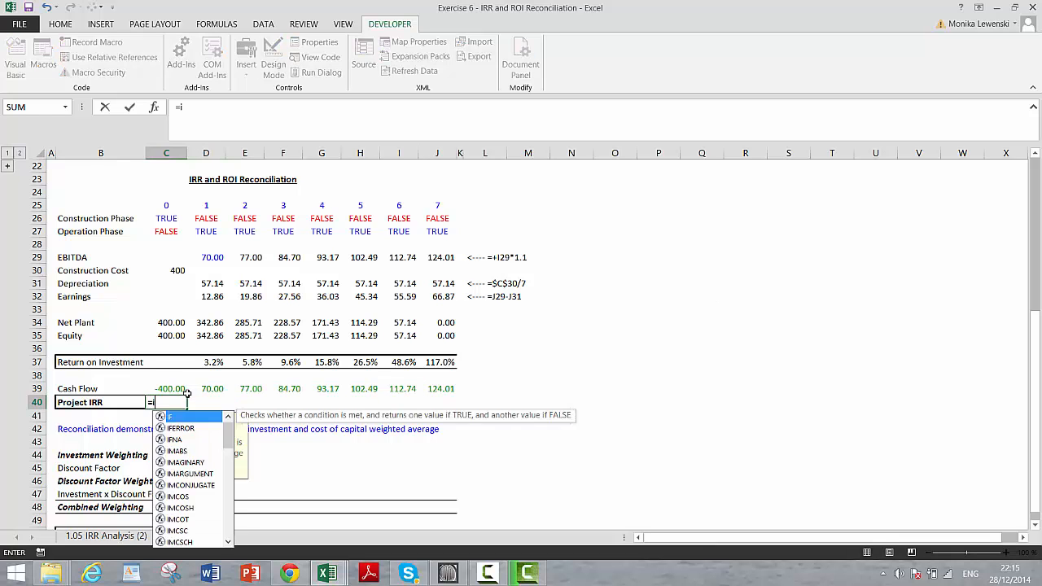
{"action": "type", "text": "rr("}
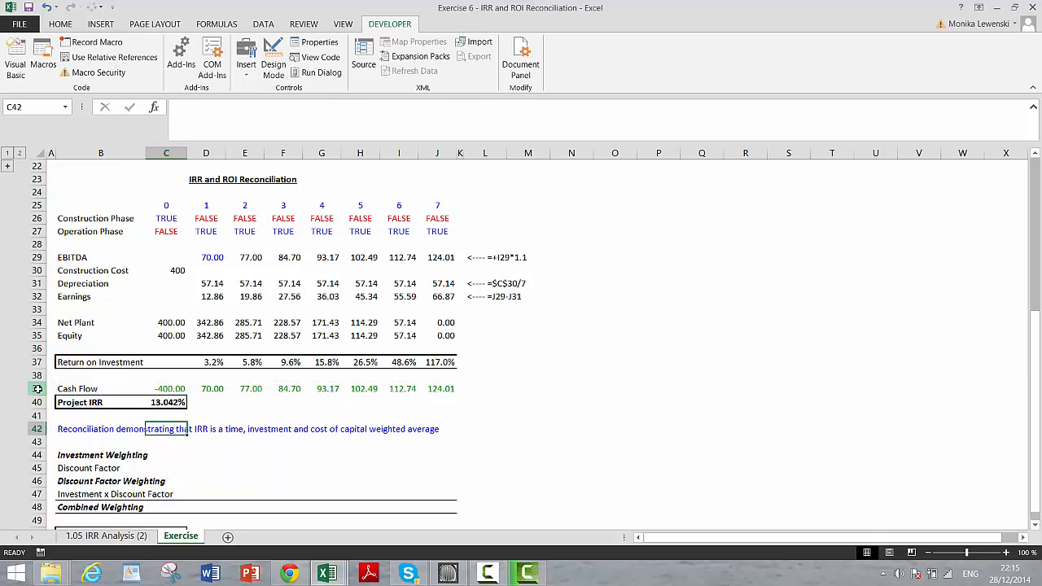
{"action": "left_click", "coordinate": [213, 362]}
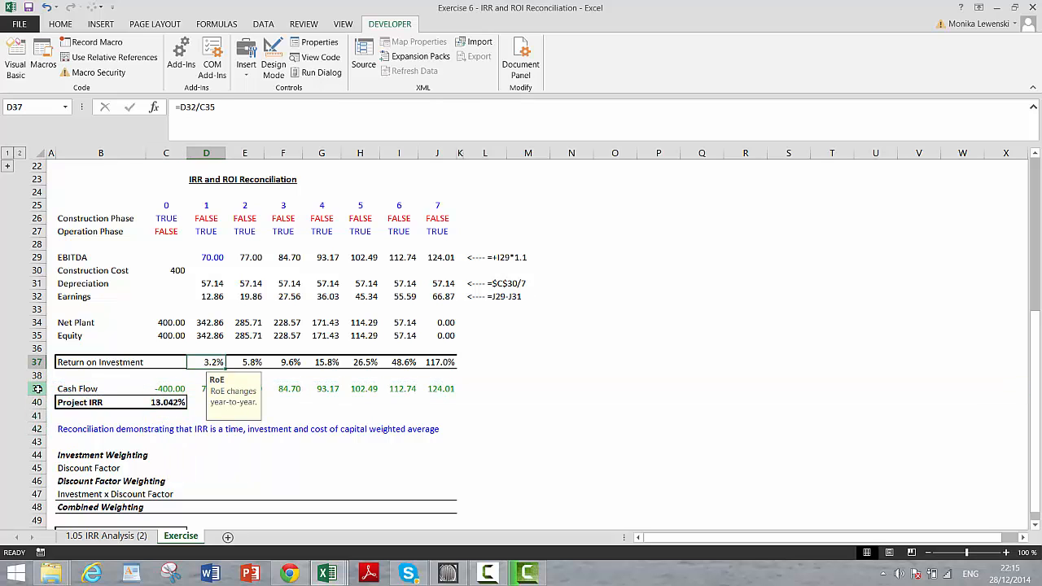
{"action": "left_click_drag", "start_coordinate": [206, 362], "coordinate": [437, 362]}
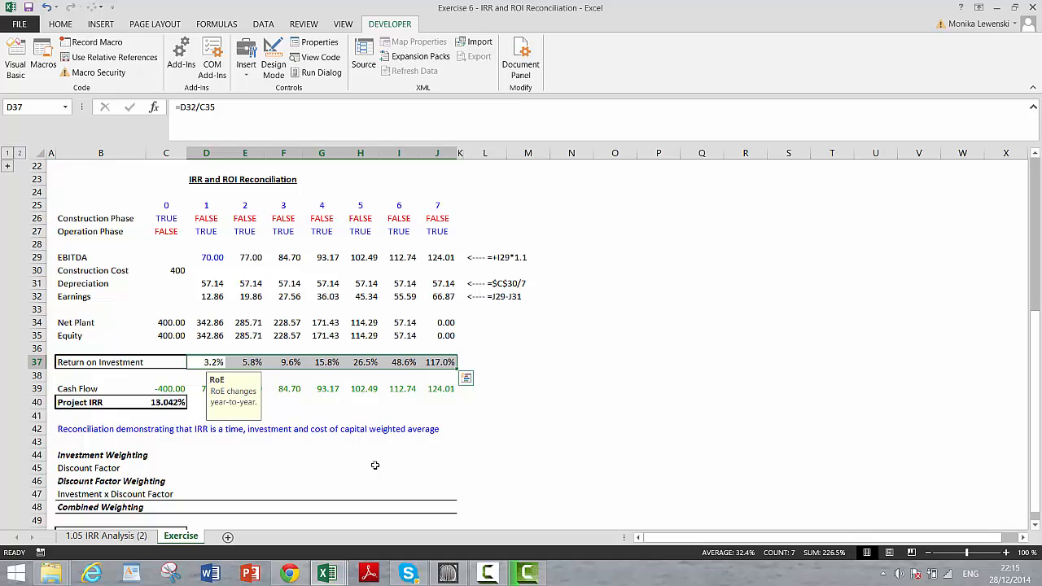
- Enter =C35/SUM(35:35) in D44, fill to J44, and spot-check the weighting cells
{"action": "left_click", "coordinate": [206, 442]}
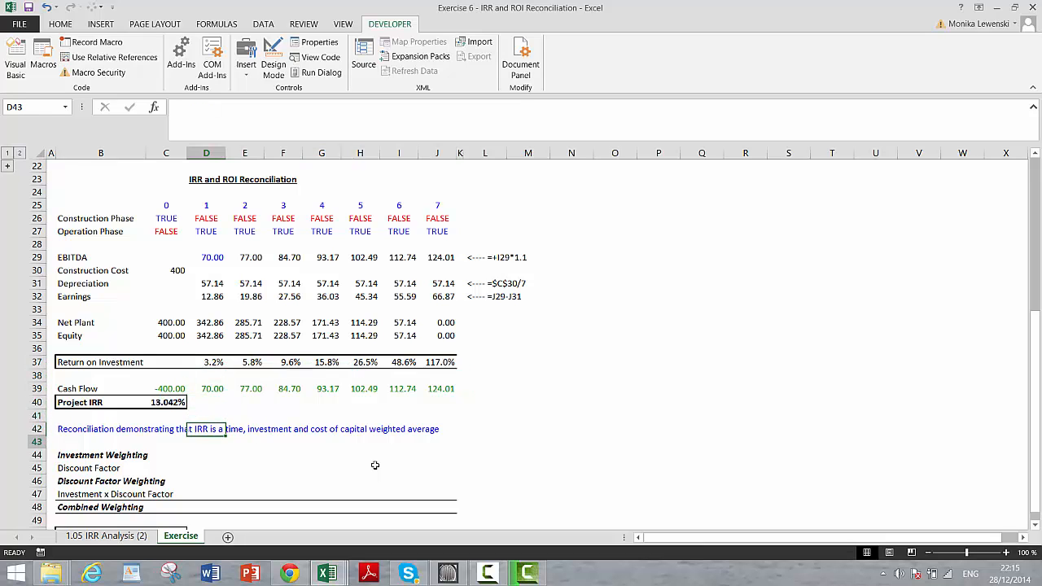
{"action": "left_click", "coordinate": [206, 454]}
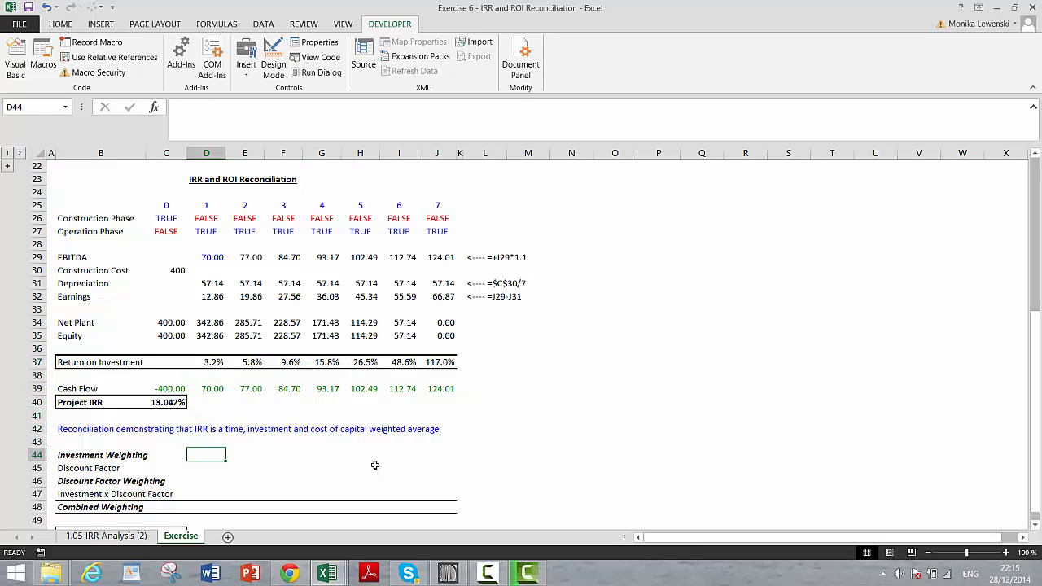
{"action": "type", "text": "="}
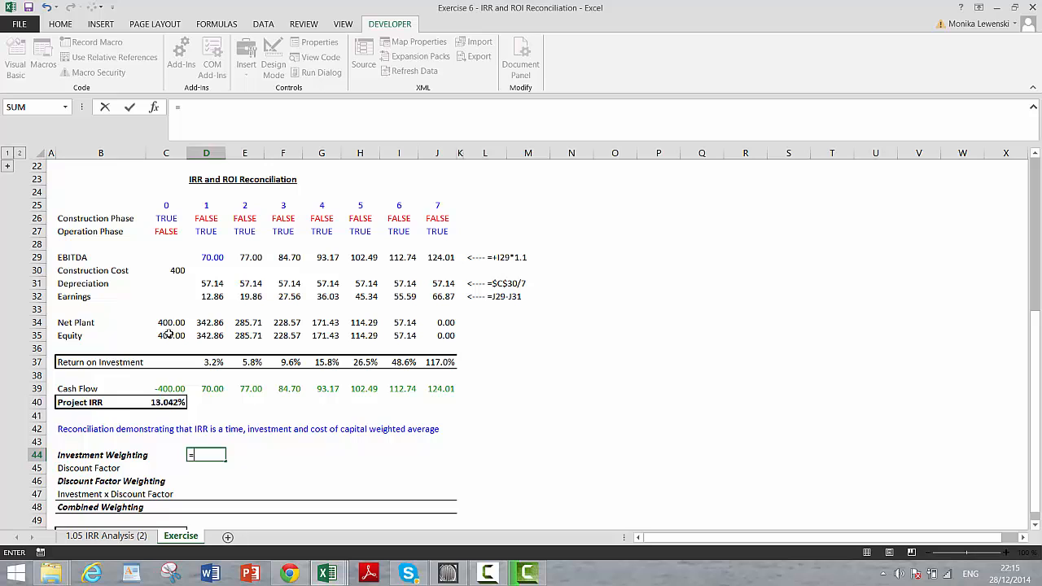
{"action": "left_click", "coordinate": [166, 336]}
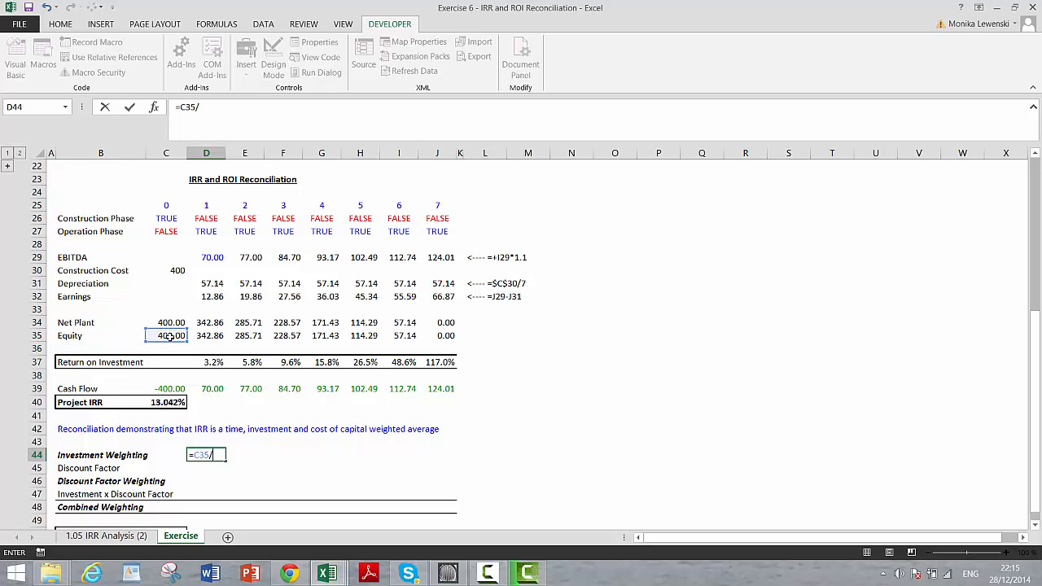
{"action": "type", "text": "sum("}
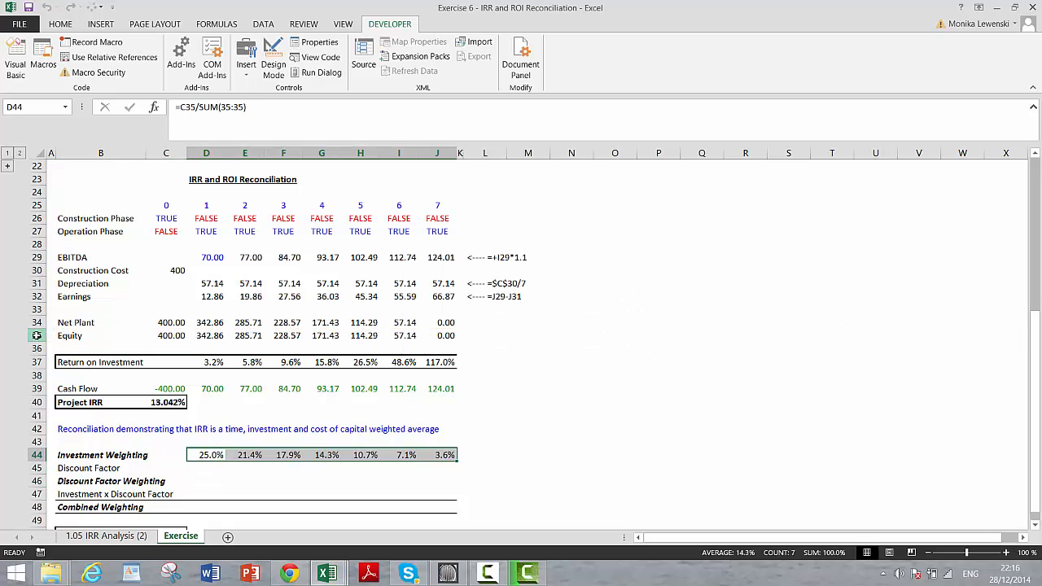
{"action": "left_click", "coordinate": [283, 454]}
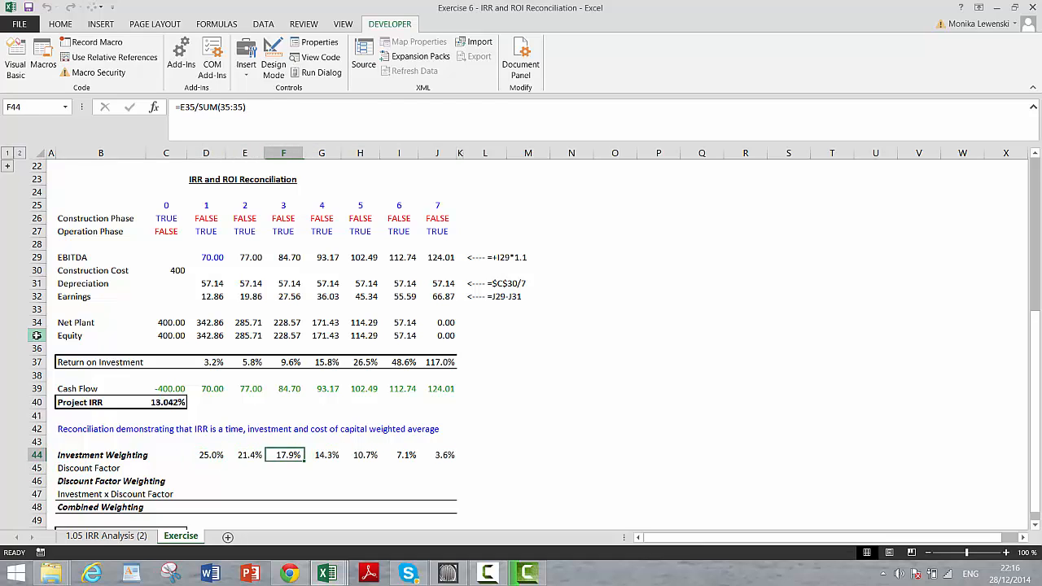
{"action": "left_click", "coordinate": [437, 442]}
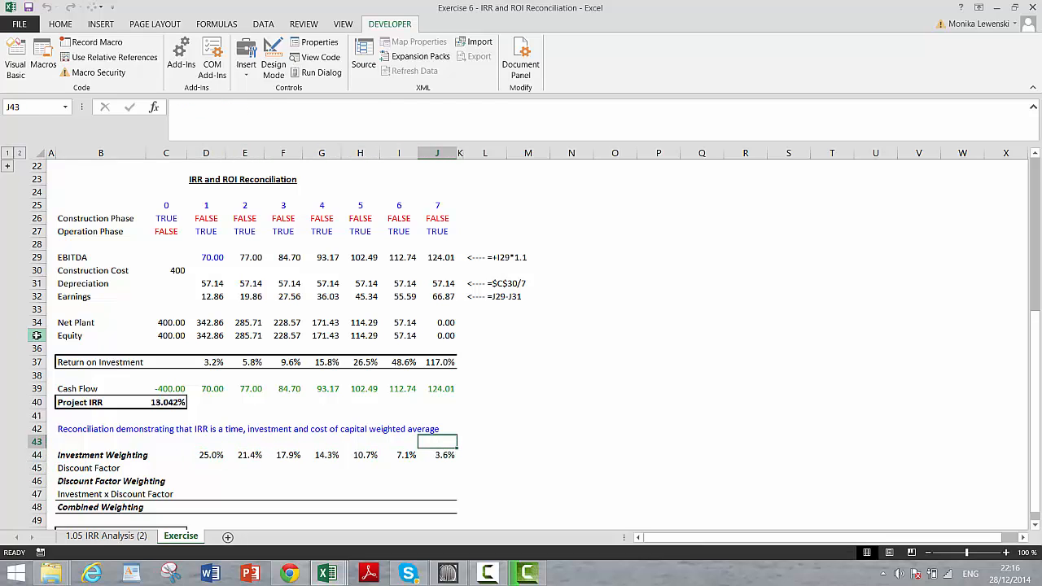
{"action": "left_click", "coordinate": [437, 323]}
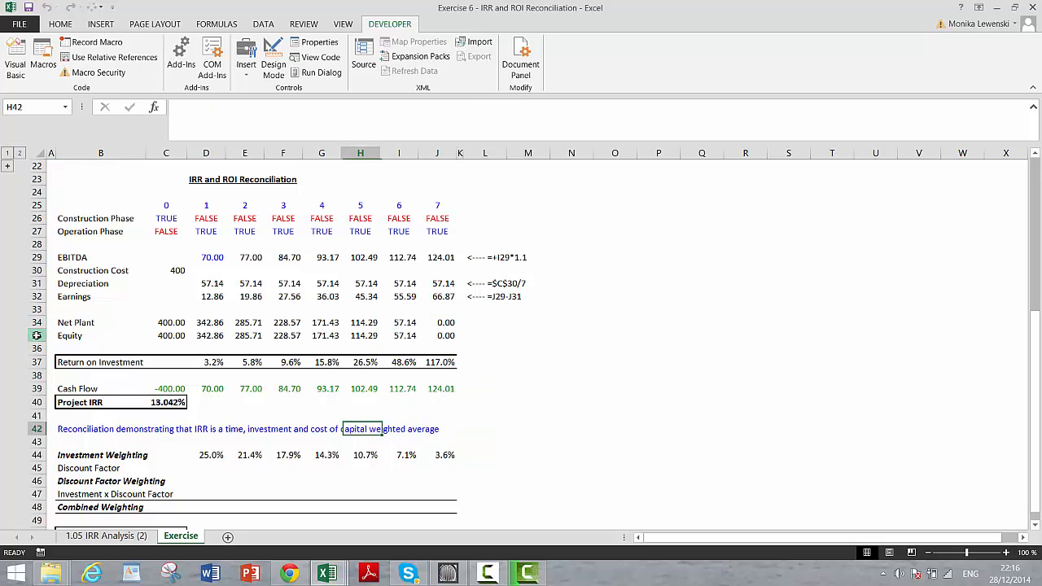
- Enter =1/(1+$C$40)^D25 in D45 with C40 locked, filled to J45
{"action": "left_click", "coordinate": [205, 468]}
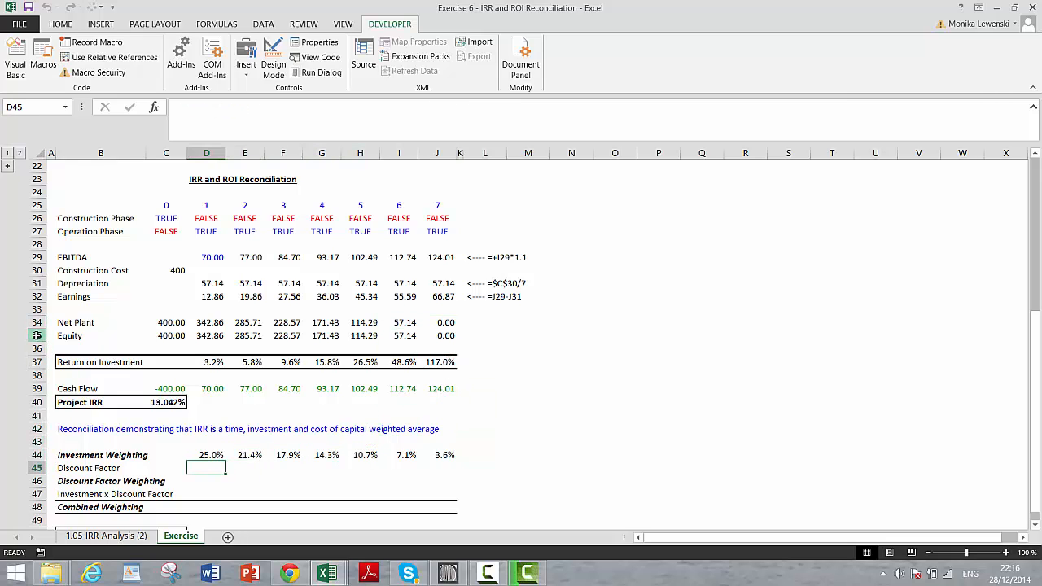
{"action": "type", "text": "="}
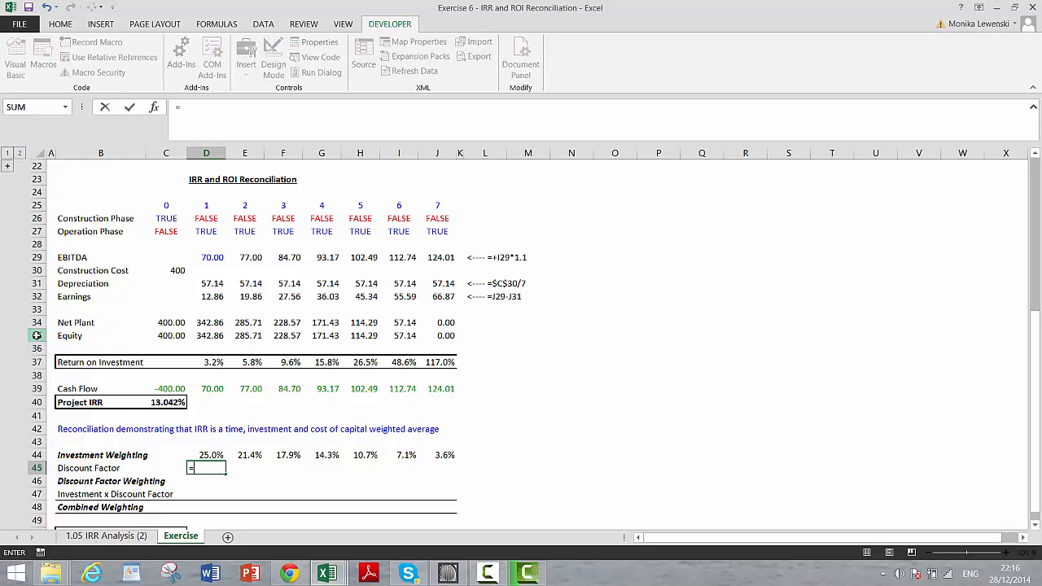
{"action": "type", "text": "1"}
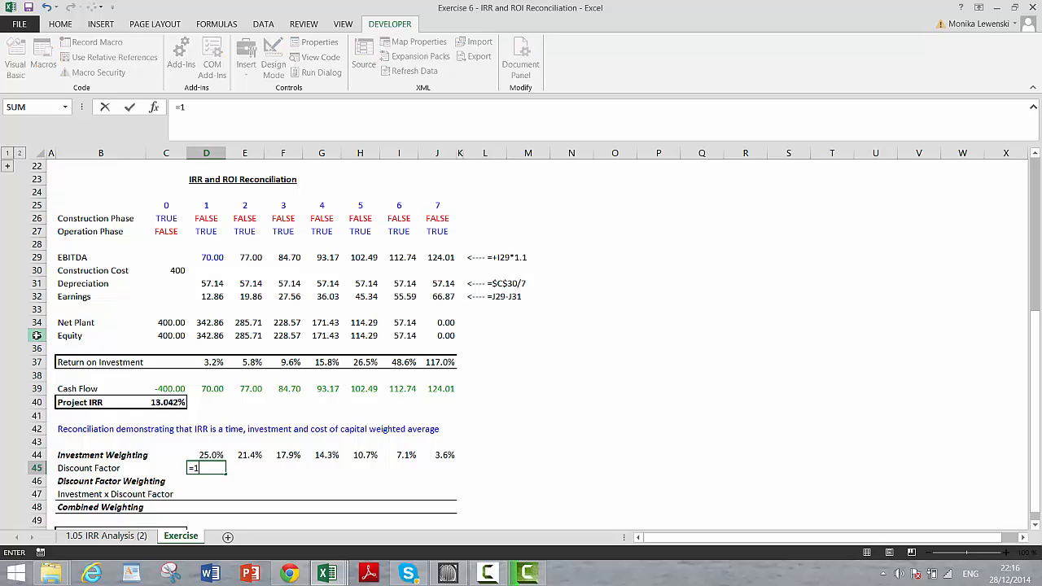
{"action": "type", "text": "/(1+"}
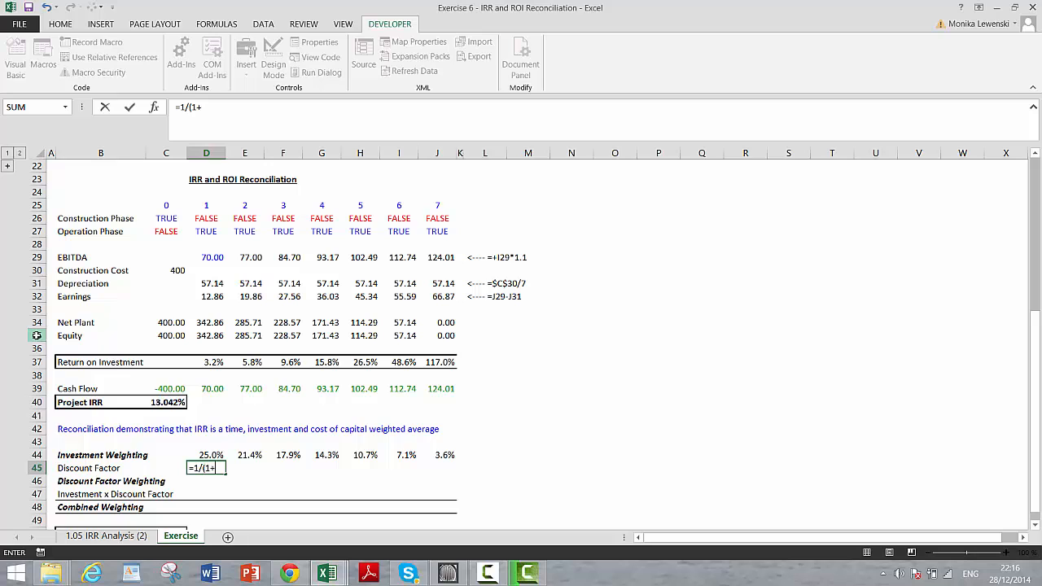
{"action": "left_click", "coordinate": [166, 402]}
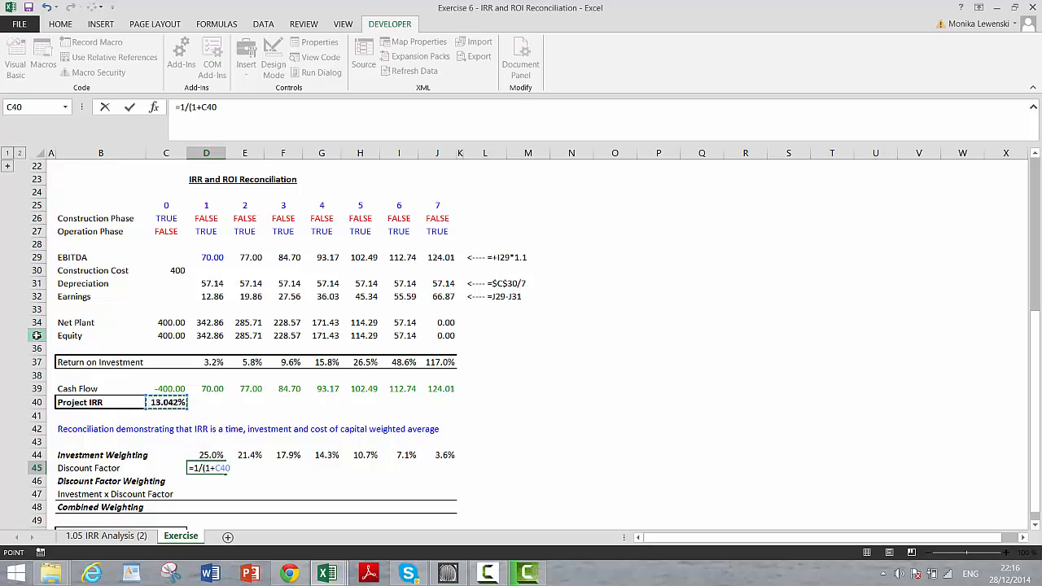
{"action": "key", "text": "f4"}
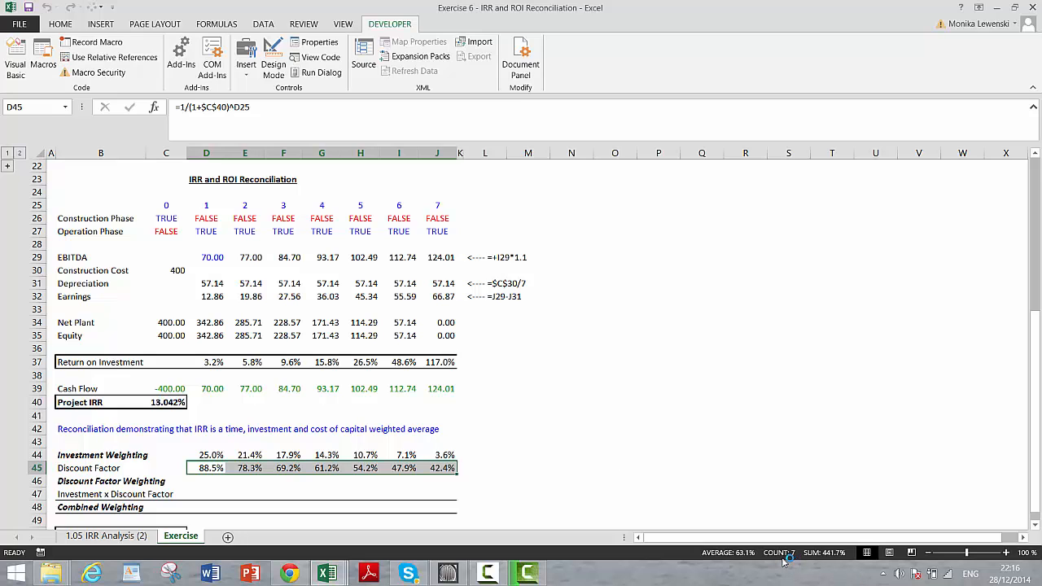
- Fill Discount Factor Weighting from D46 and Investment x Discount Factor =D44*D46 across to J
{"action": "left_click", "coordinate": [206, 481]}
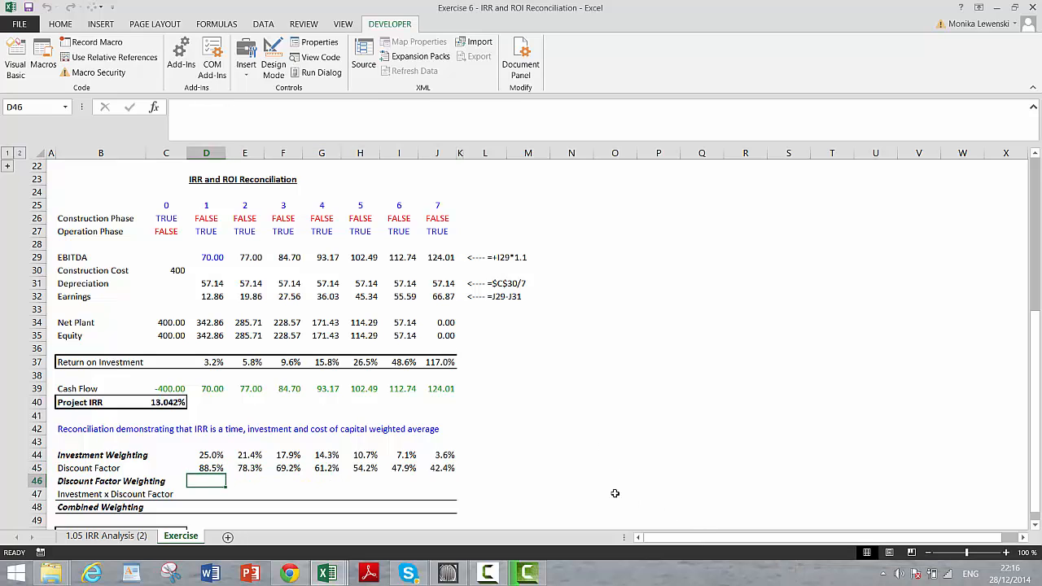
{"action": "type", "text": "=D45"}
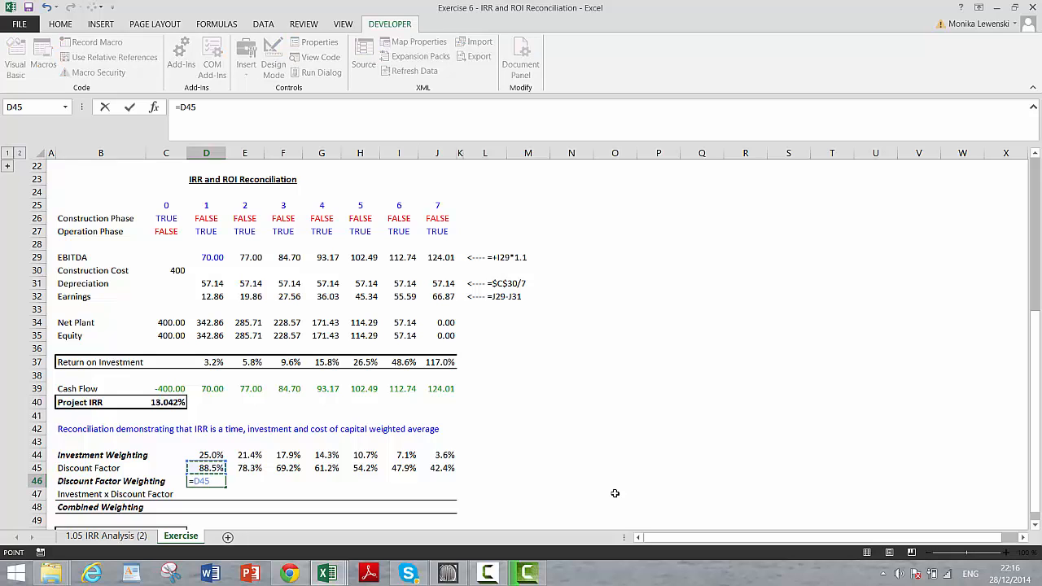
{"action": "type", "text": "/su"}
{"action": "left_click", "coordinate": [206, 494]}
{"action": "type", "text": "=D44*D46"}
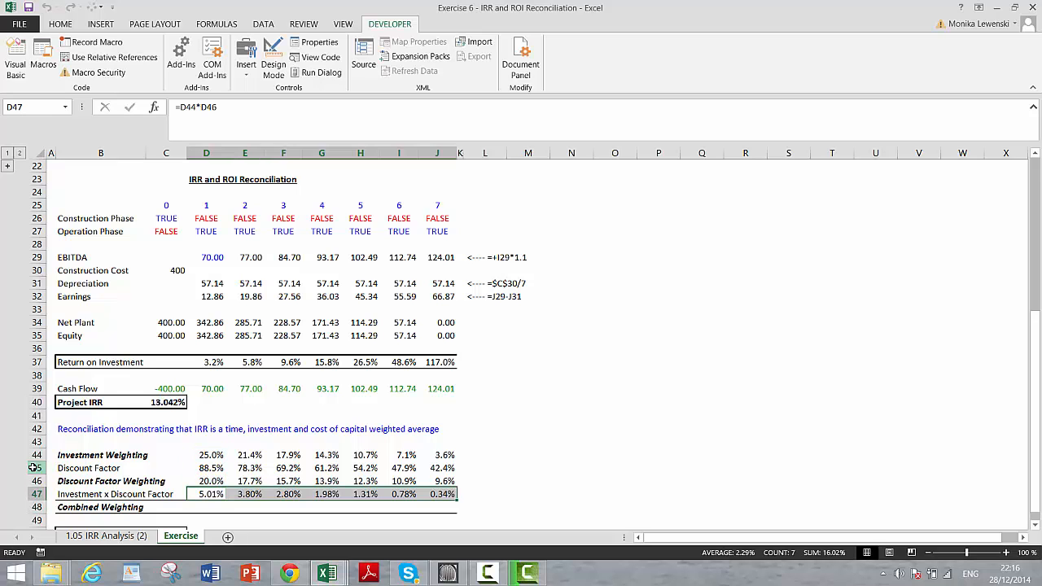
{"action": "left_click_drag", "start_coordinate": [206, 494], "coordinate": [437, 494]}
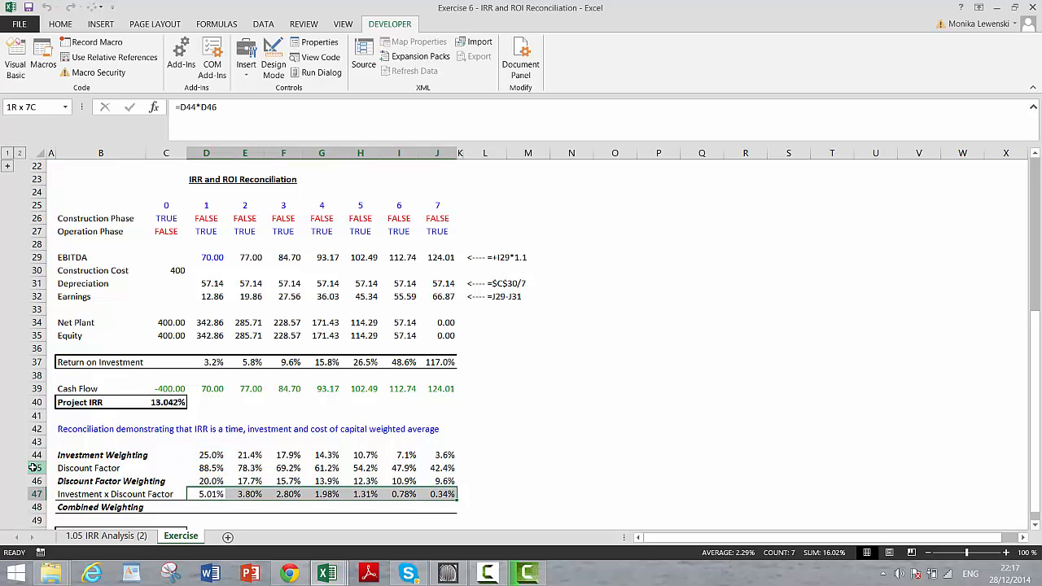
- Enter =D47/SUM(47:47) in D48, accept Excel's correction, and fill to J48
{"action": "left_click", "coordinate": [206, 507]}
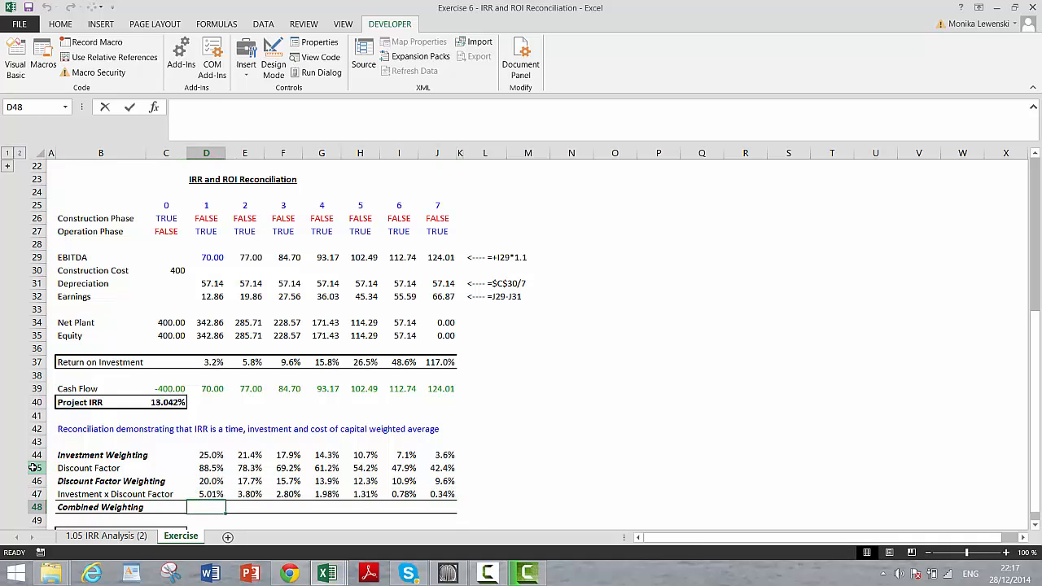
{"action": "type", "text": "=D47/"}
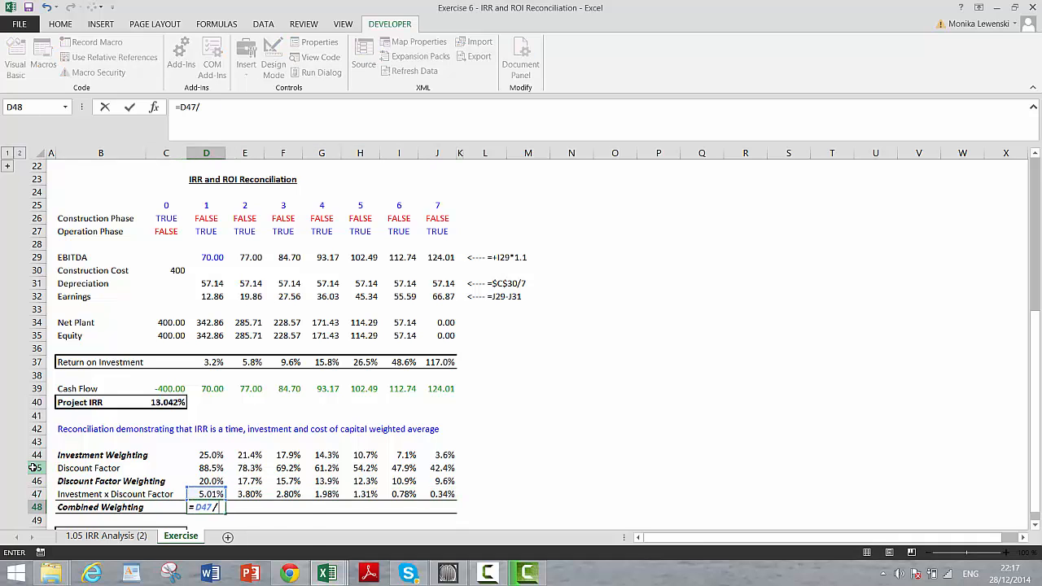
{"action": "type", "text": "sum(47:47"}
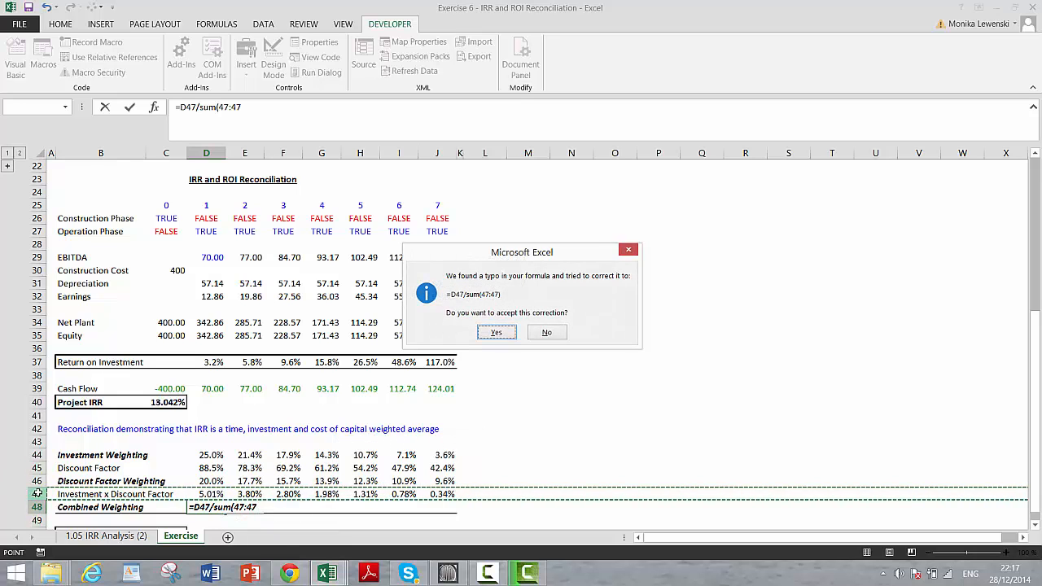
{"action": "left_click", "coordinate": [497, 332]}
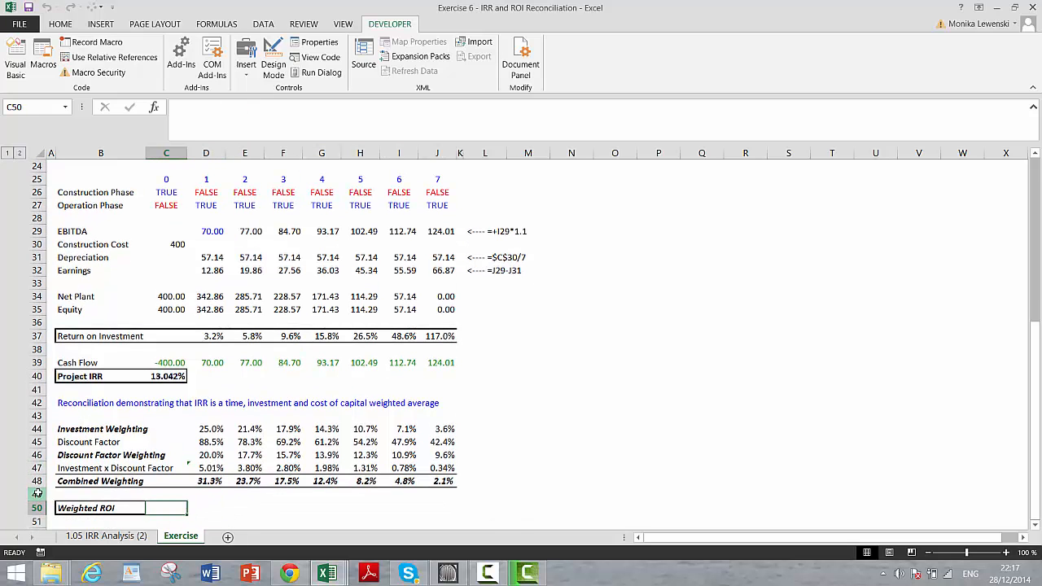
- Review the ROI, discount and weighting formulas, then start =SUM in the Weighted ROI cell
{"action": "left_click", "coordinate": [206, 468]}
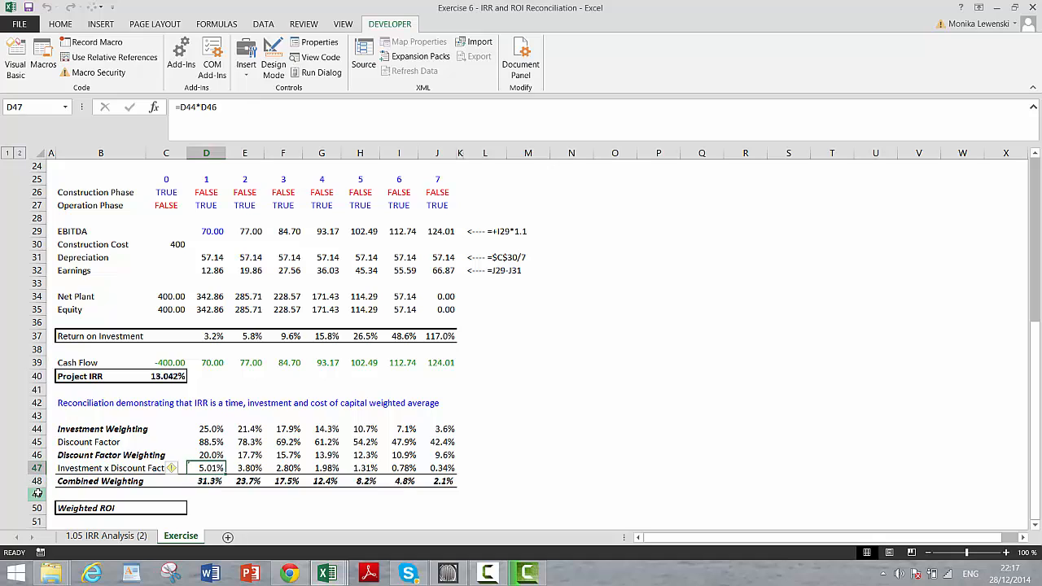
{"action": "left_click", "coordinate": [244, 336]}
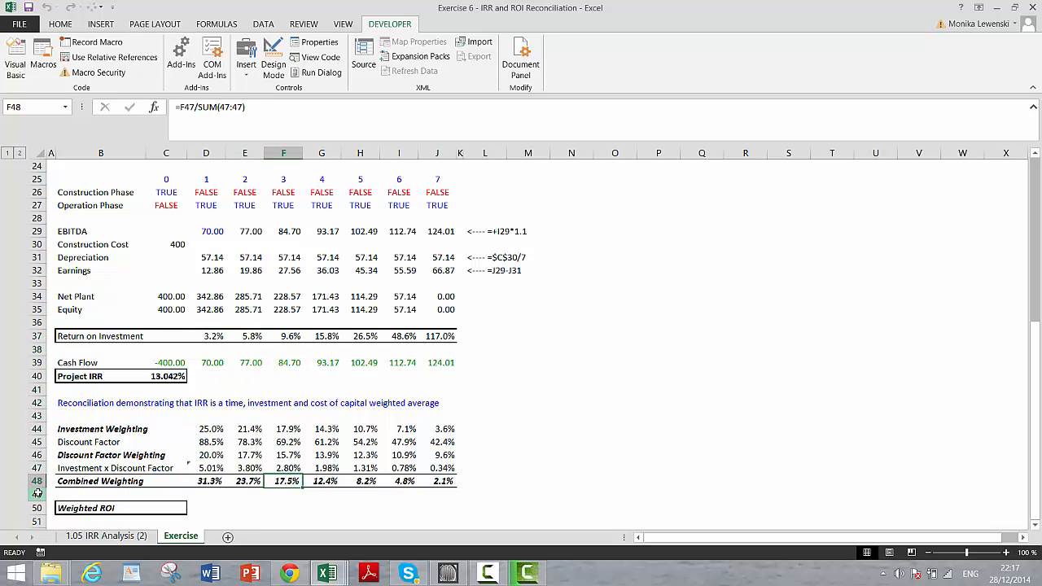
{"action": "left_click", "coordinate": [283, 336]}
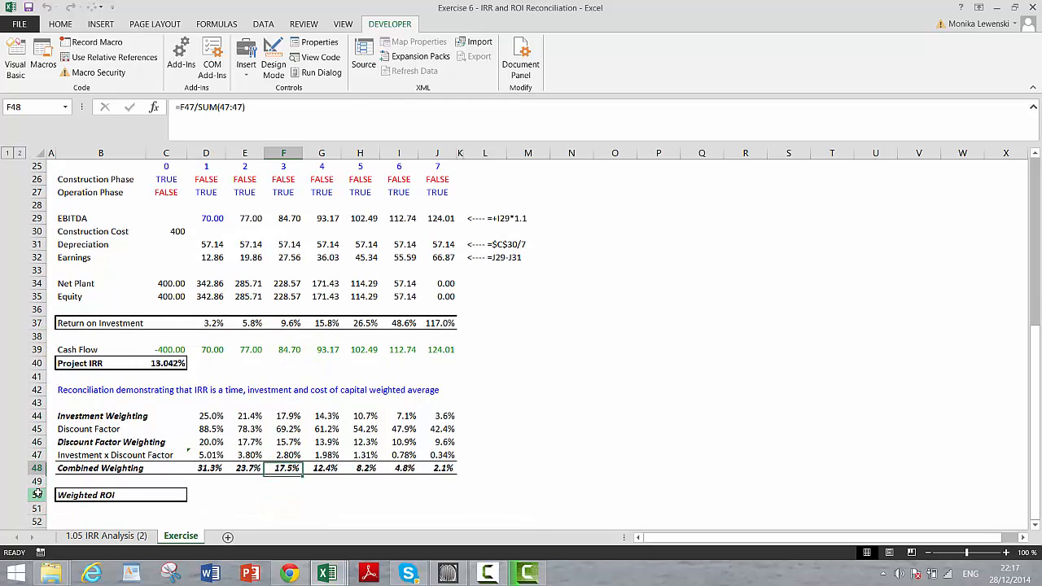
{"action": "left_click", "coordinate": [206, 323]}
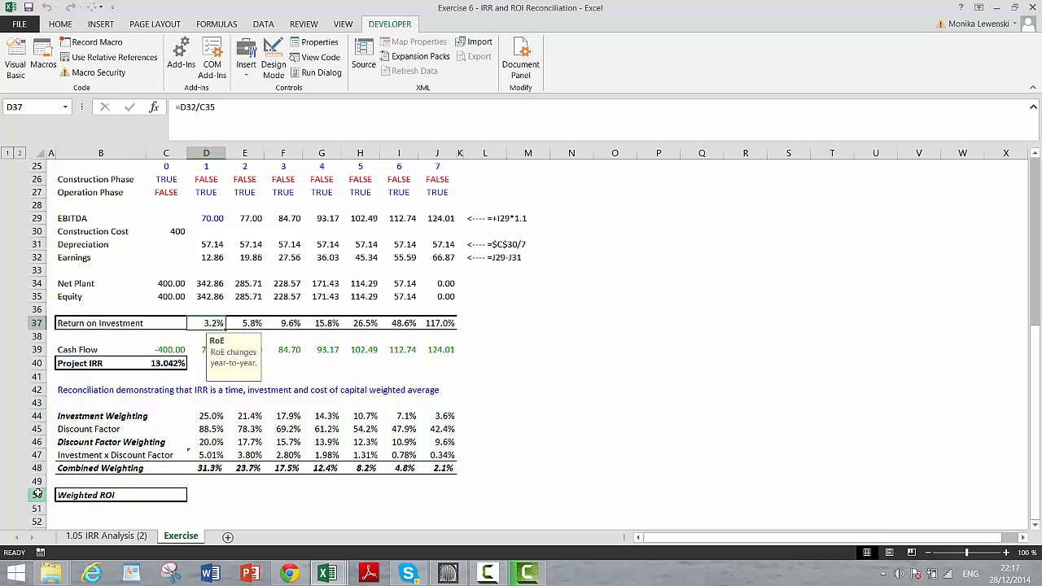
{"action": "left_click", "coordinate": [206, 415]}
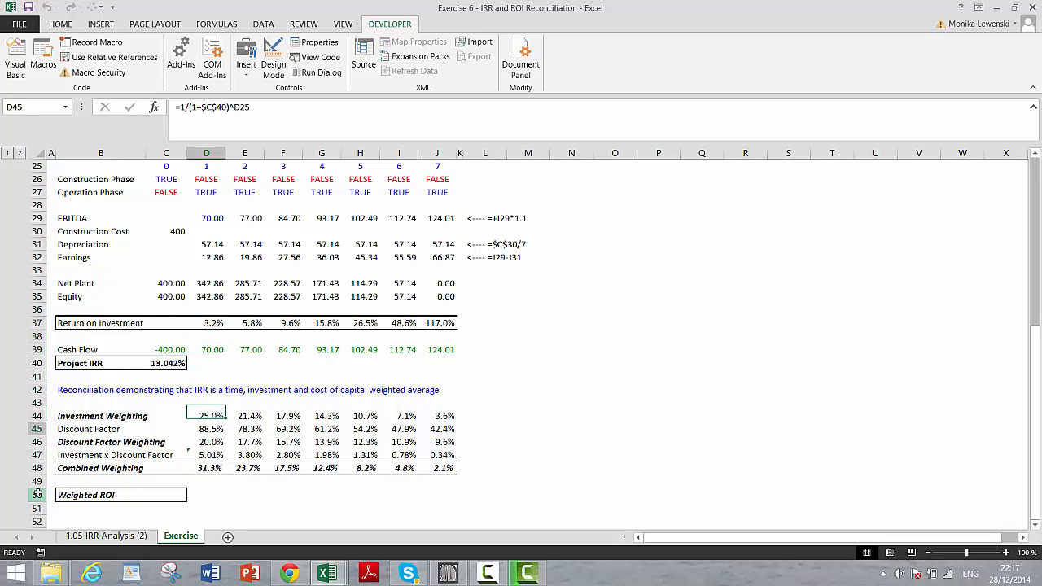
{"action": "left_click", "coordinate": [166, 495]}
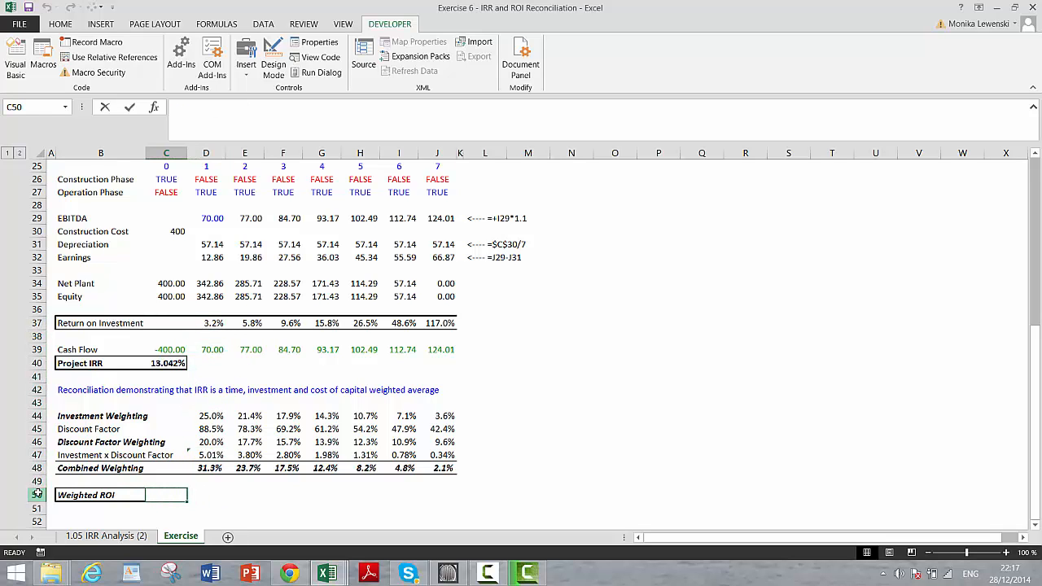
{"action": "type", "text": "=sum"}
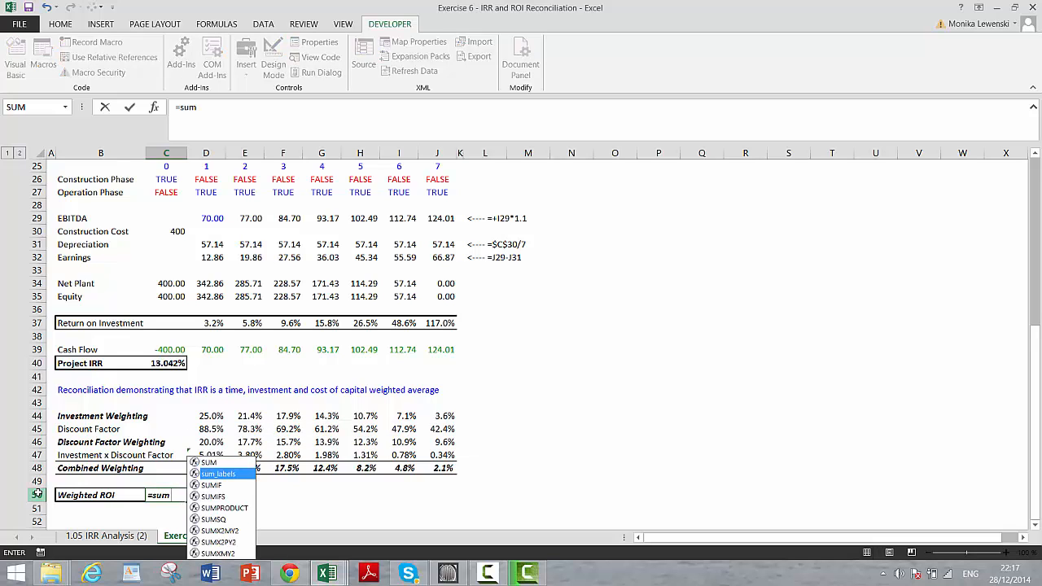